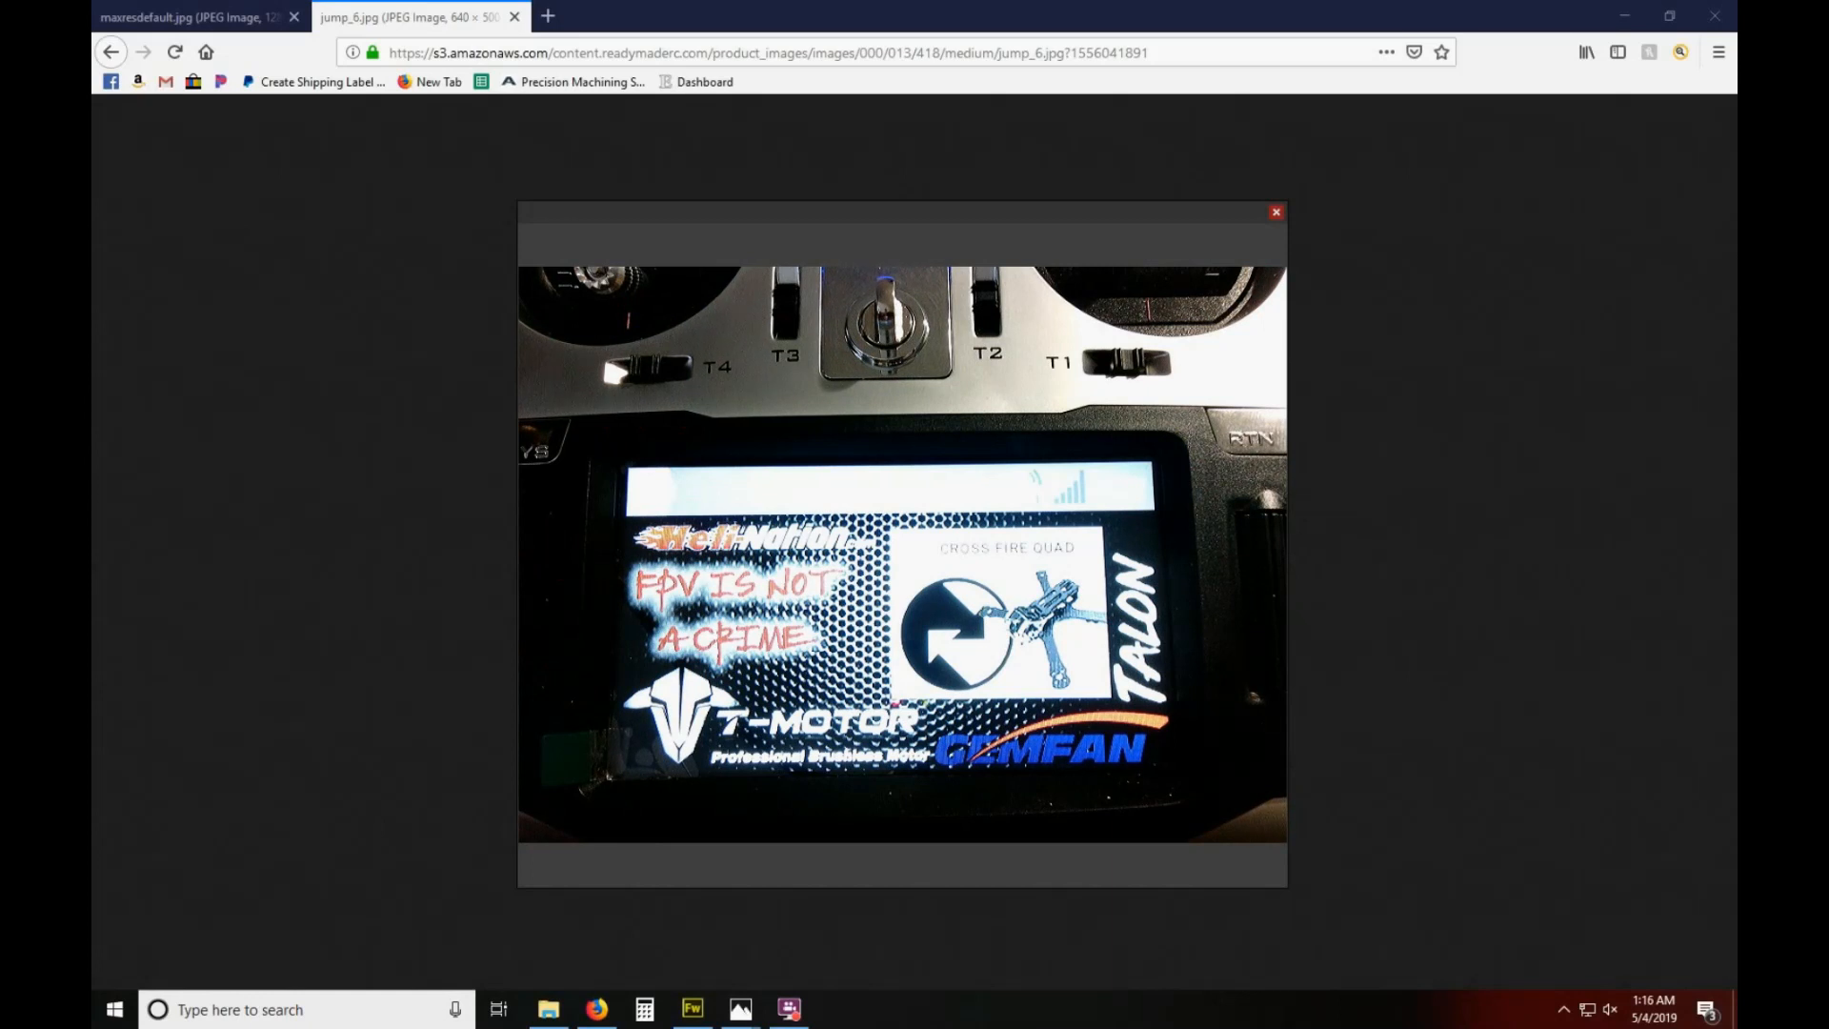
pyautogui.moveTo(504, 519)
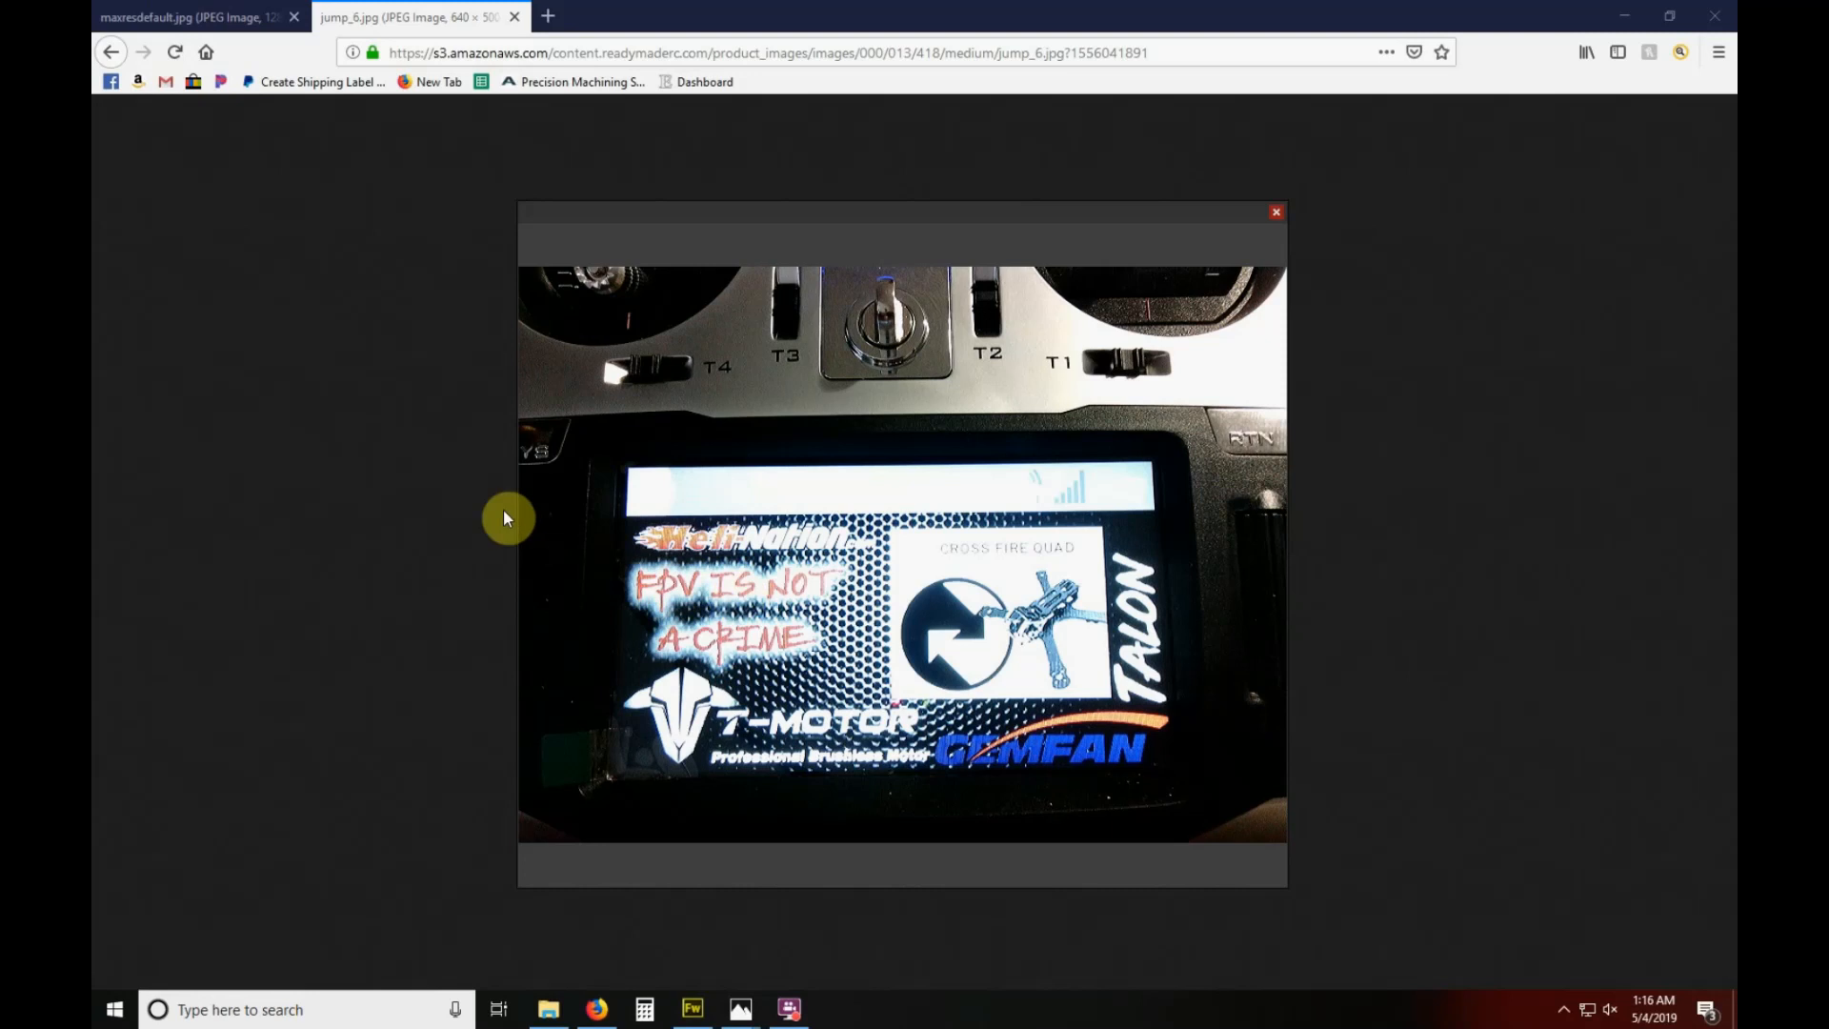
pyautogui.moveTo(783, 730)
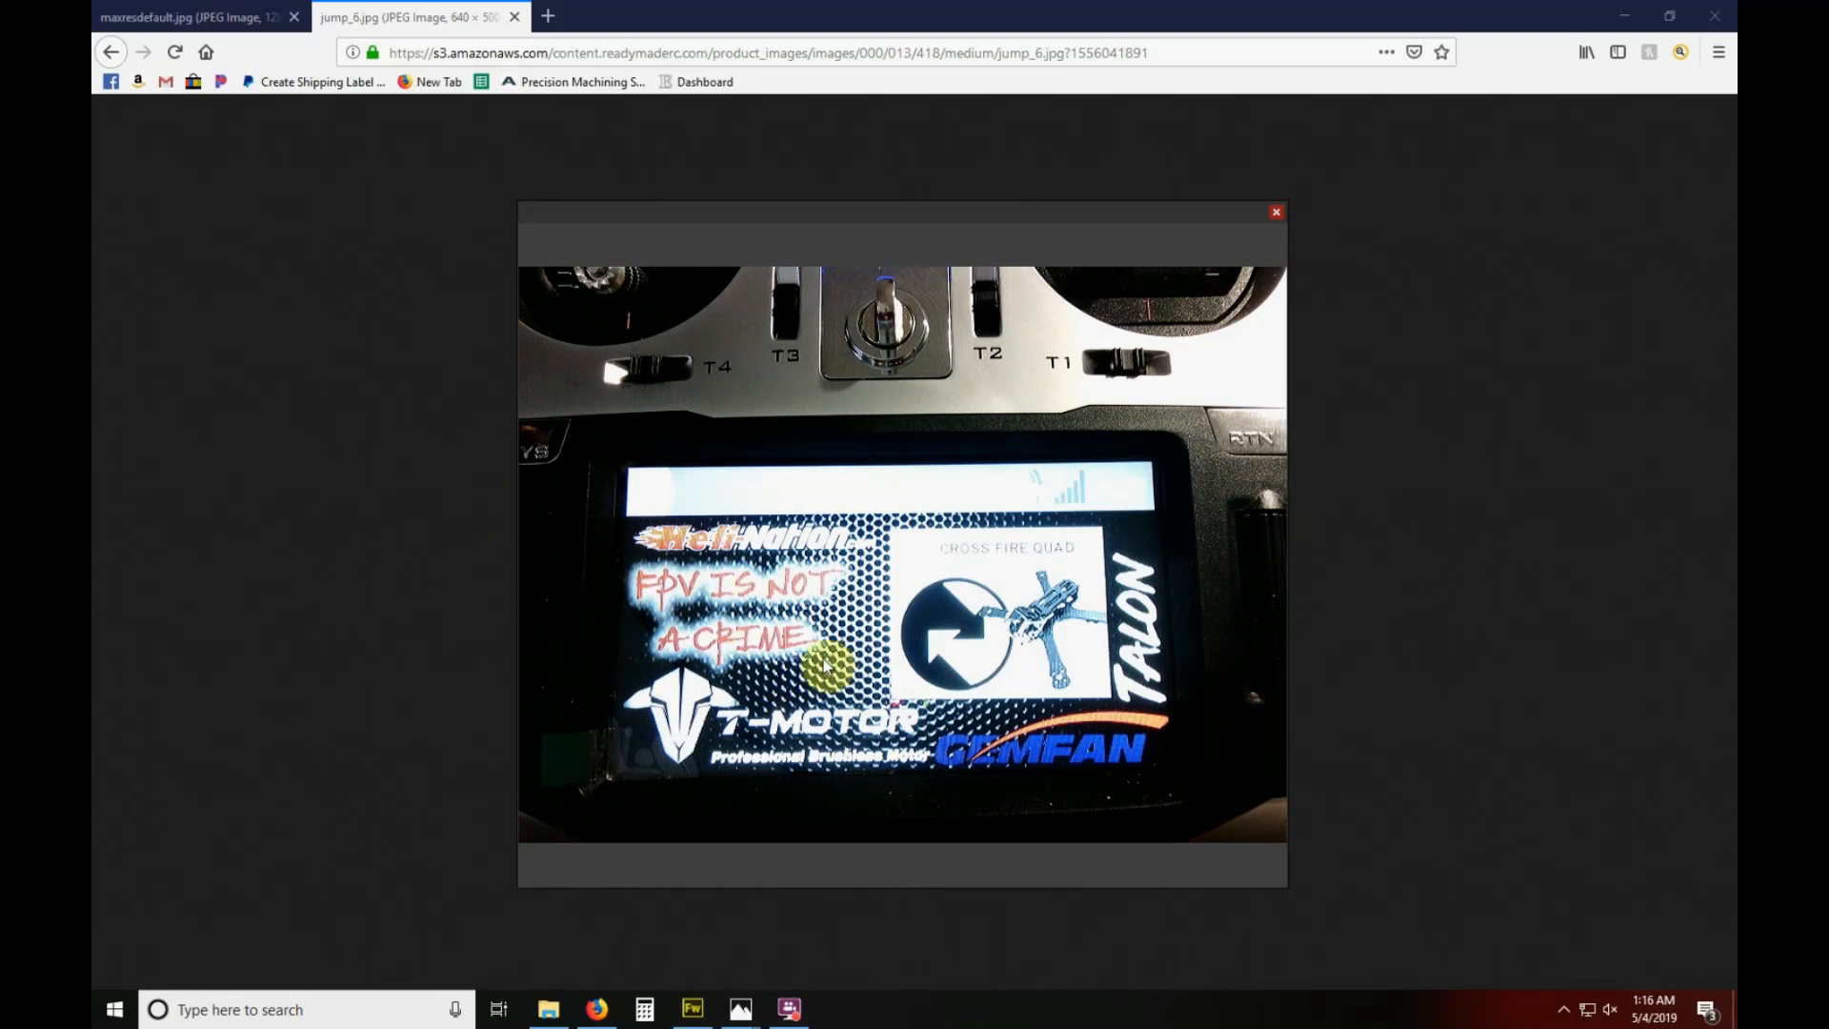
pyautogui.moveTo(596, 1010)
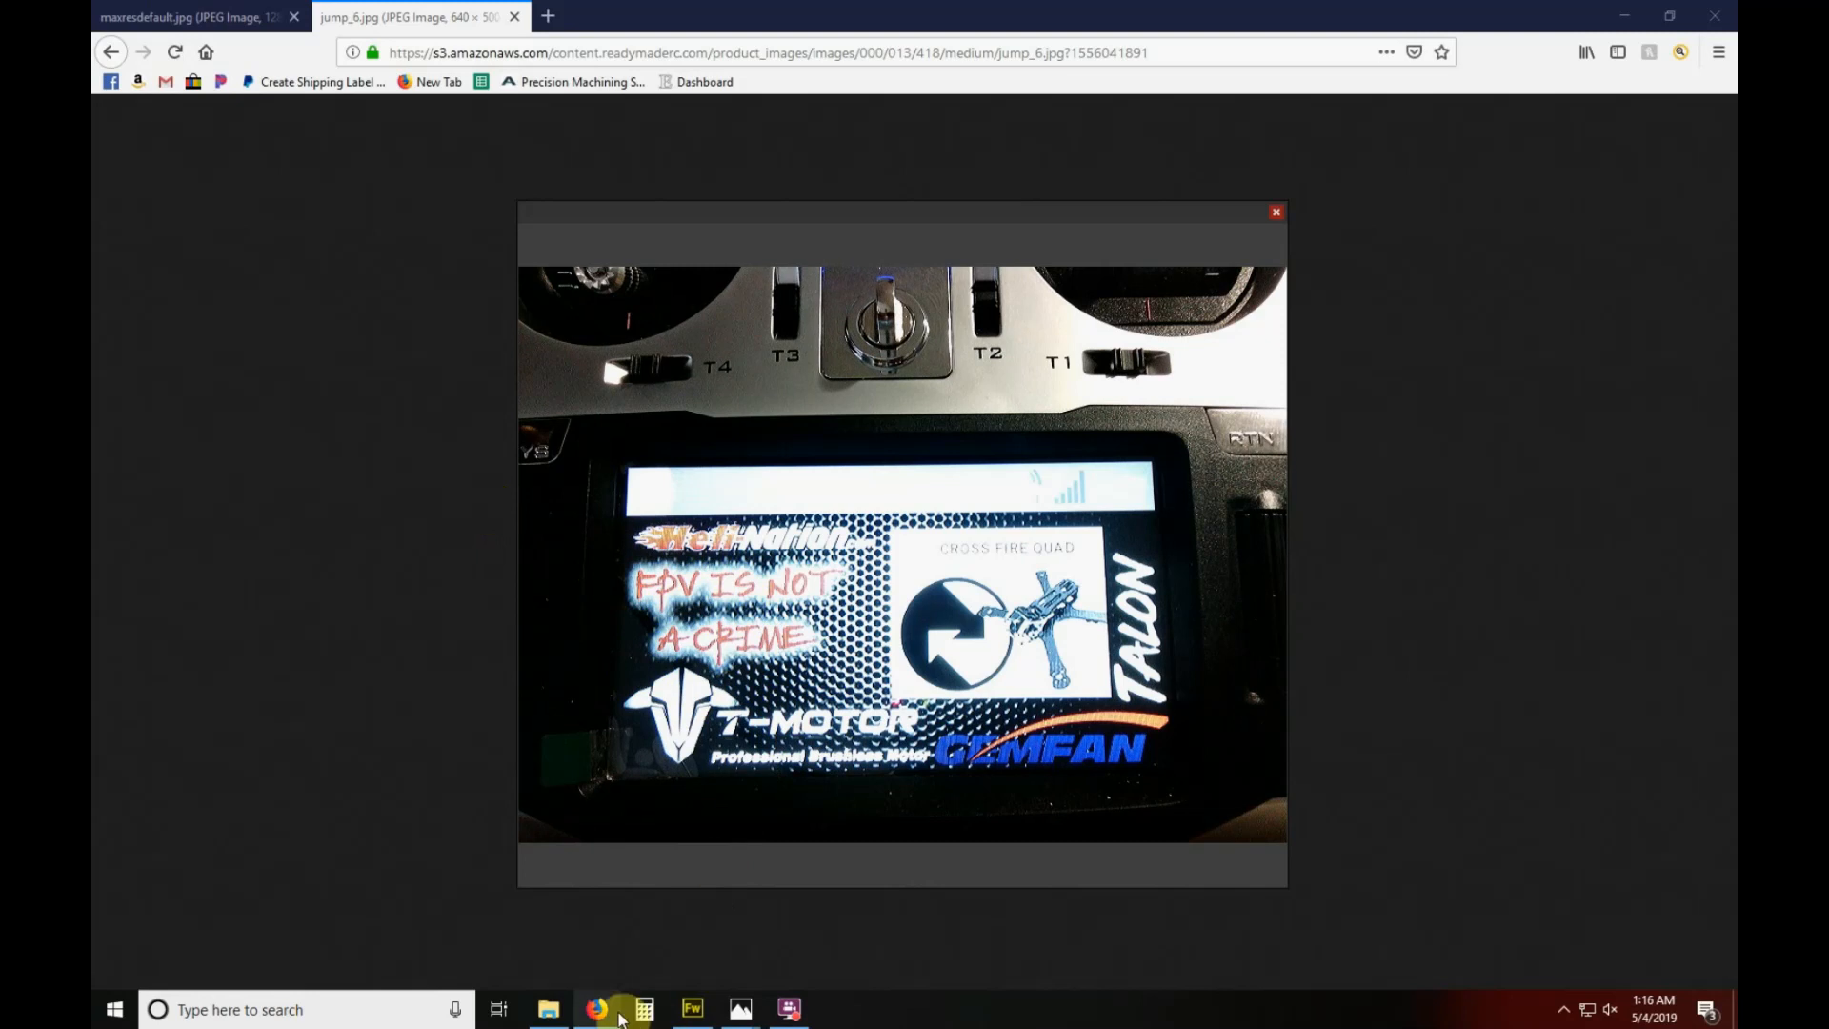
pyautogui.moveTo(739, 1009)
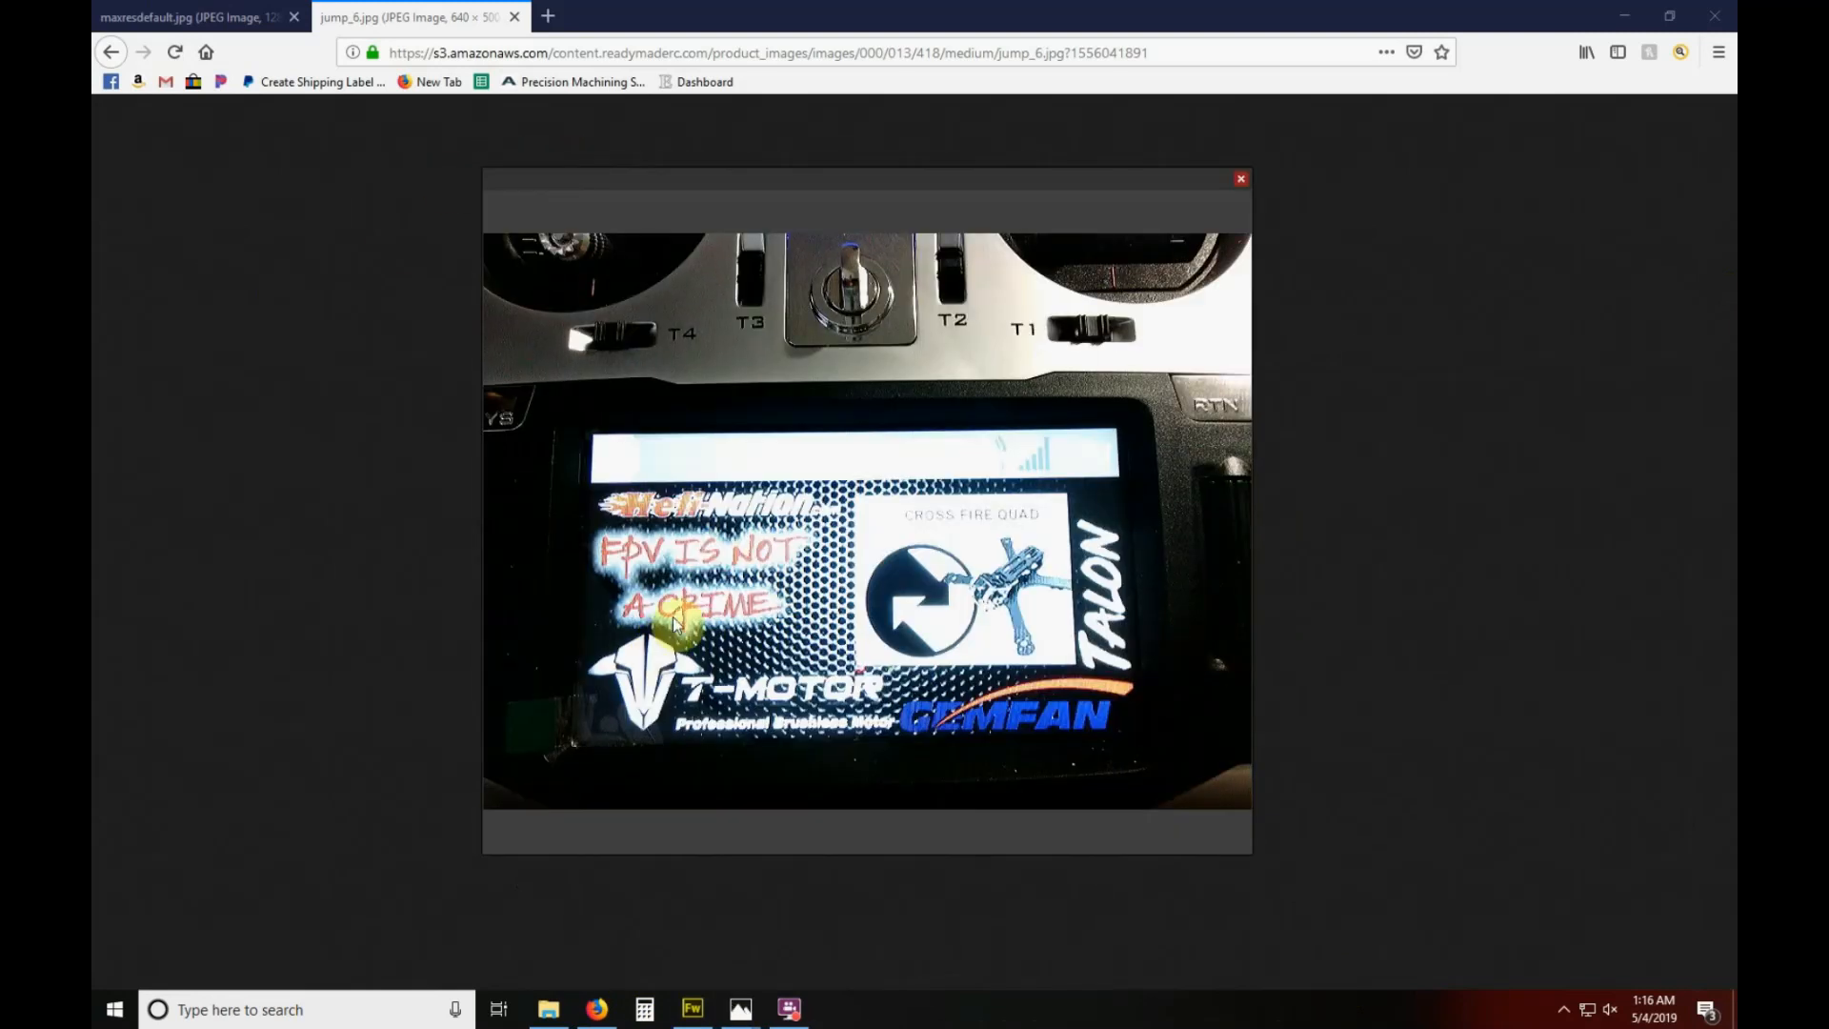
pyautogui.moveTo(752, 560)
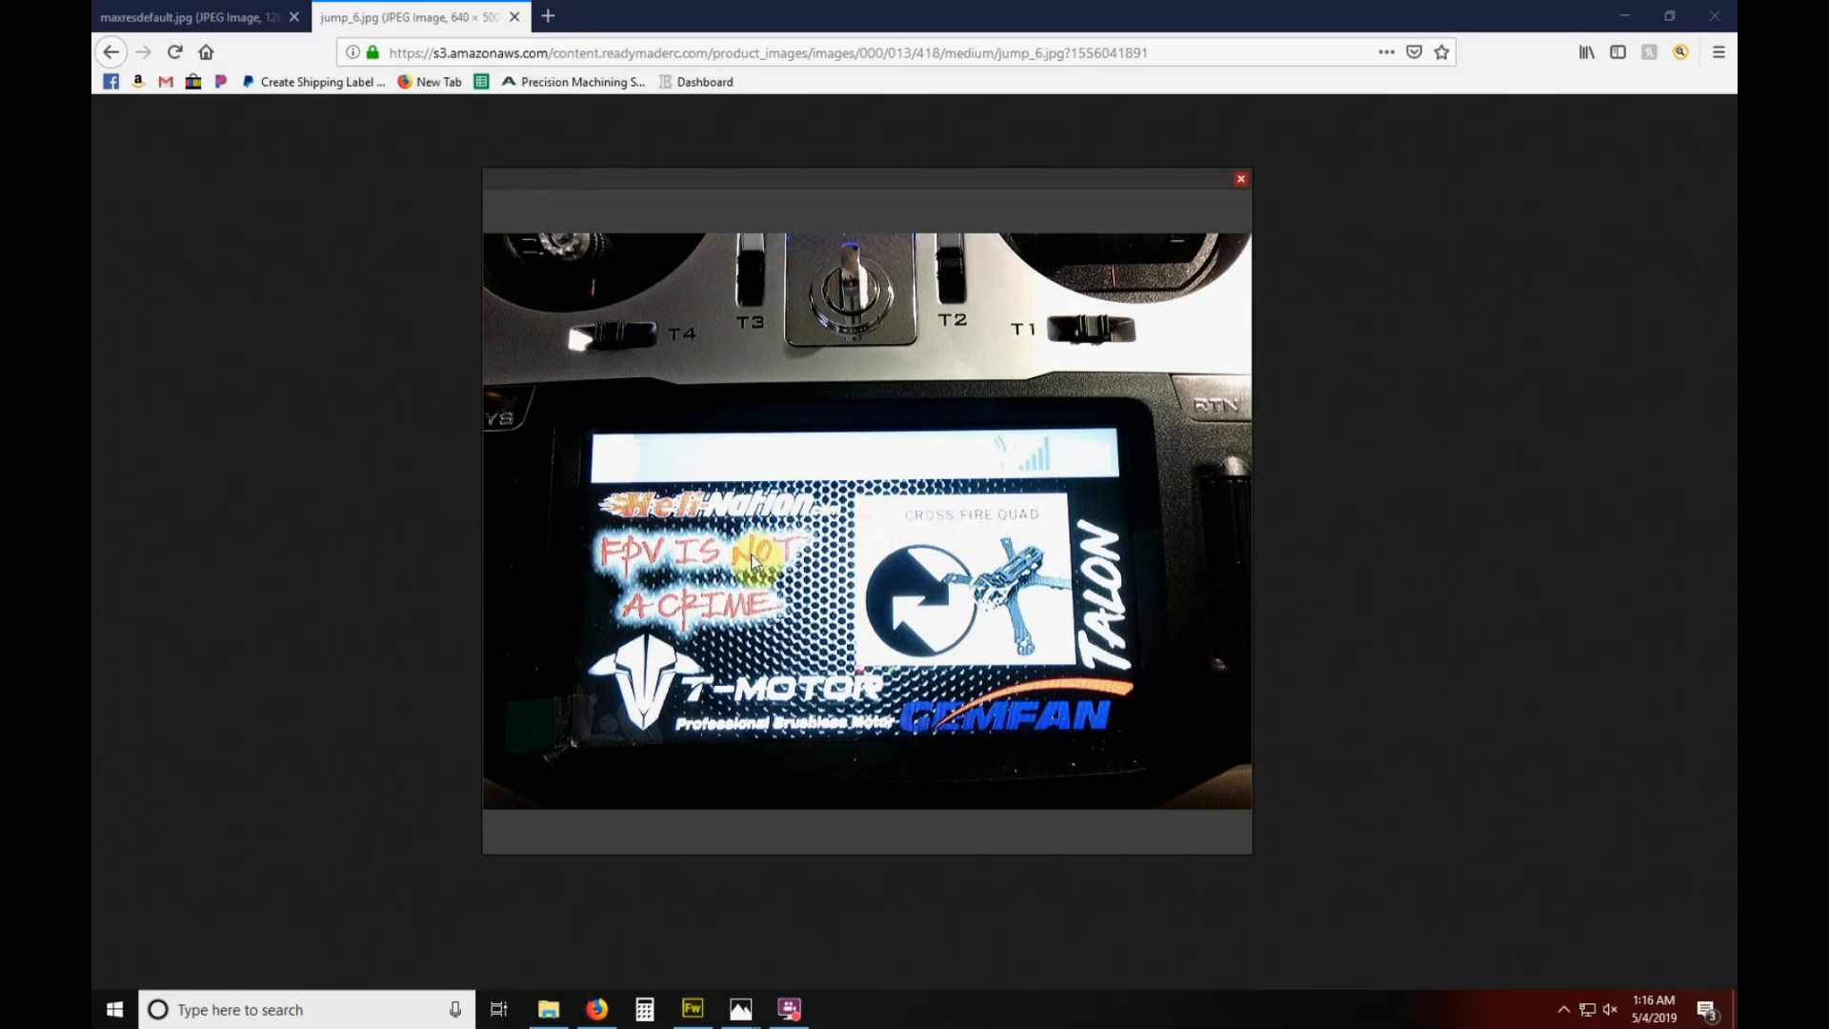
pyautogui.moveTo(833, 185)
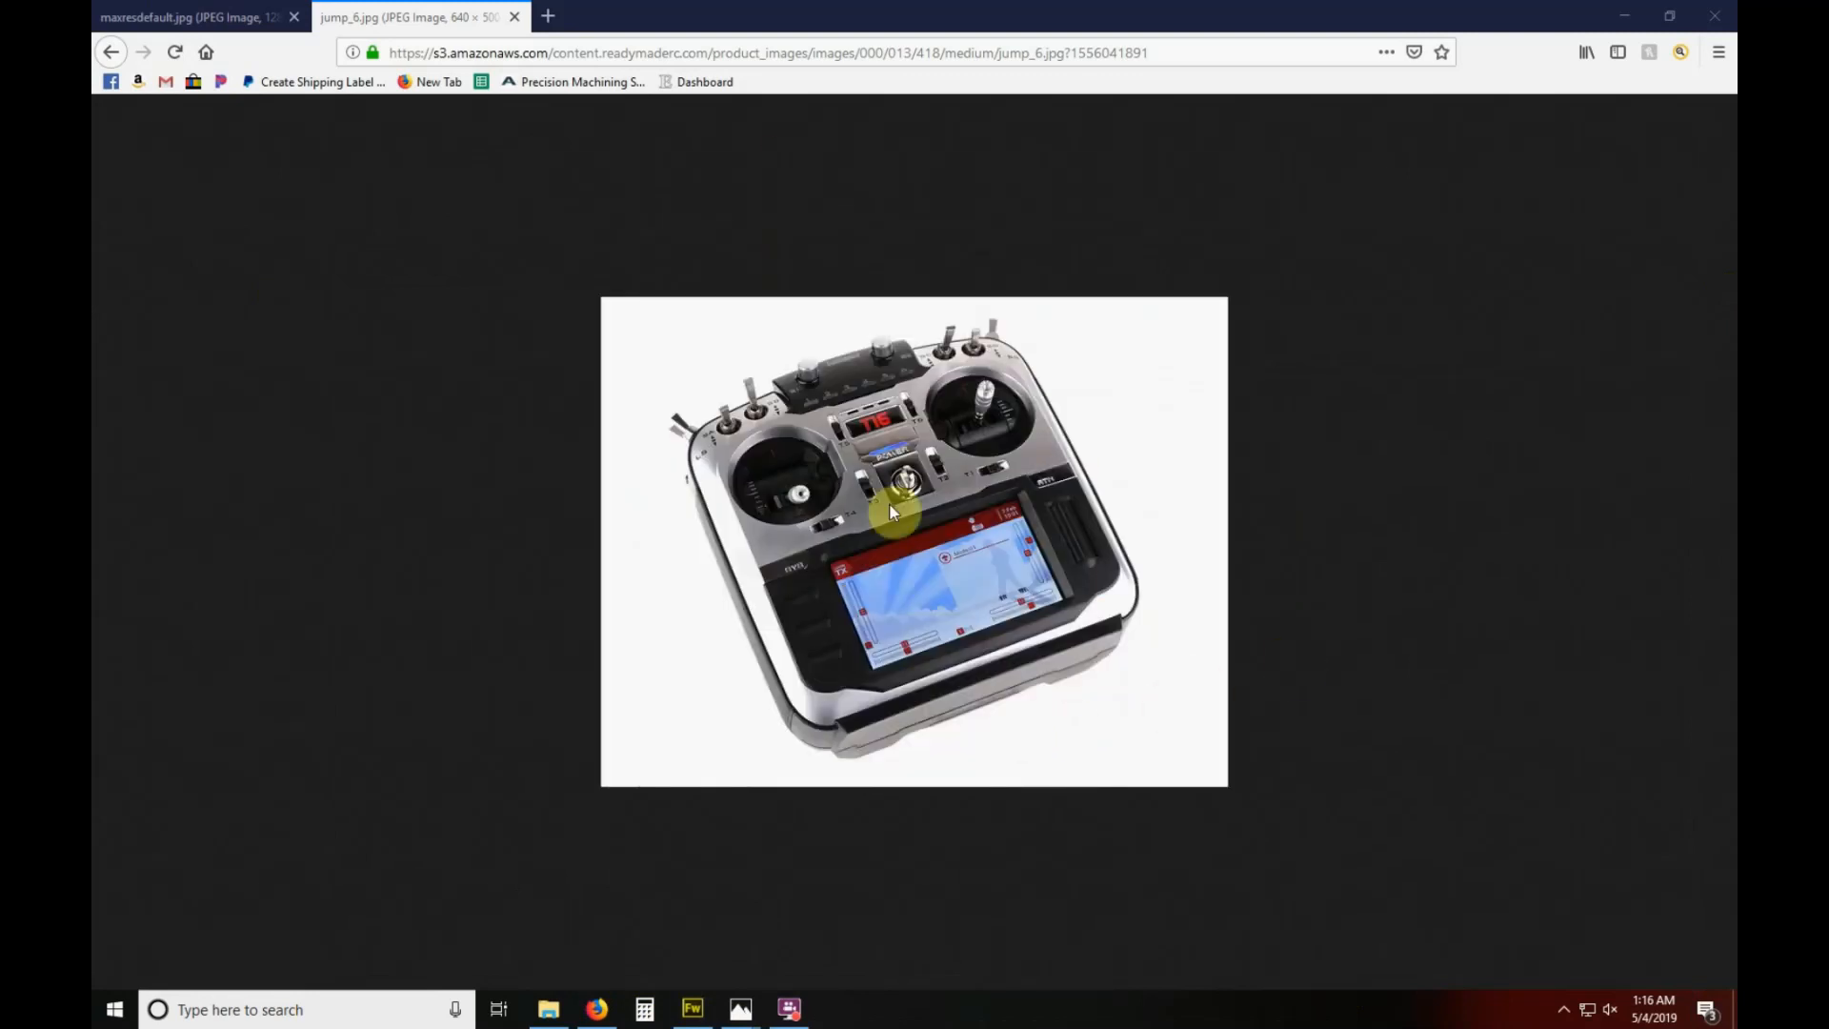
pyautogui.moveTo(982, 653)
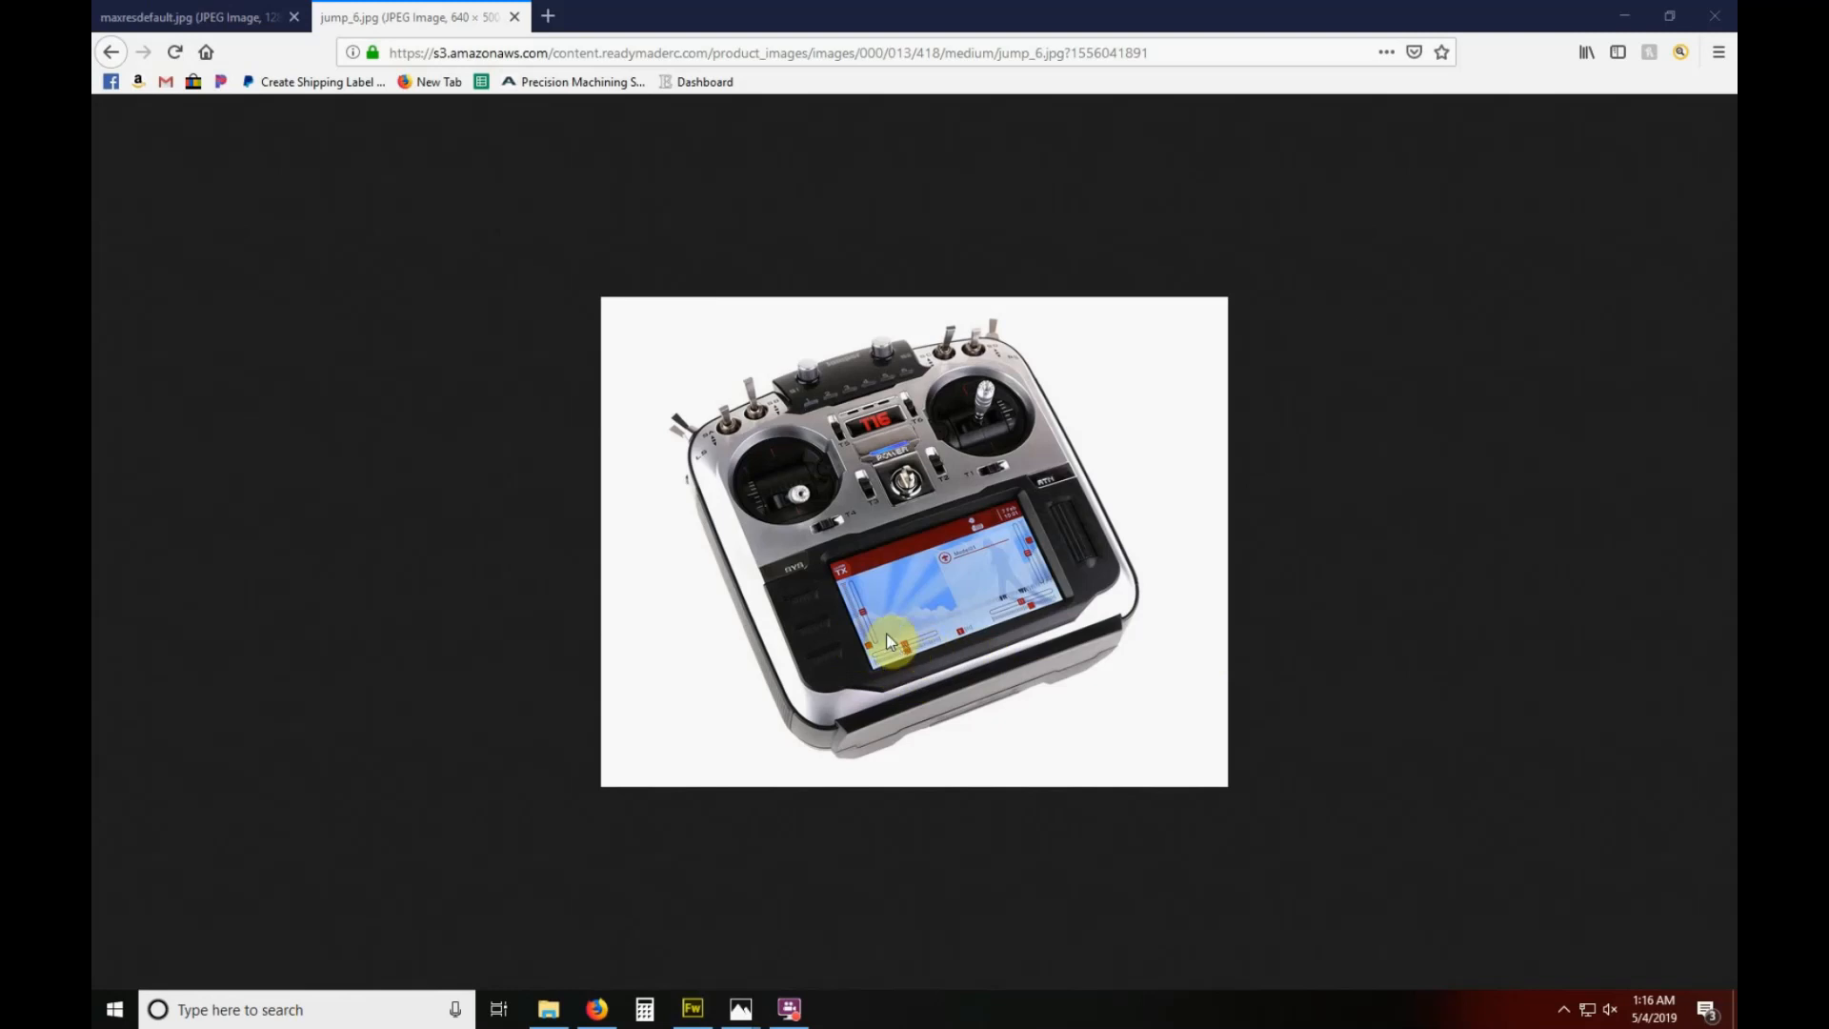
pyautogui.moveTo(391, 456)
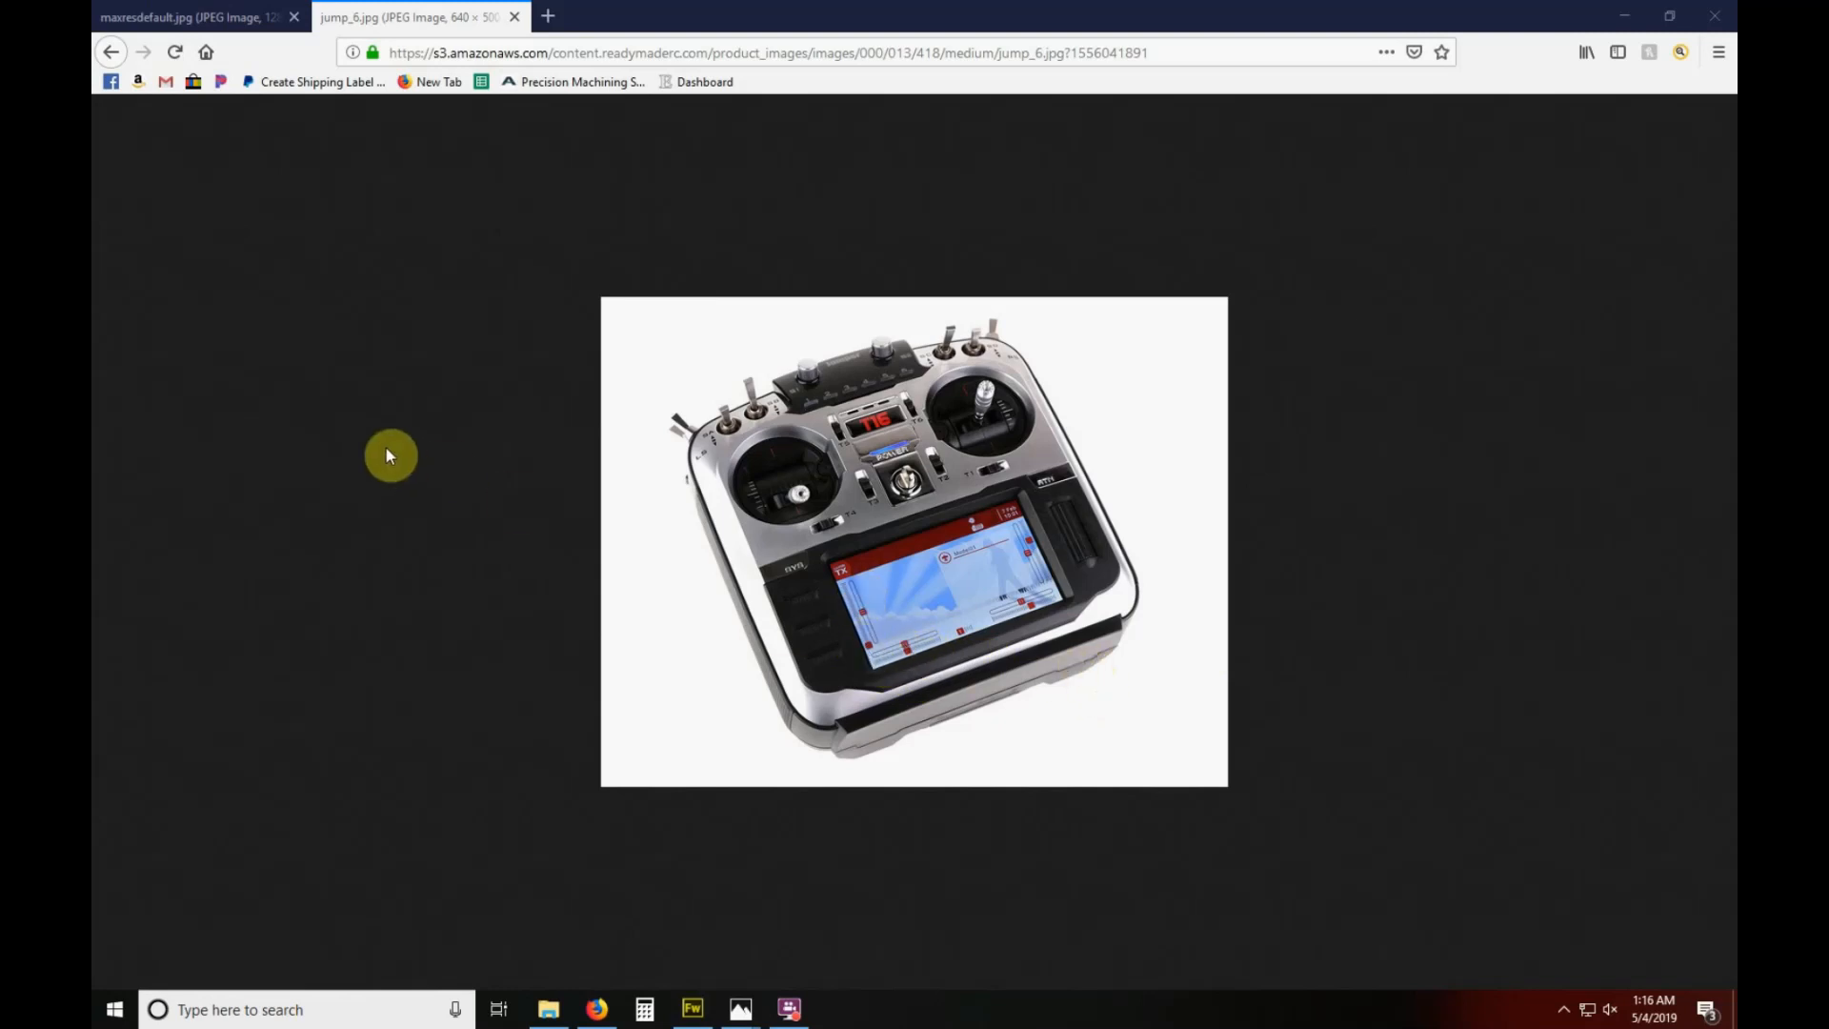
pyautogui.moveTo(1307, 705)
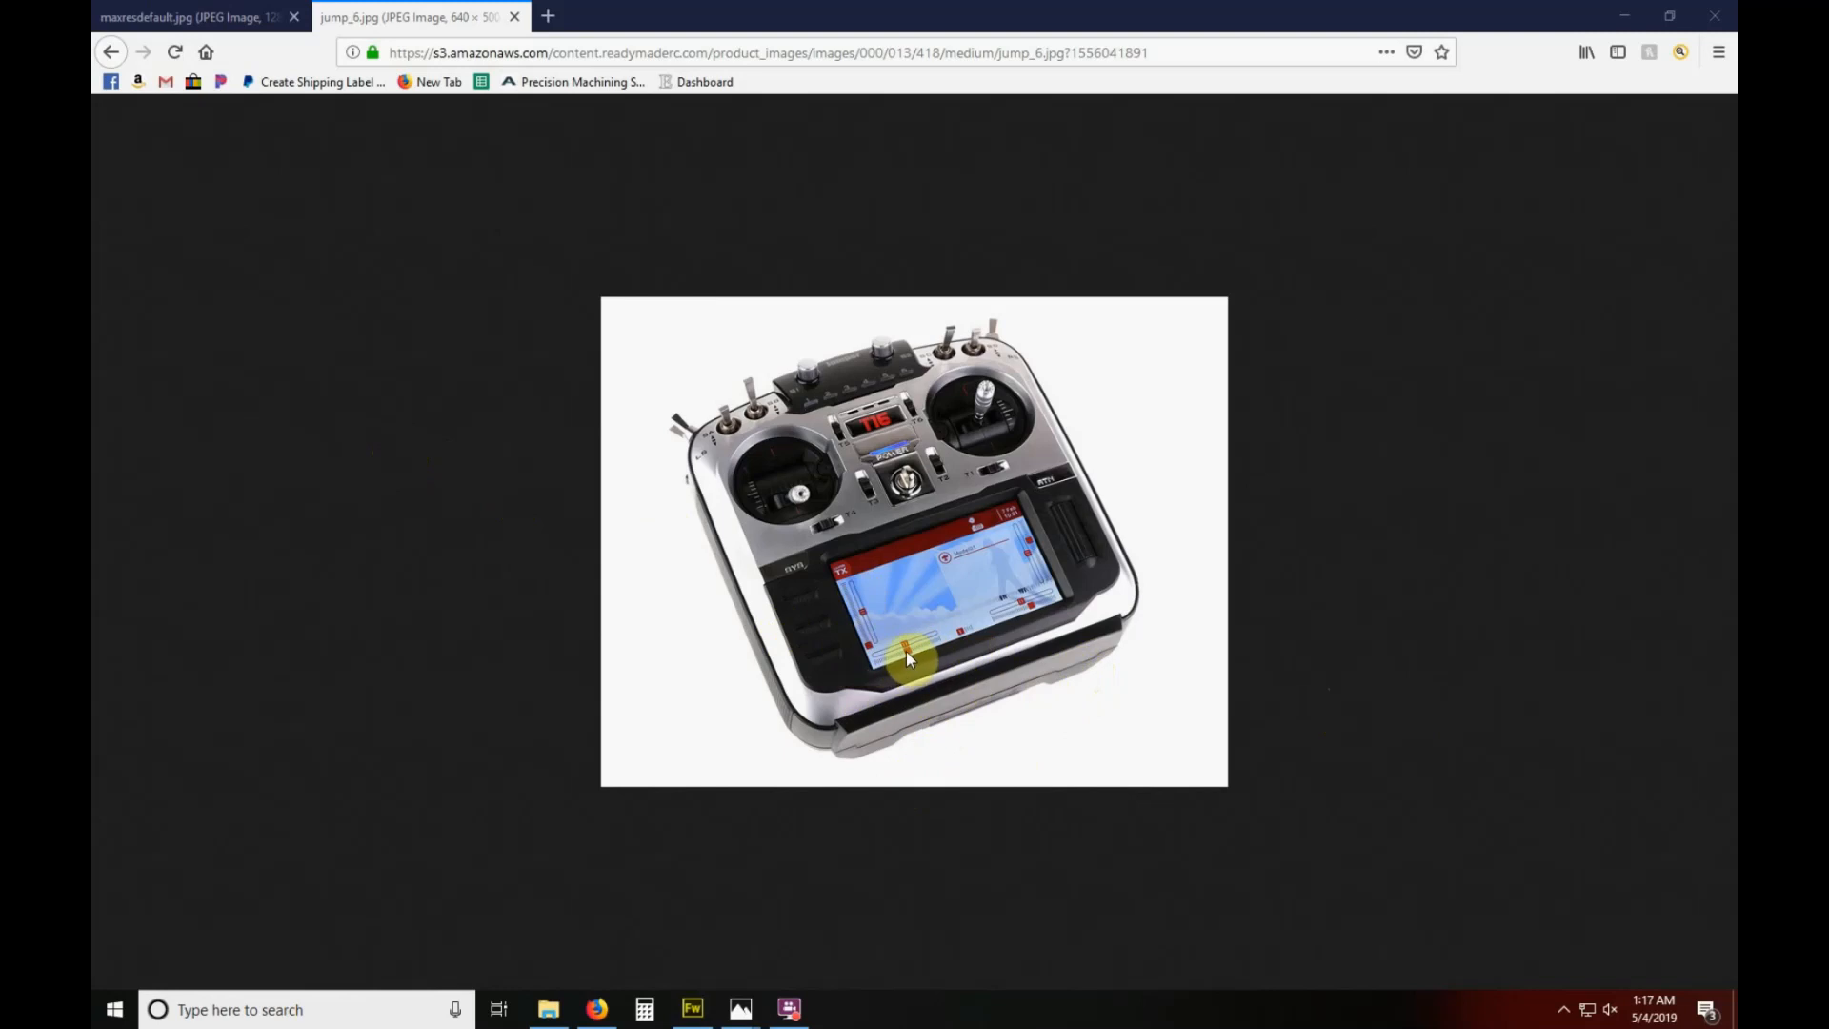
# View the Jumper T16 MULTI features graphic in the other browser tab.
pyautogui.click(175, 17)
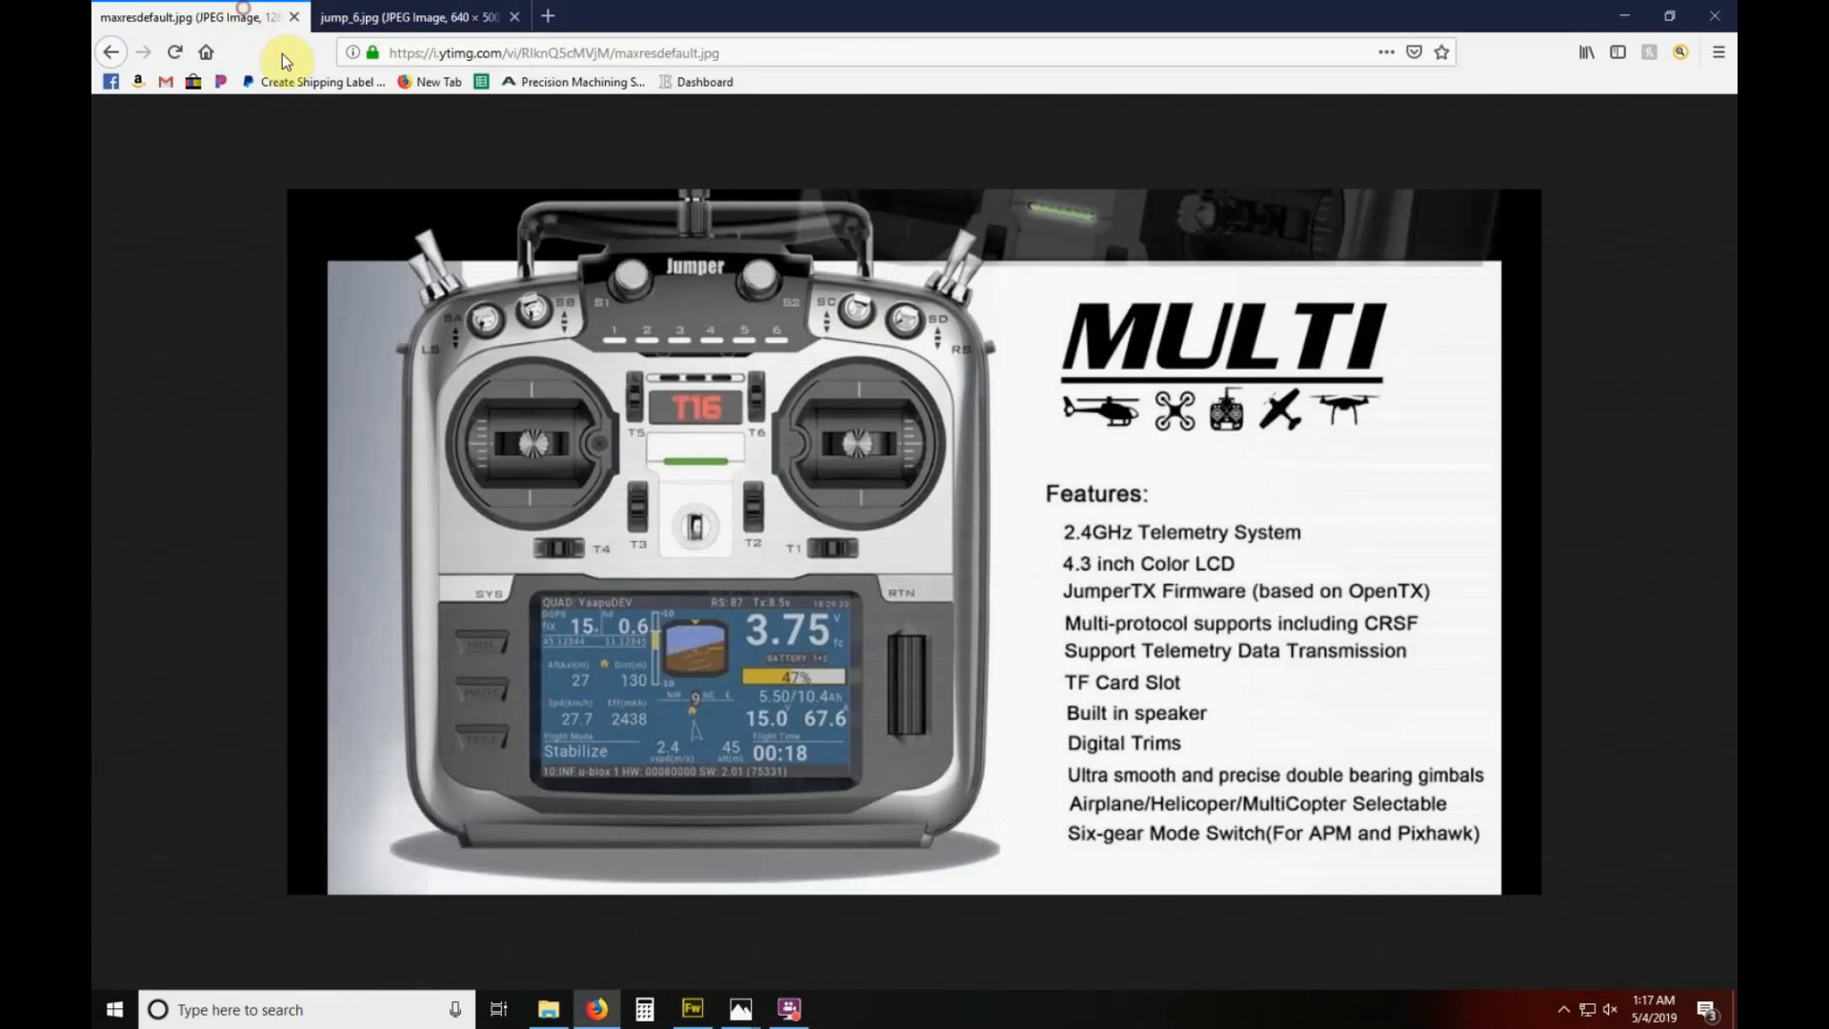
pyautogui.moveTo(566, 669)
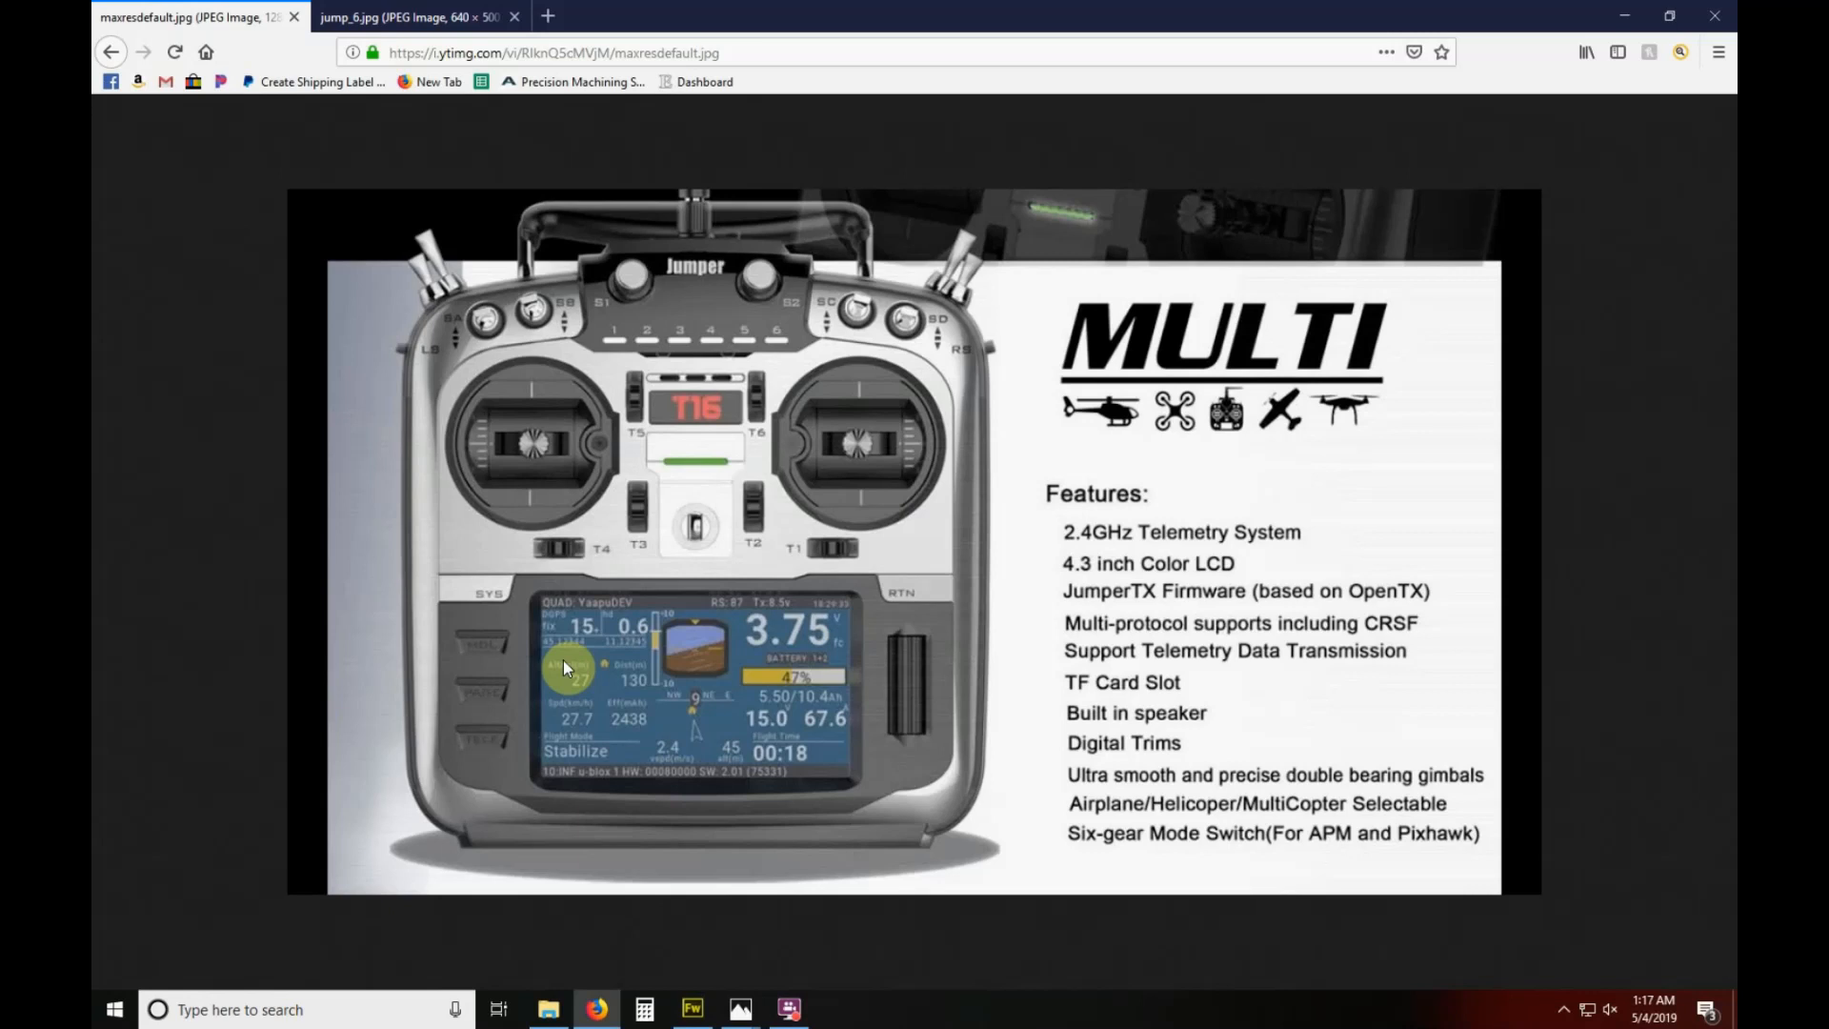
pyautogui.moveTo(766, 425)
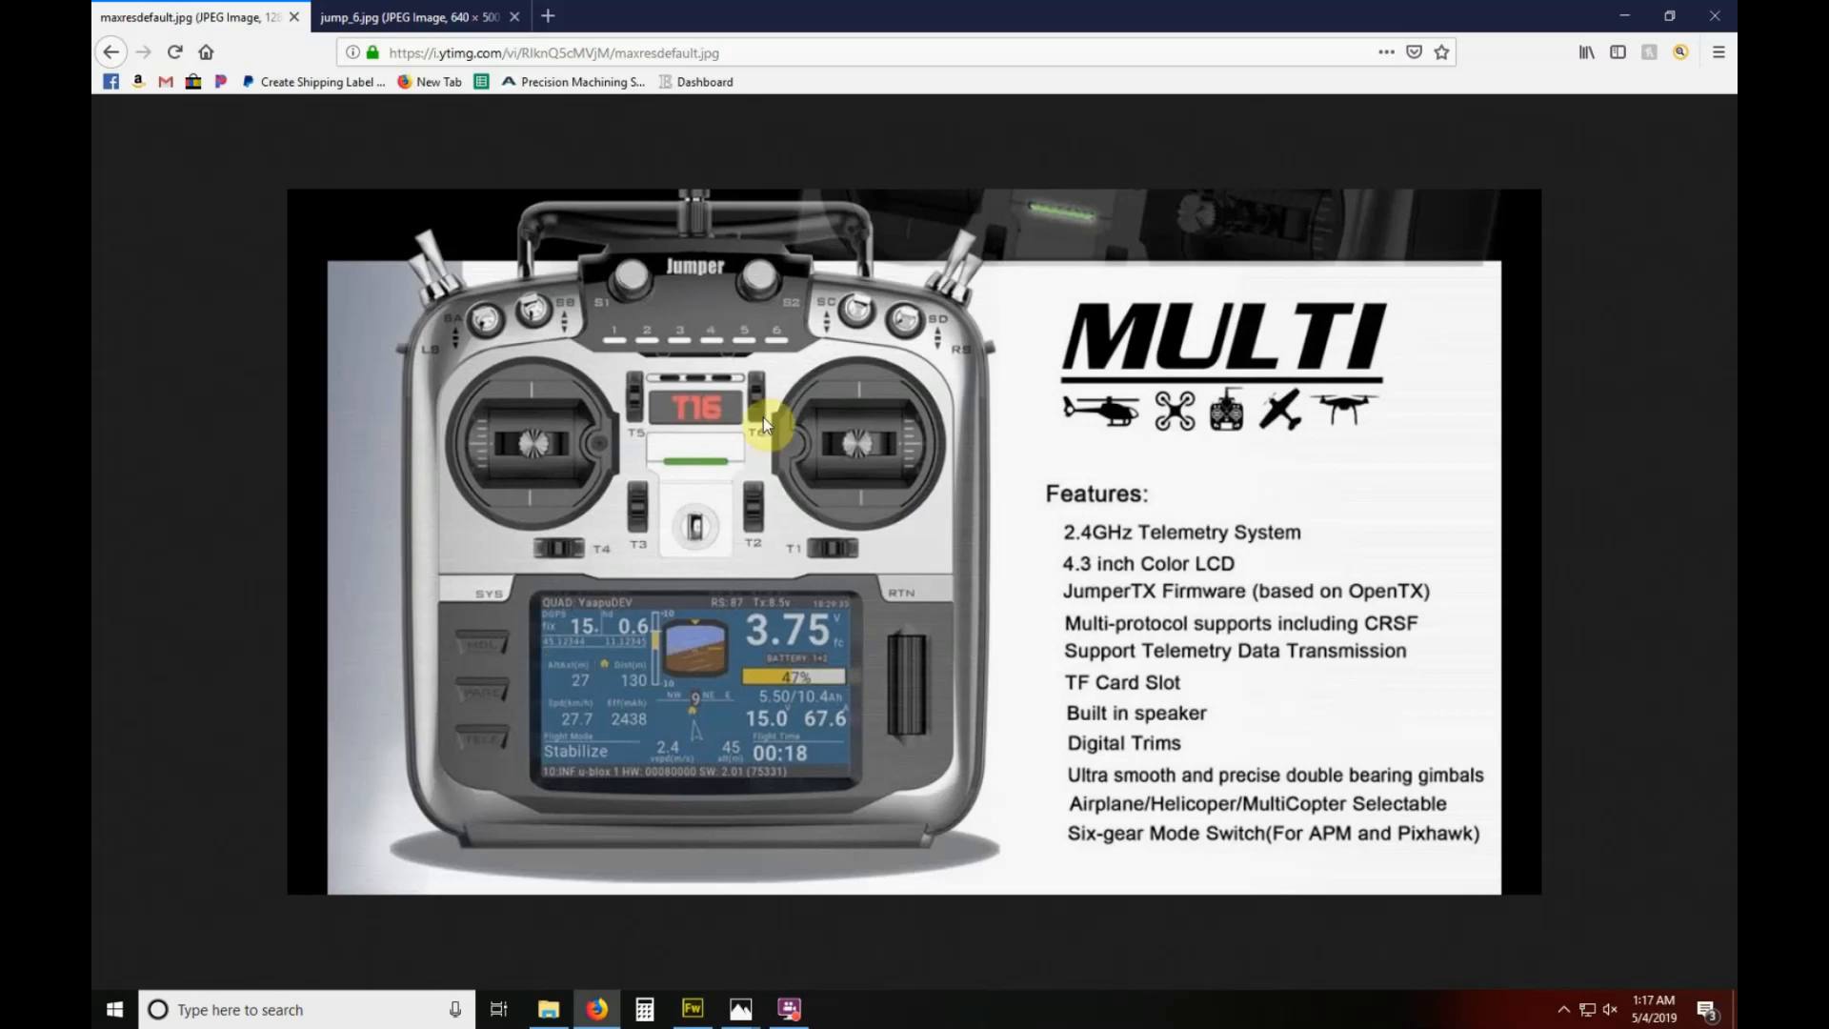
pyautogui.moveTo(971, 779)
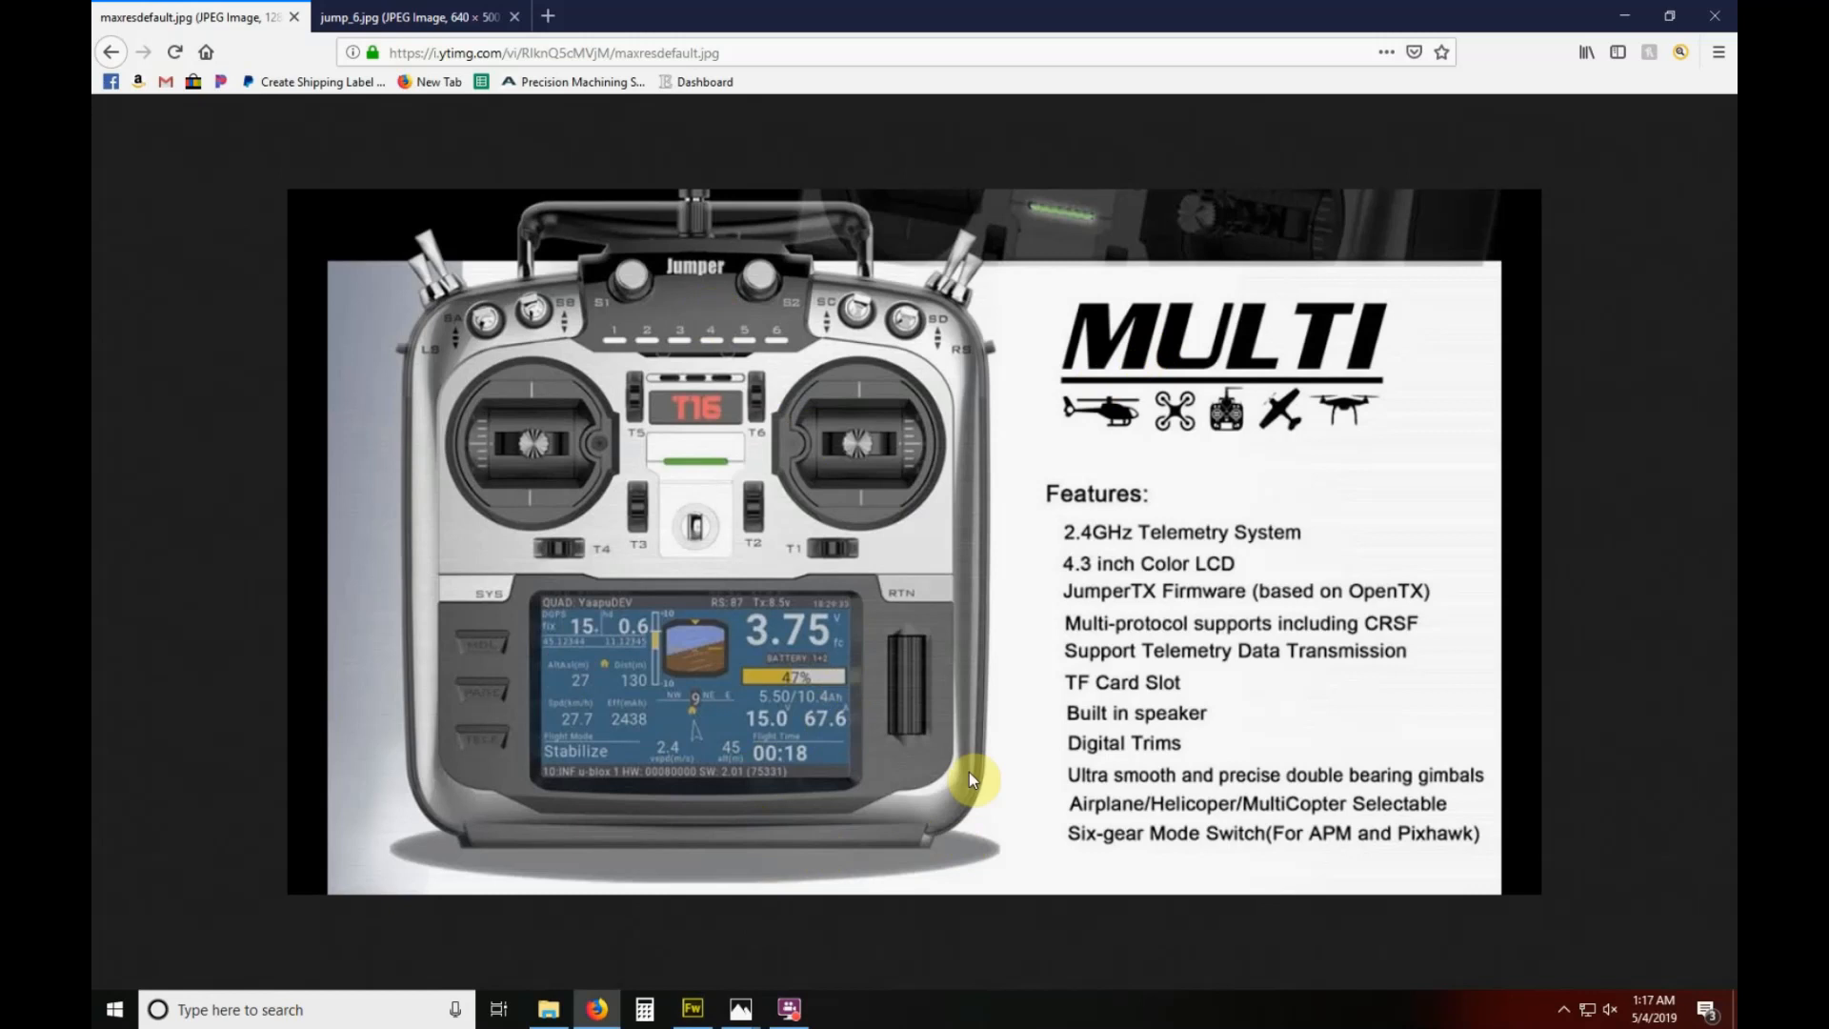
pyautogui.moveTo(766, 1010)
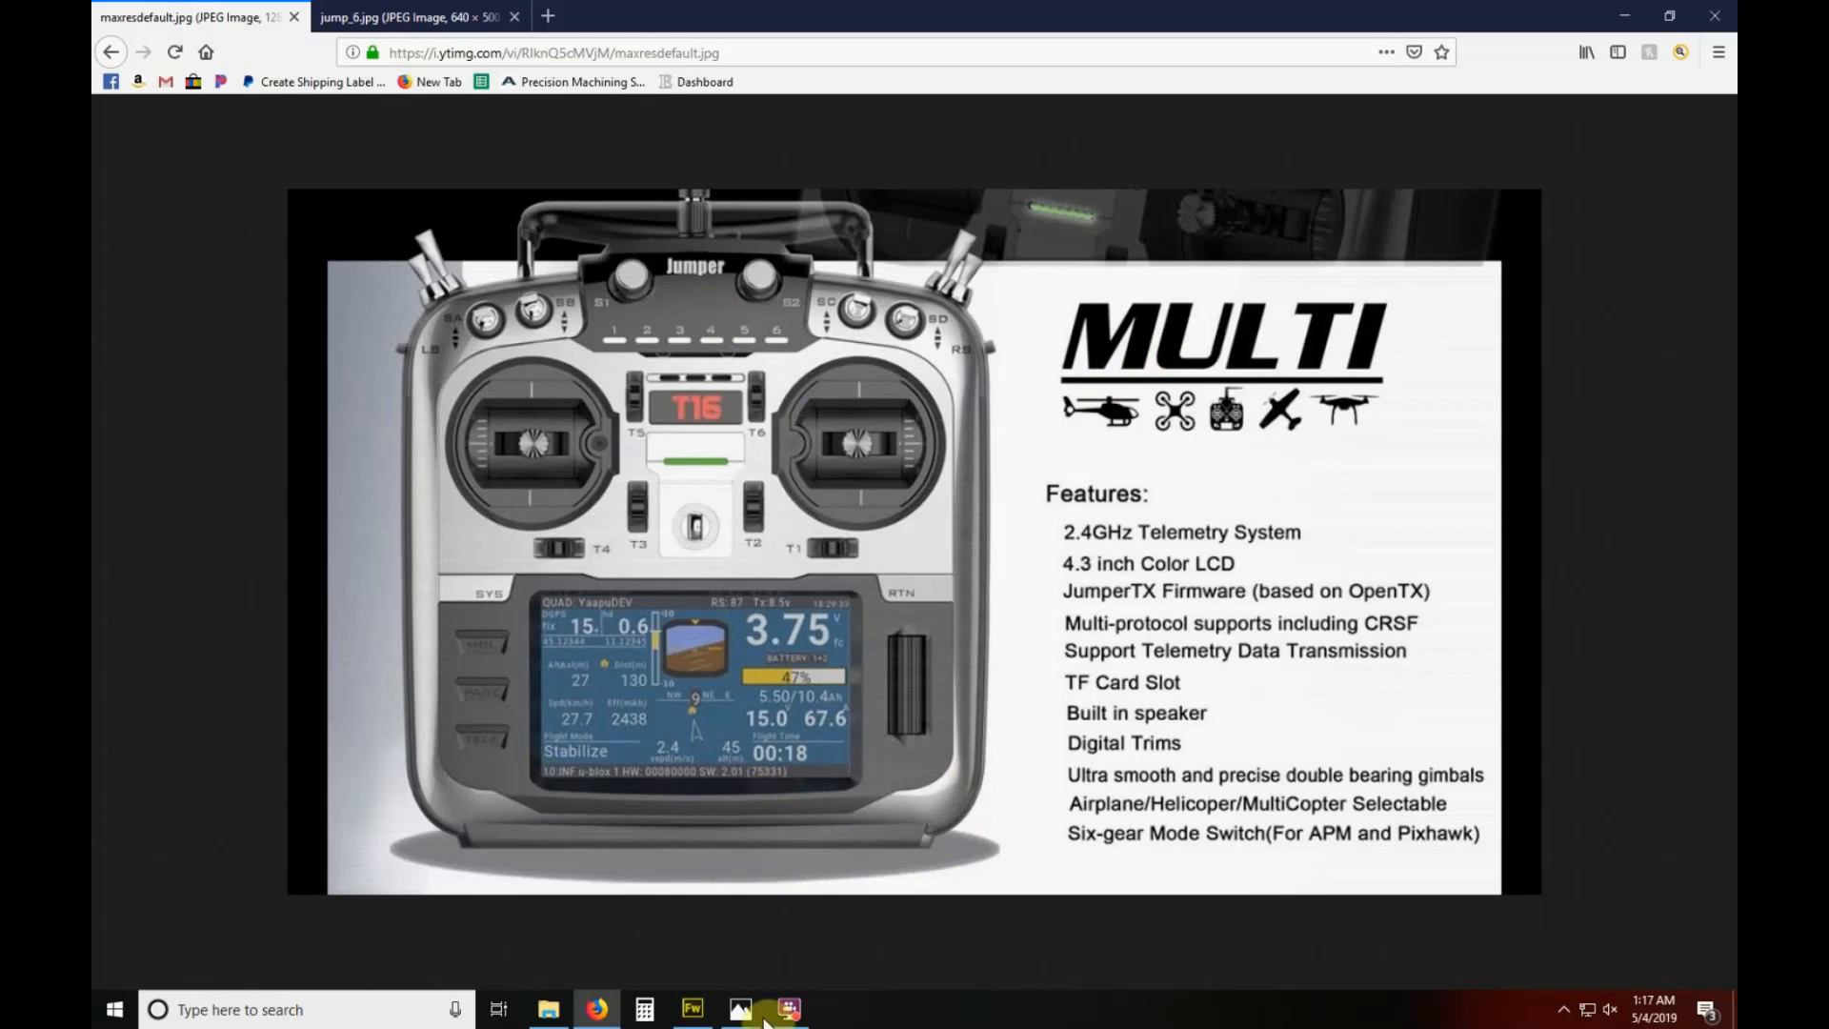
# Review the 5 MINUTE FPV splash, background, FLYSKY and TBSWING images in turn.
pyautogui.click(691, 1010)
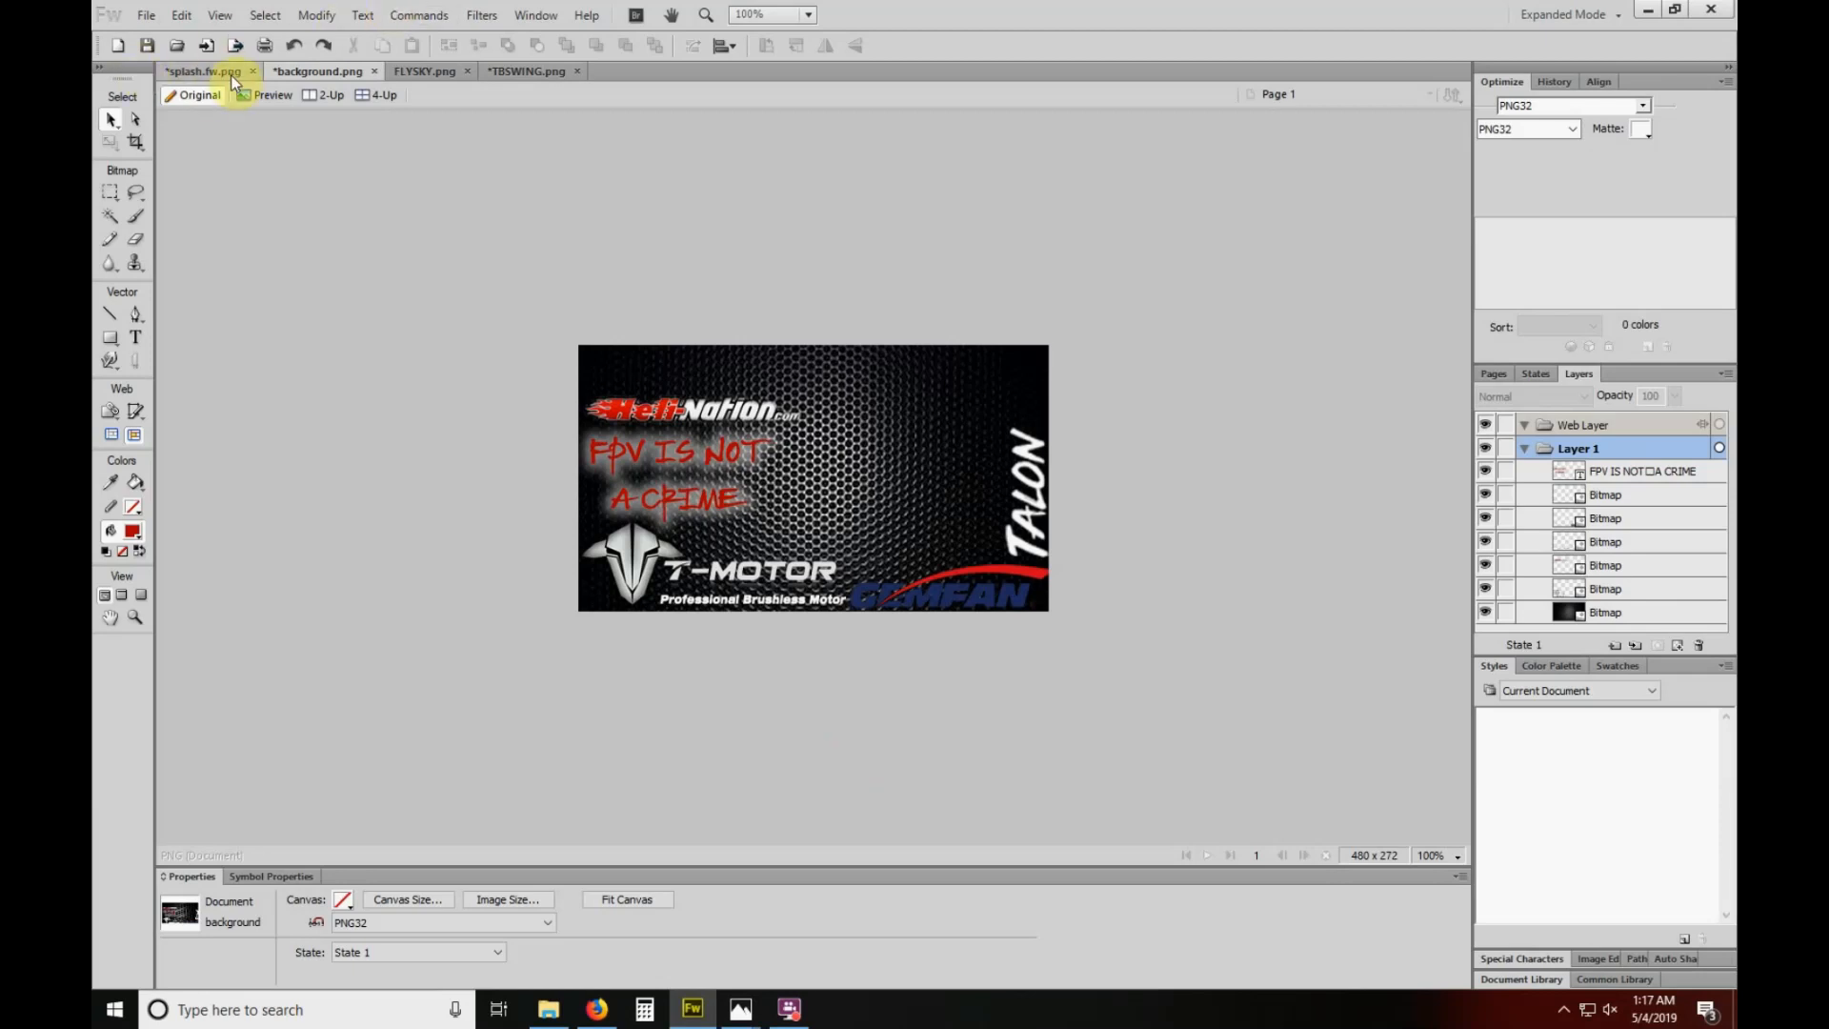
pyautogui.click(204, 71)
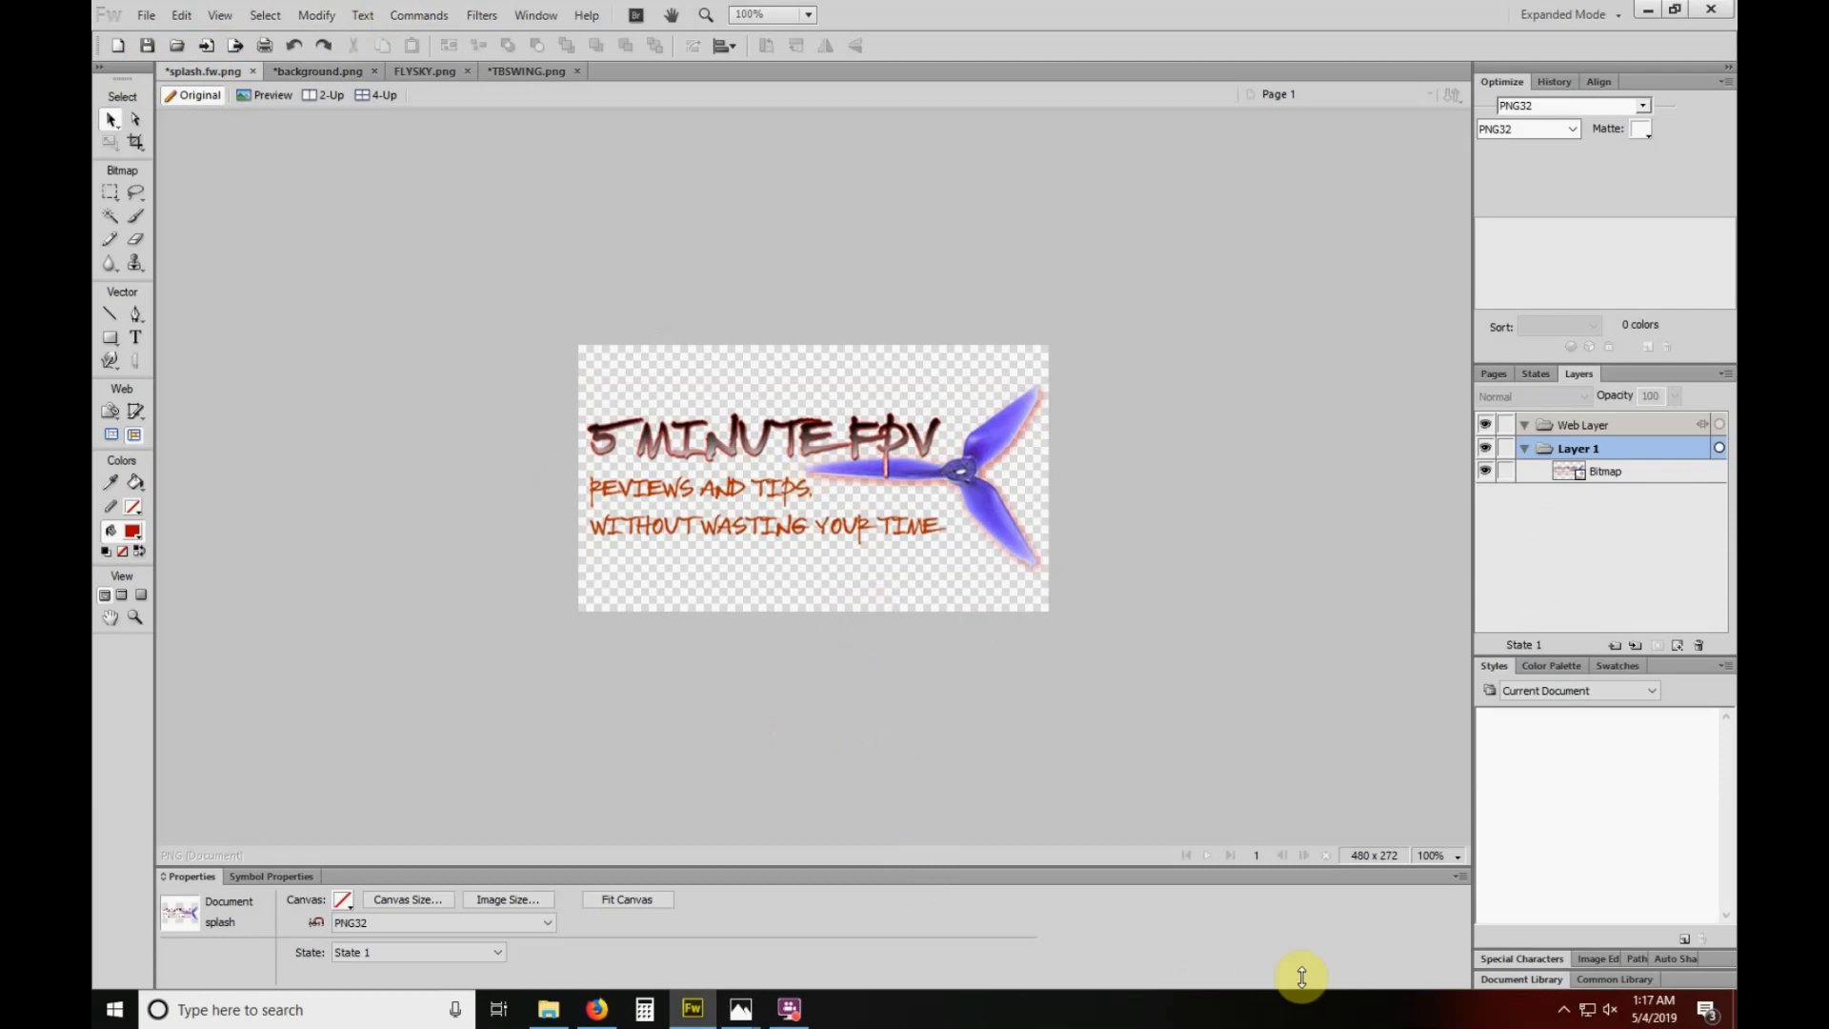
pyautogui.moveTo(224, 238)
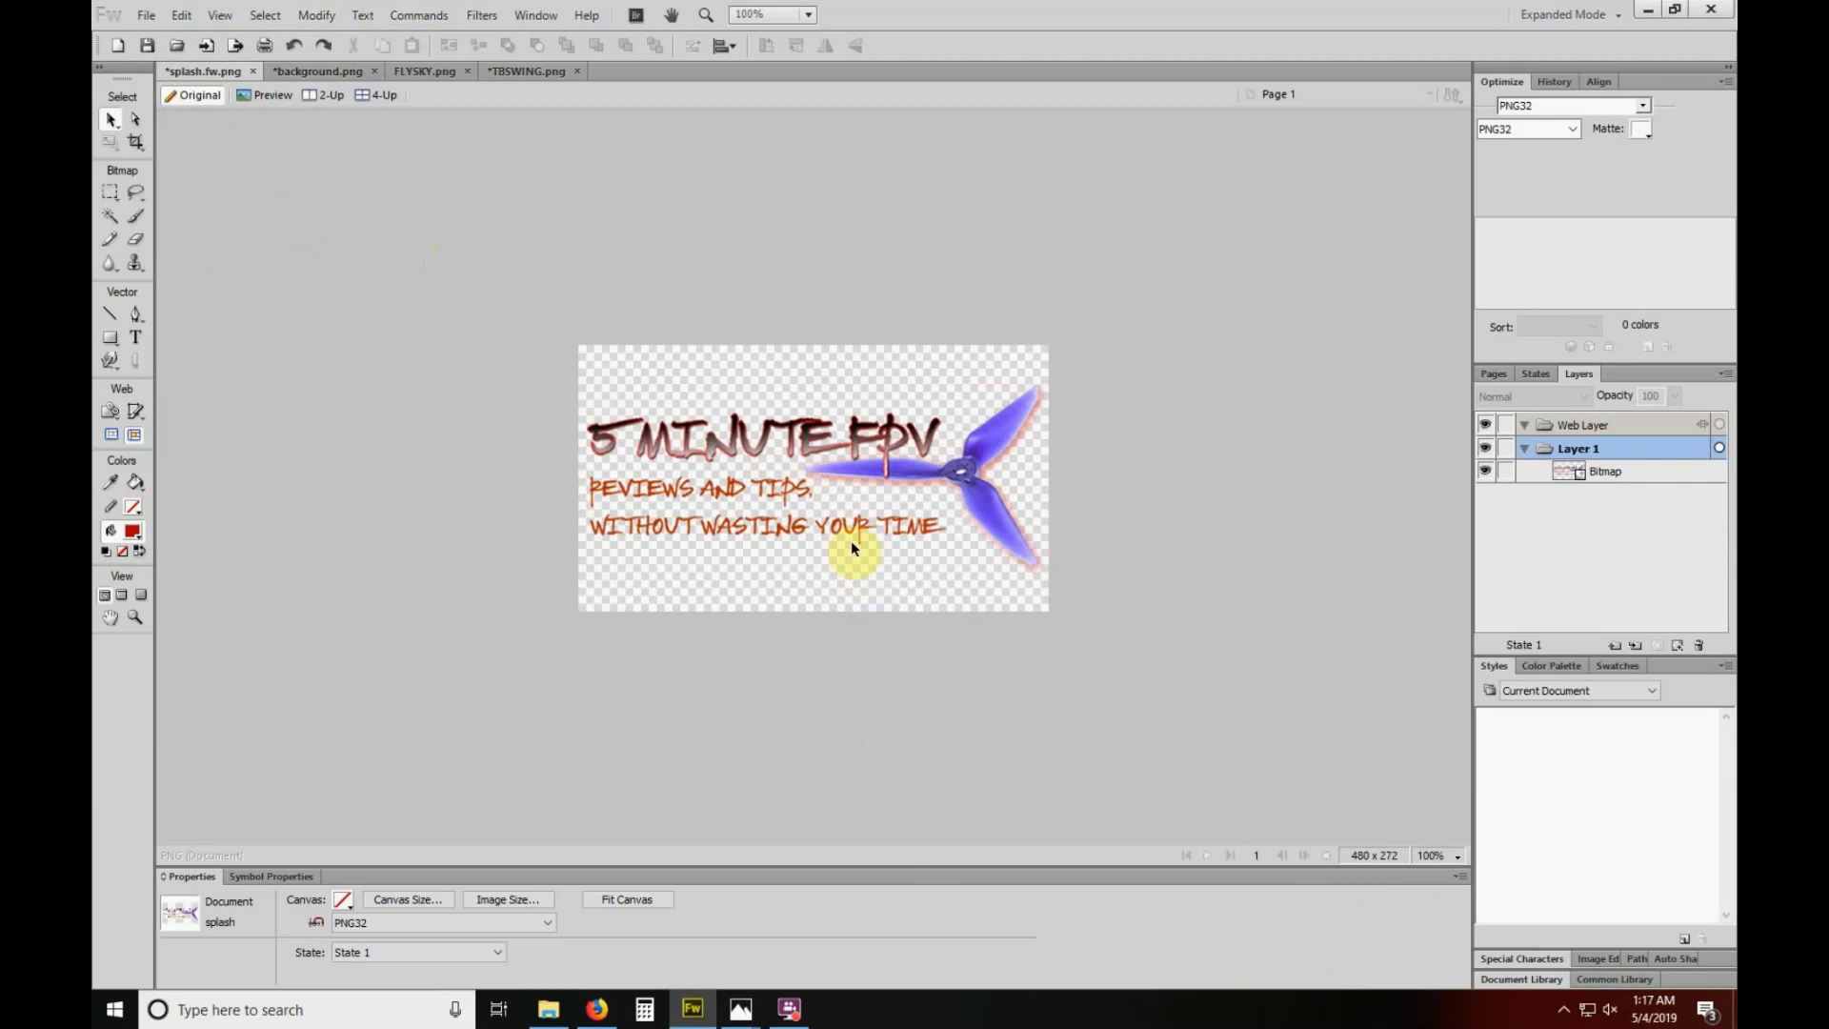
pyautogui.click(319, 71)
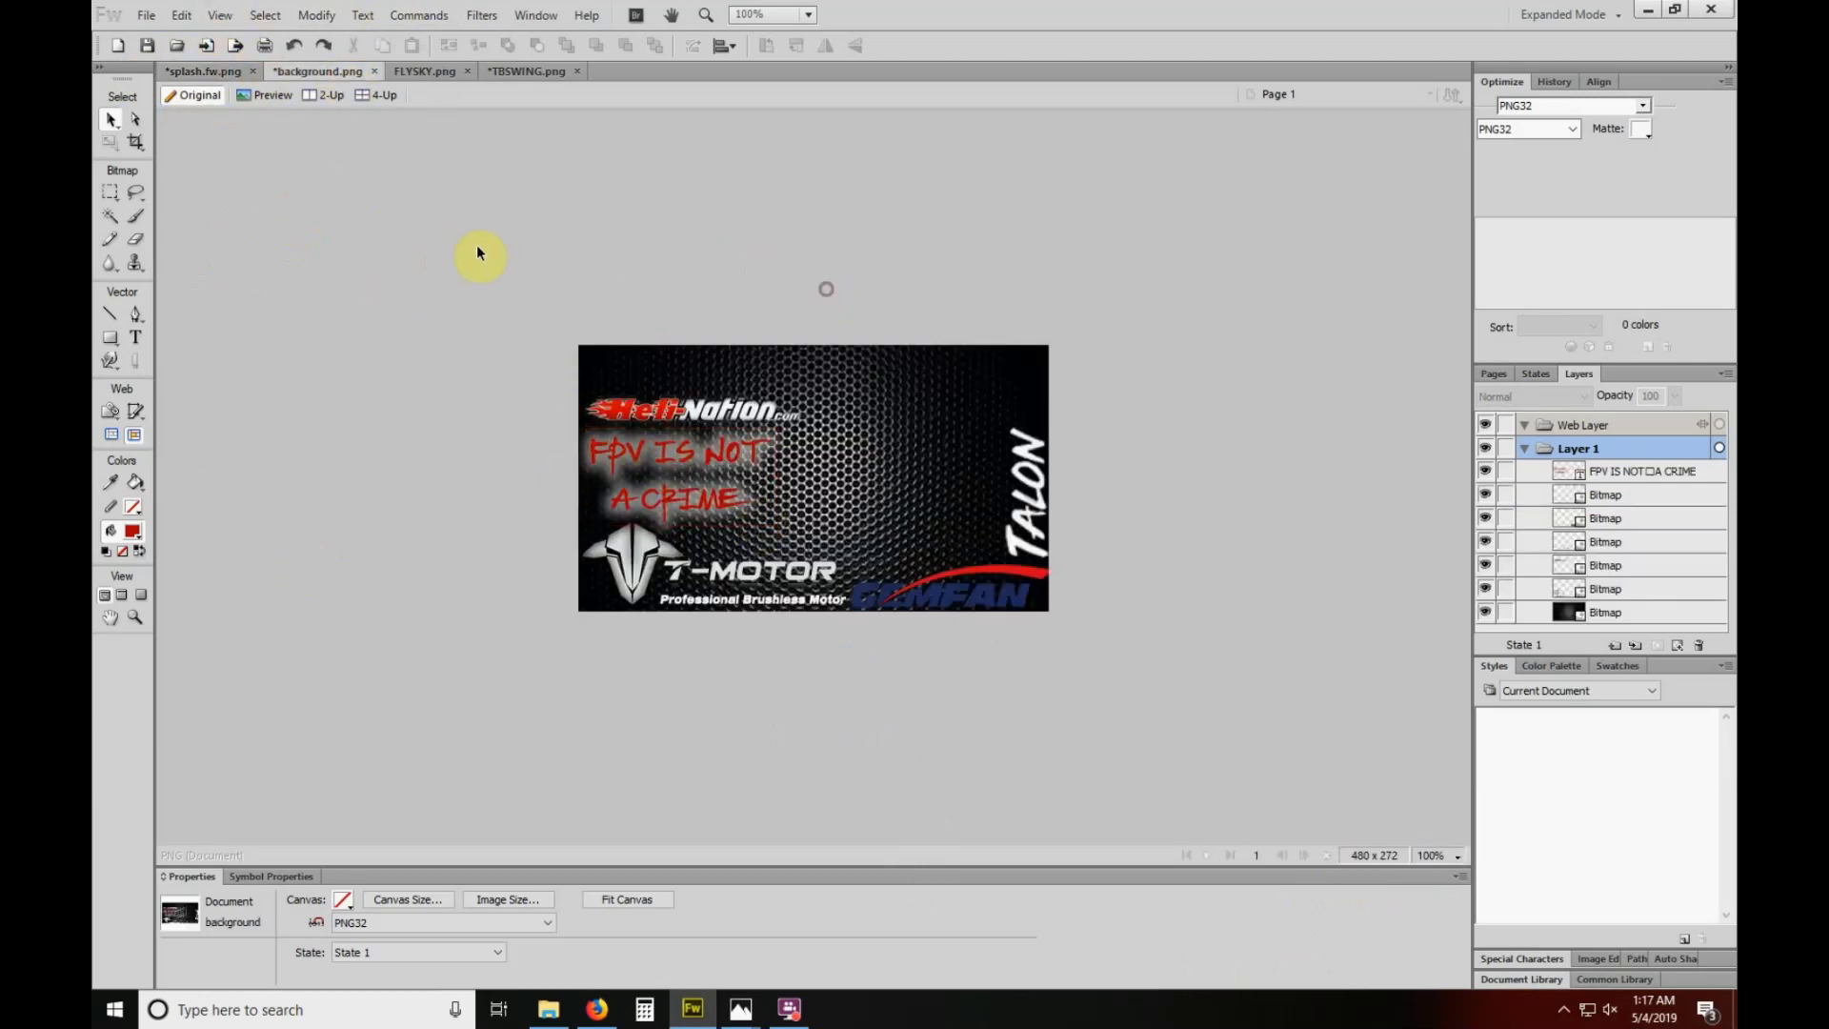
pyautogui.click(425, 71)
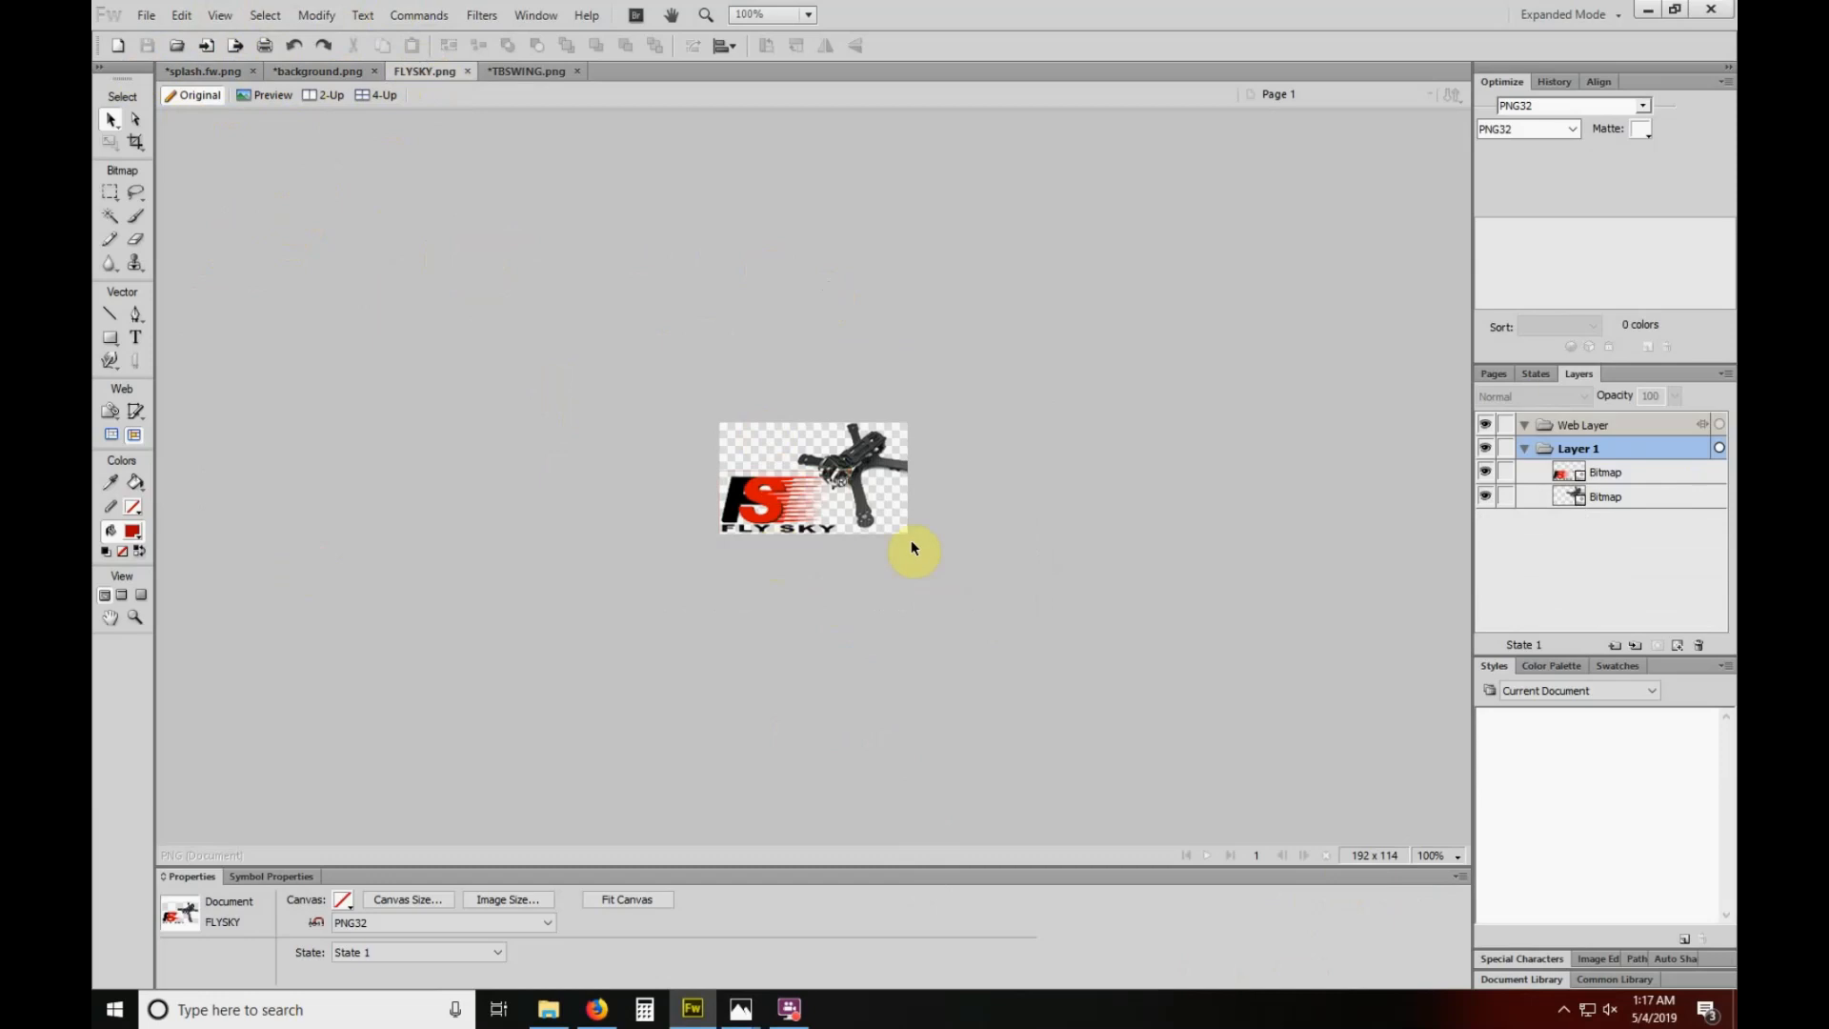
pyautogui.moveTo(548, 71)
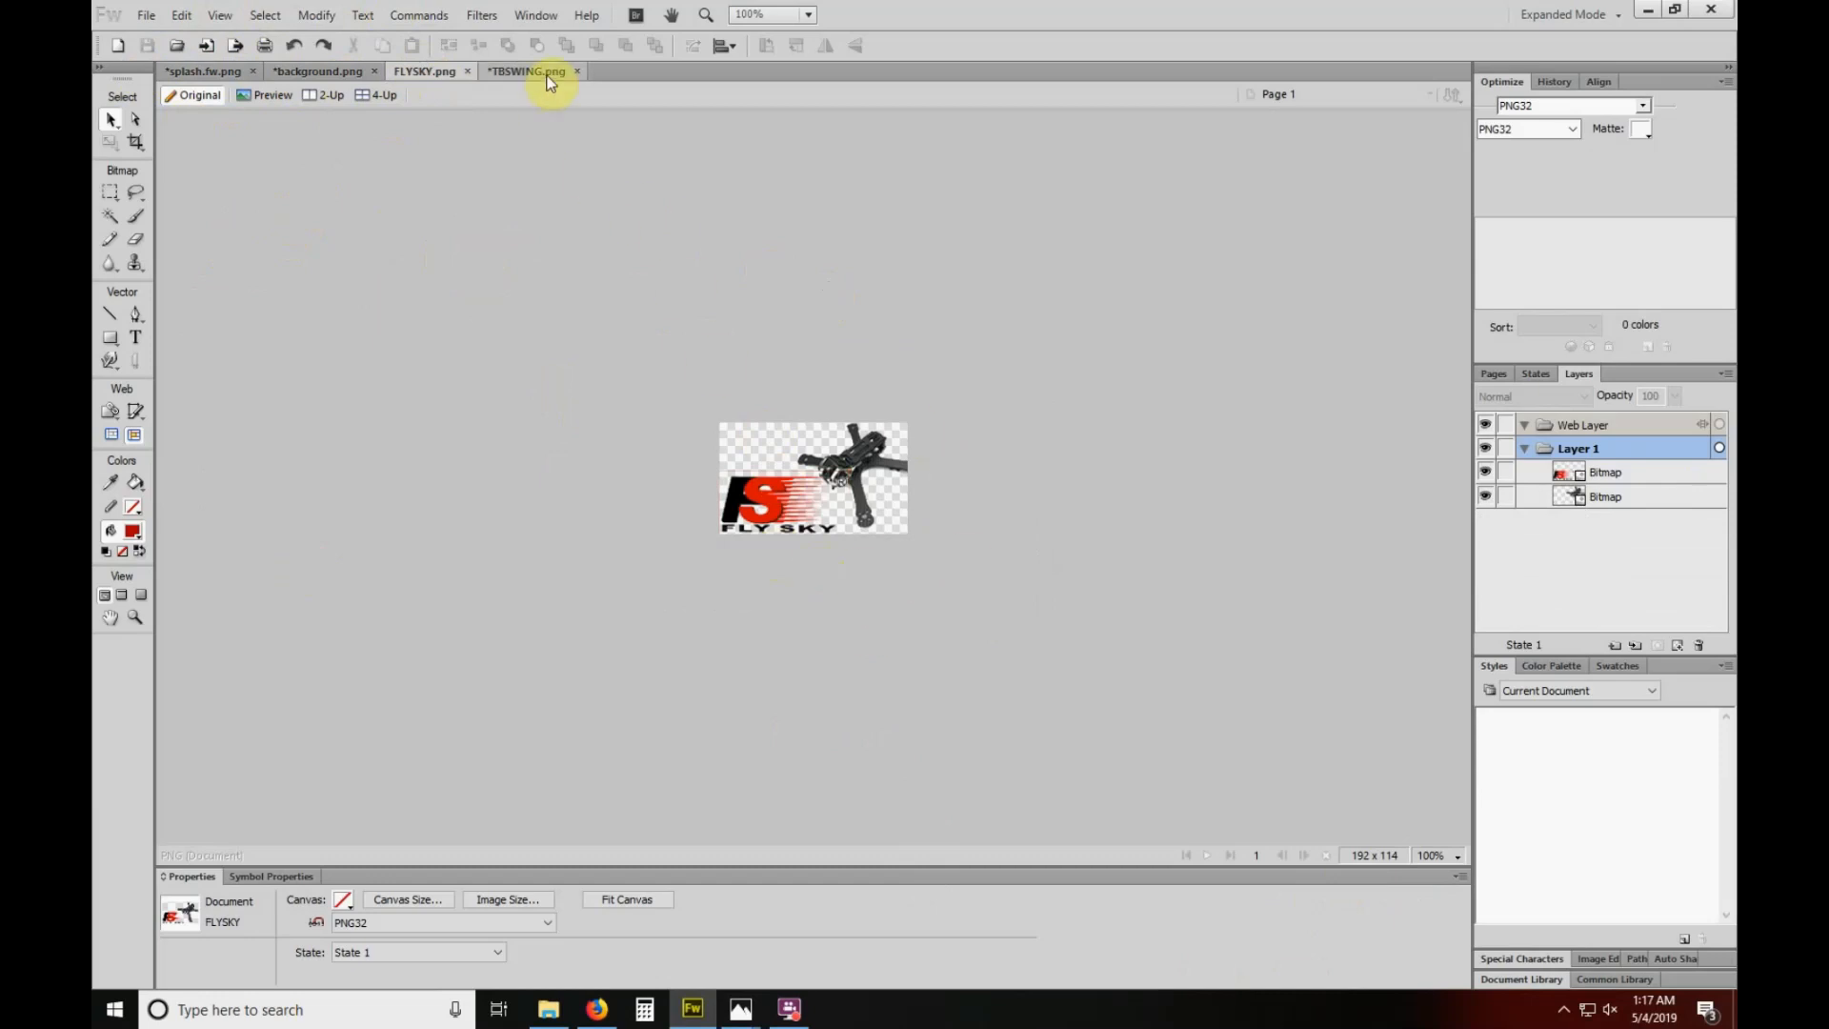
pyautogui.click(526, 71)
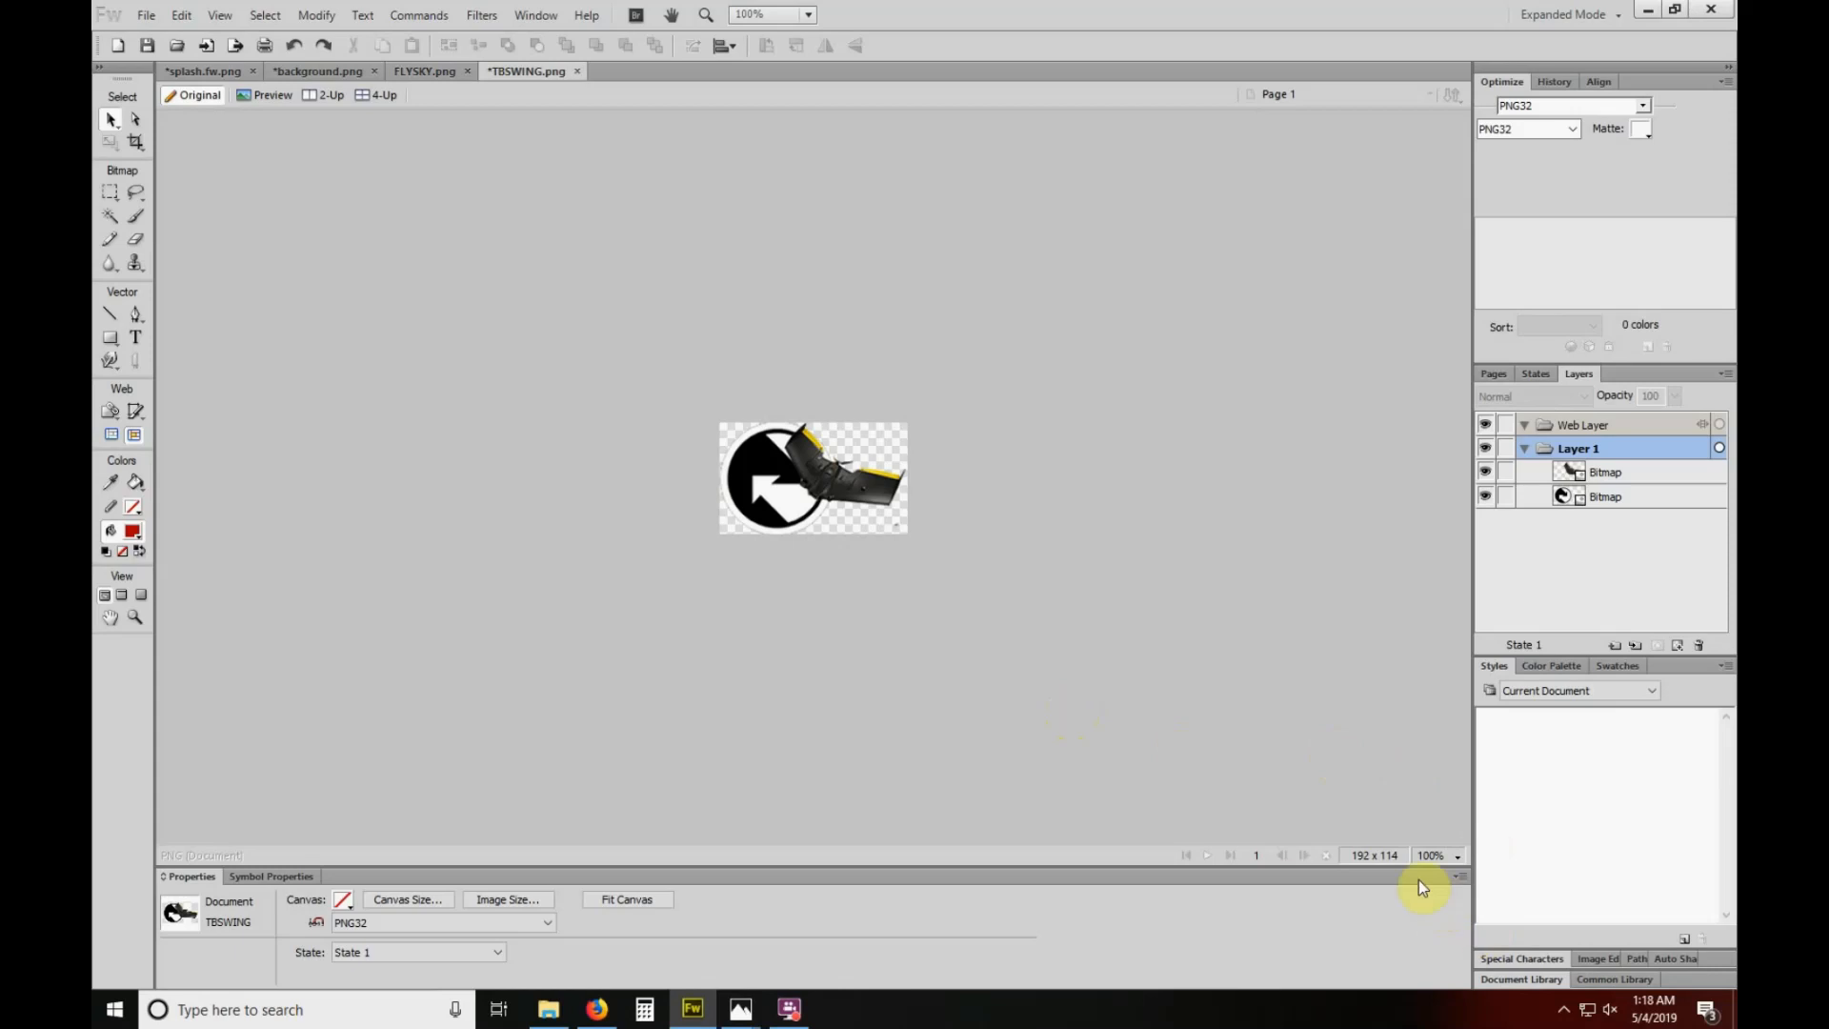
pyautogui.moveTo(1406, 873)
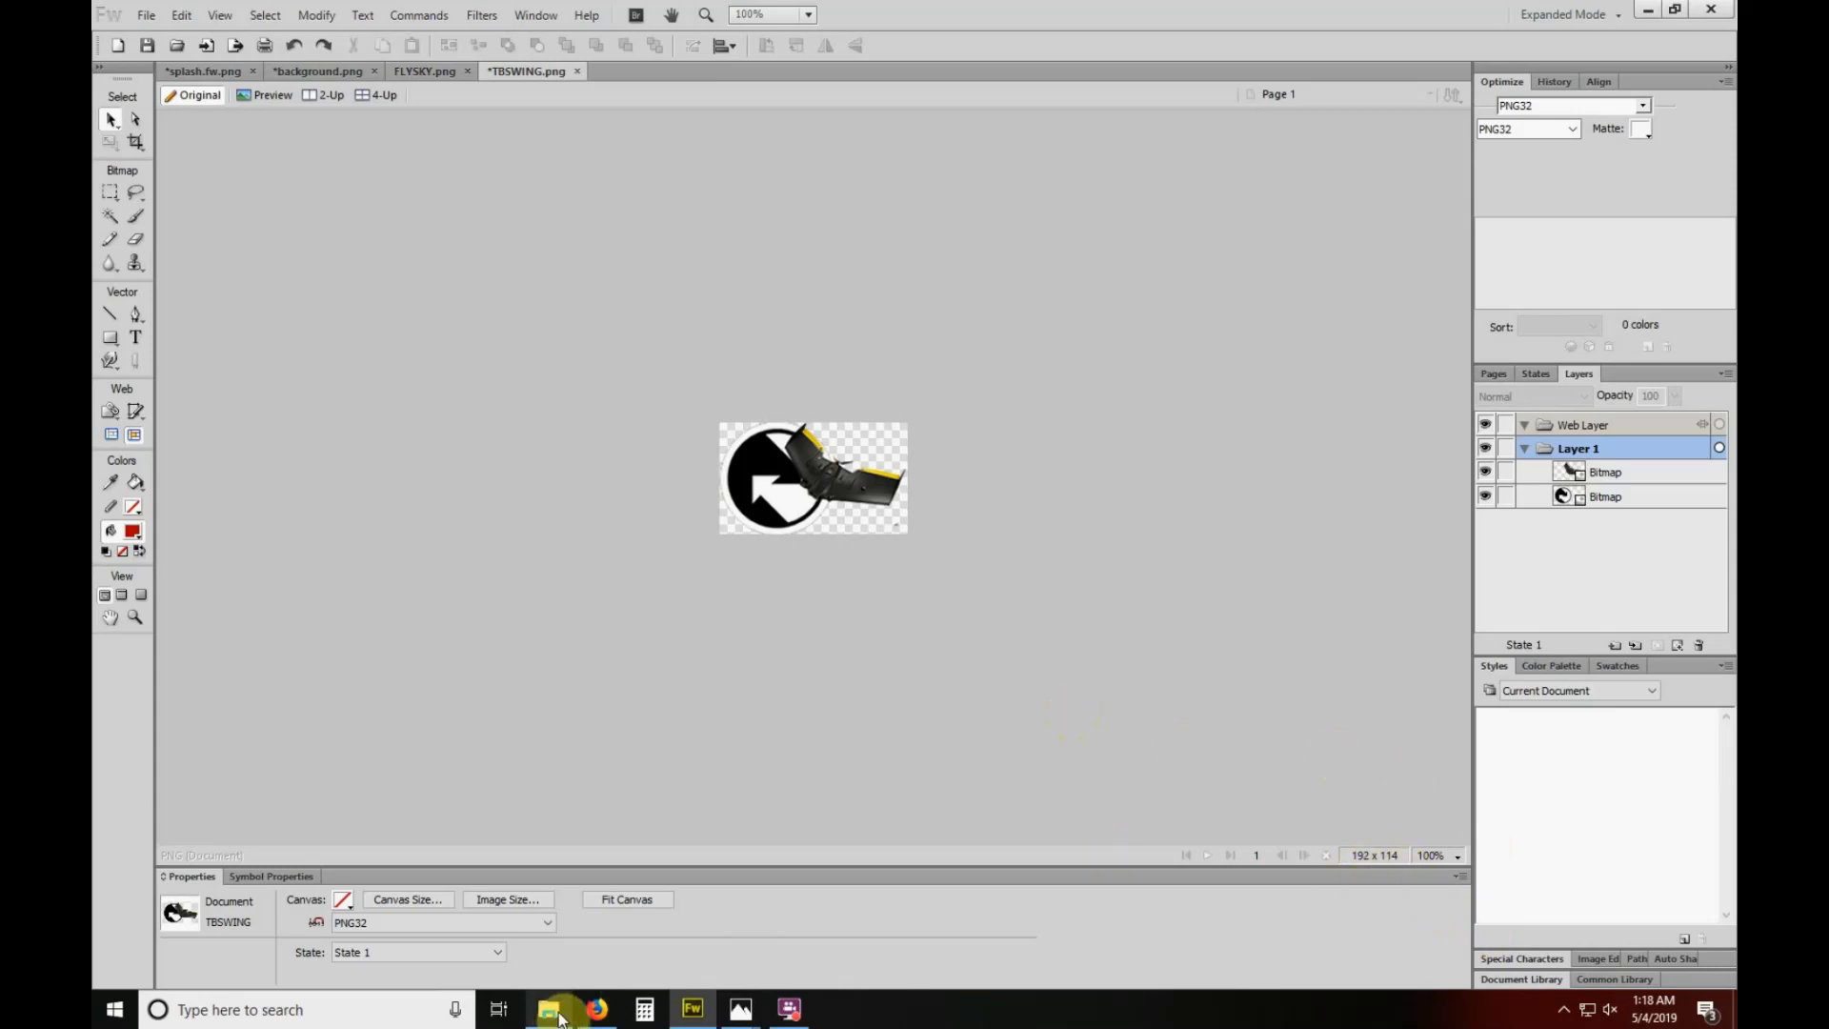
# Inspect the TBSW, FLYSKY, FRD and splash PNGs in IMAGES, then return to T16.
pyautogui.click(547, 1010)
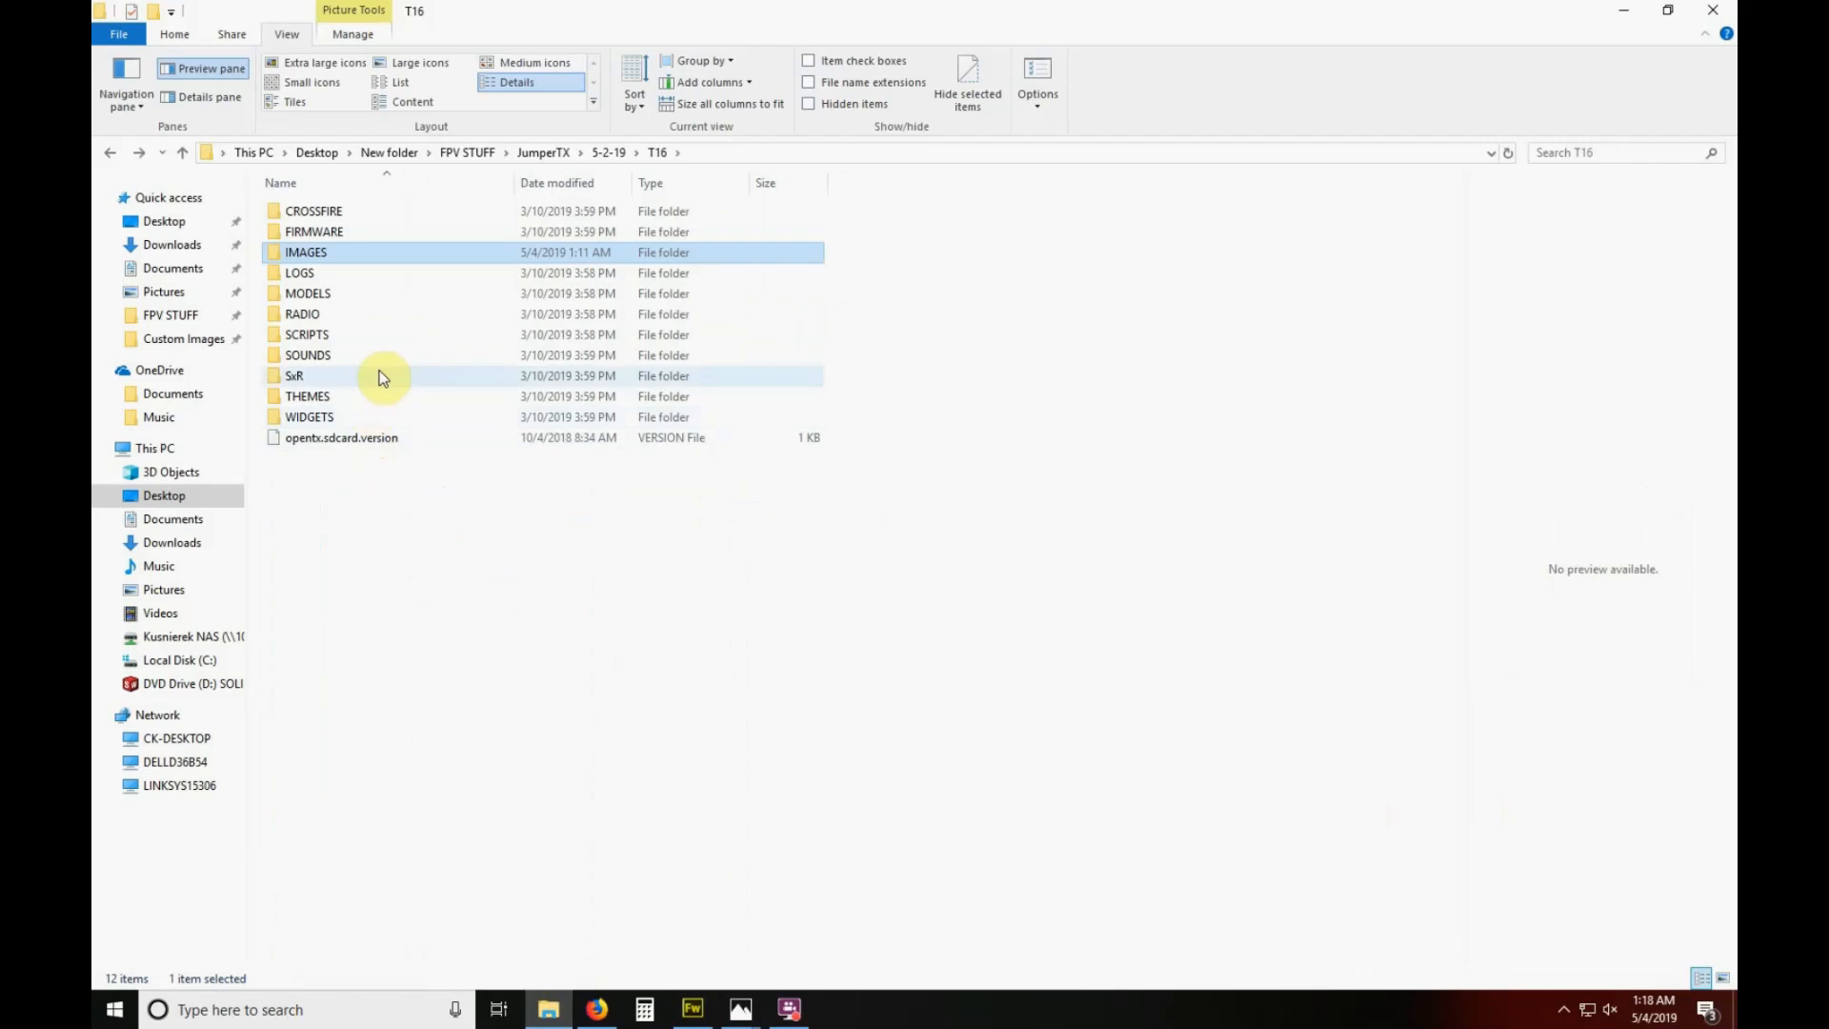
pyautogui.moveTo(381, 375)
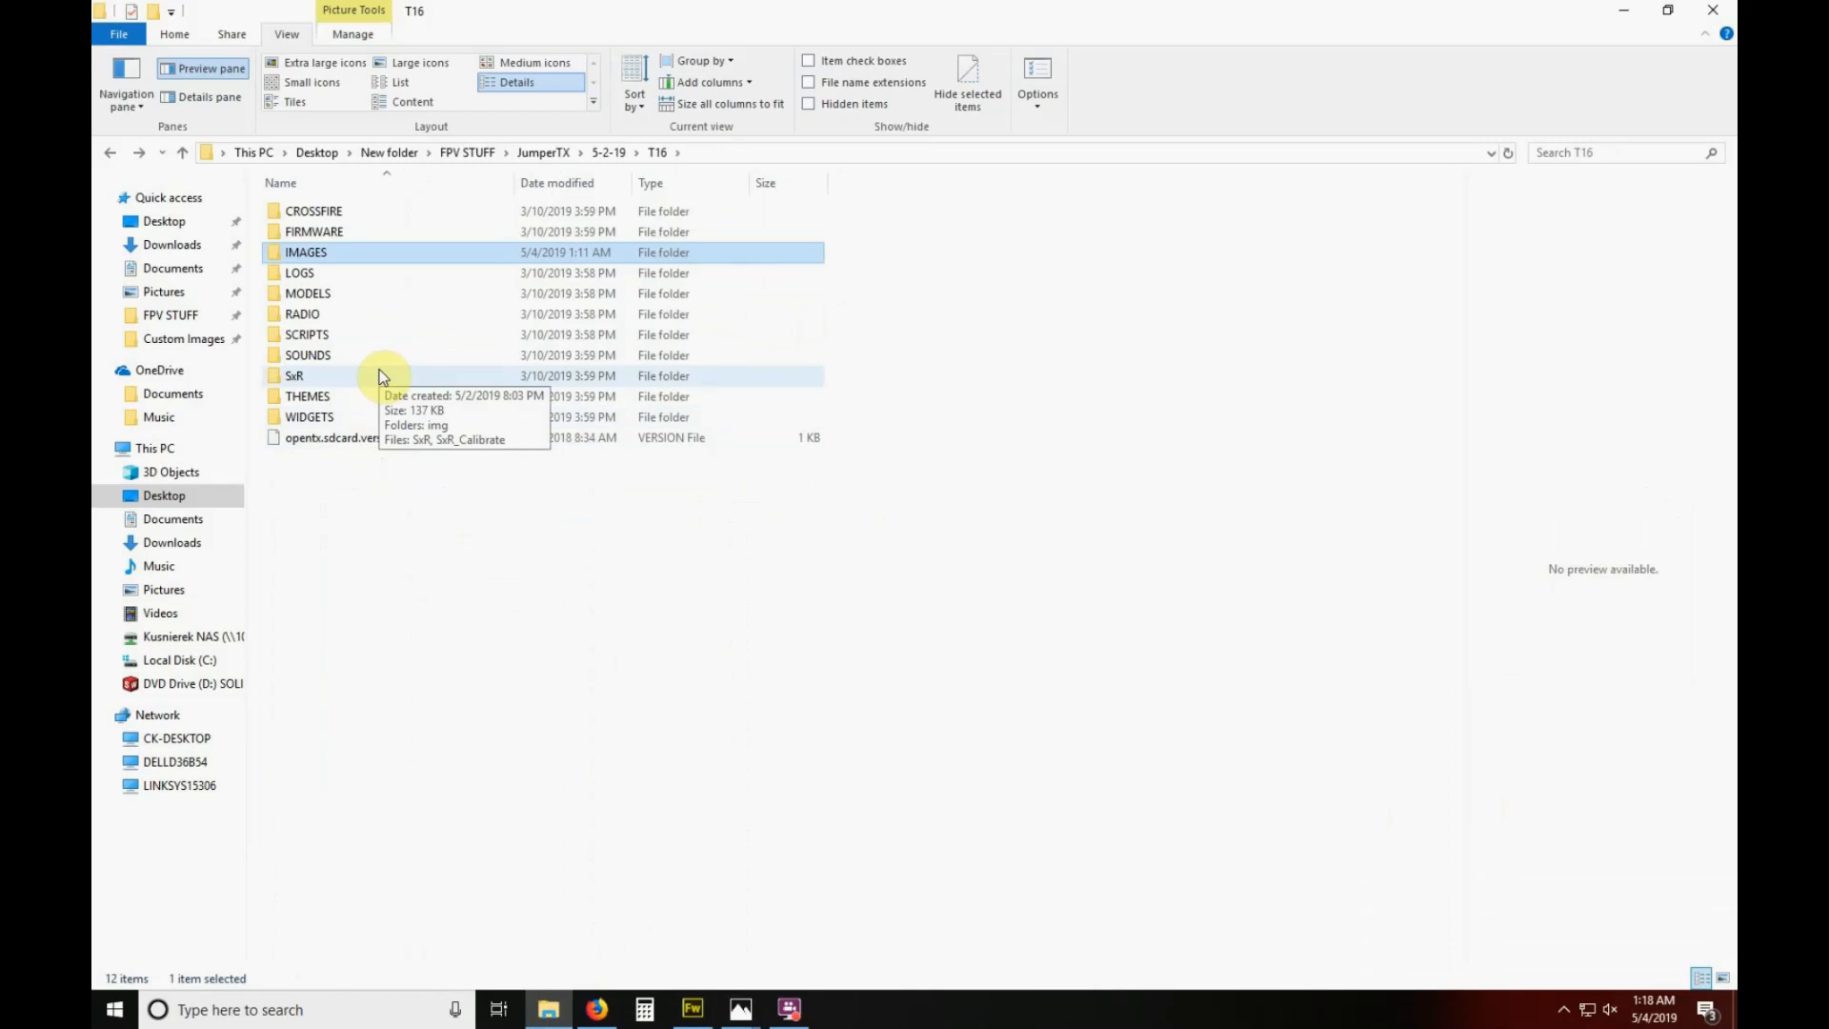
pyautogui.moveTo(492, 569)
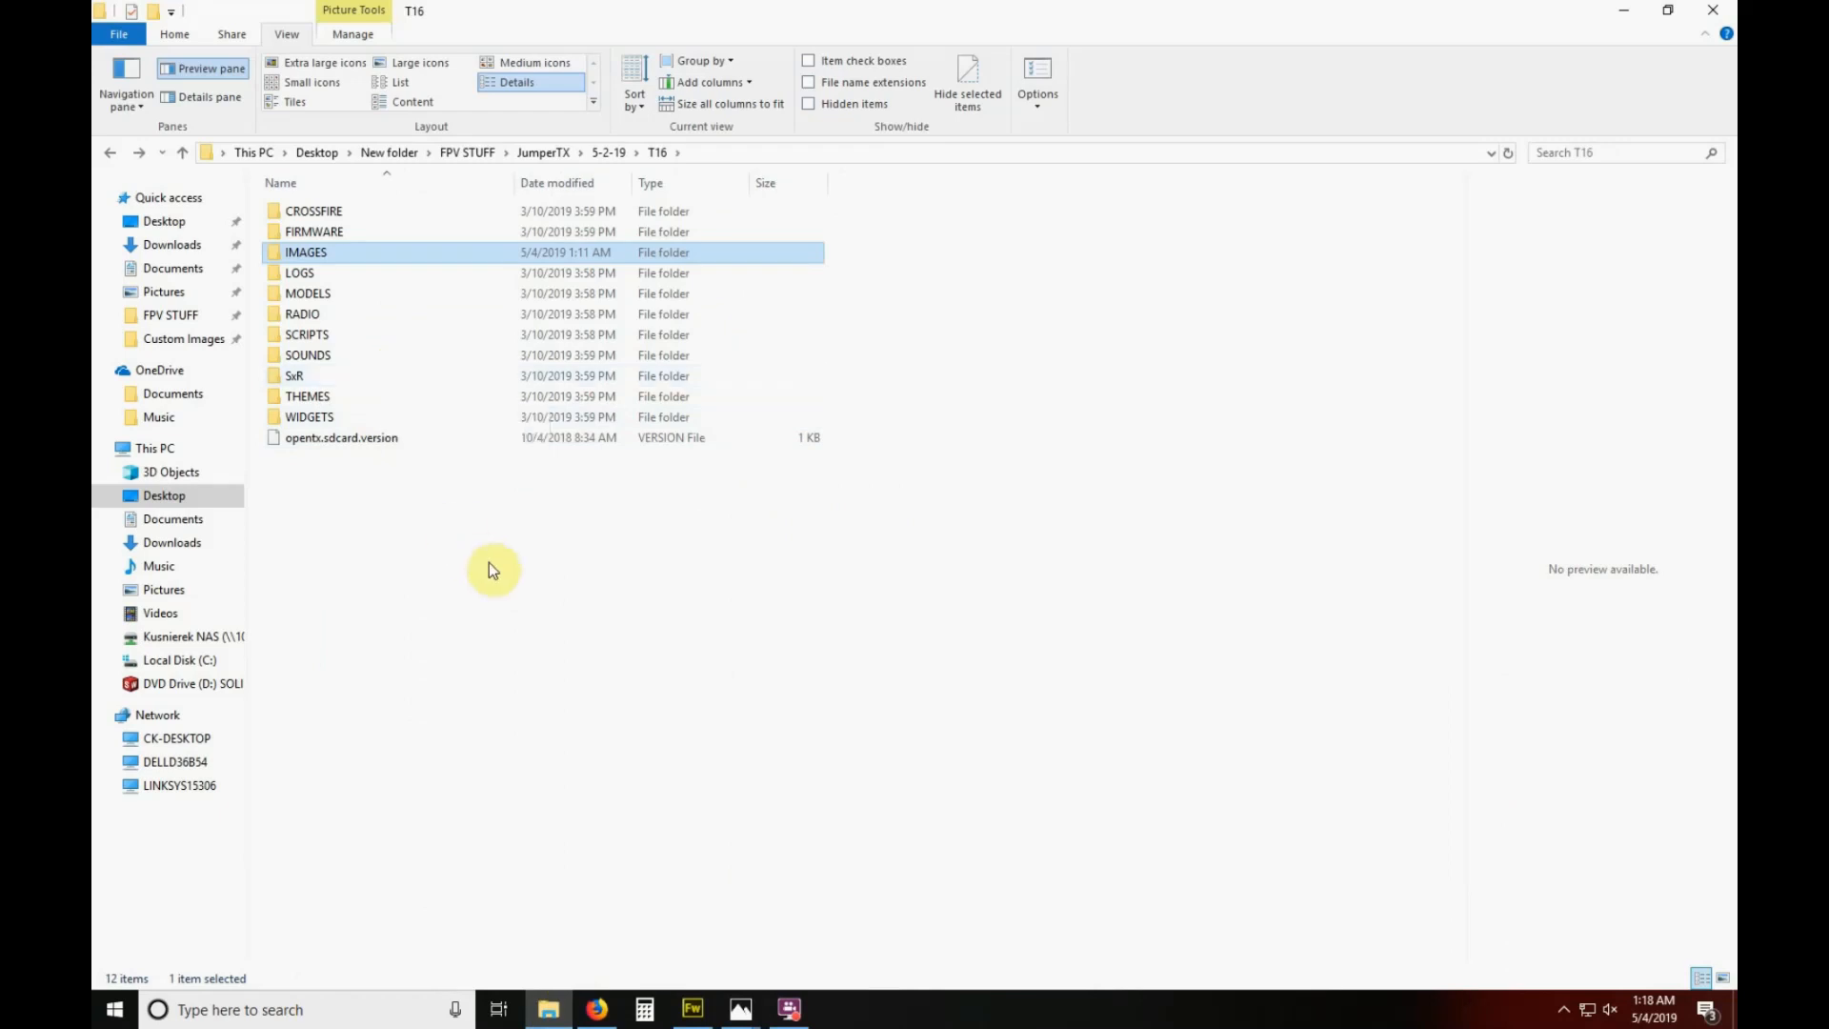
pyautogui.moveTo(882, 570)
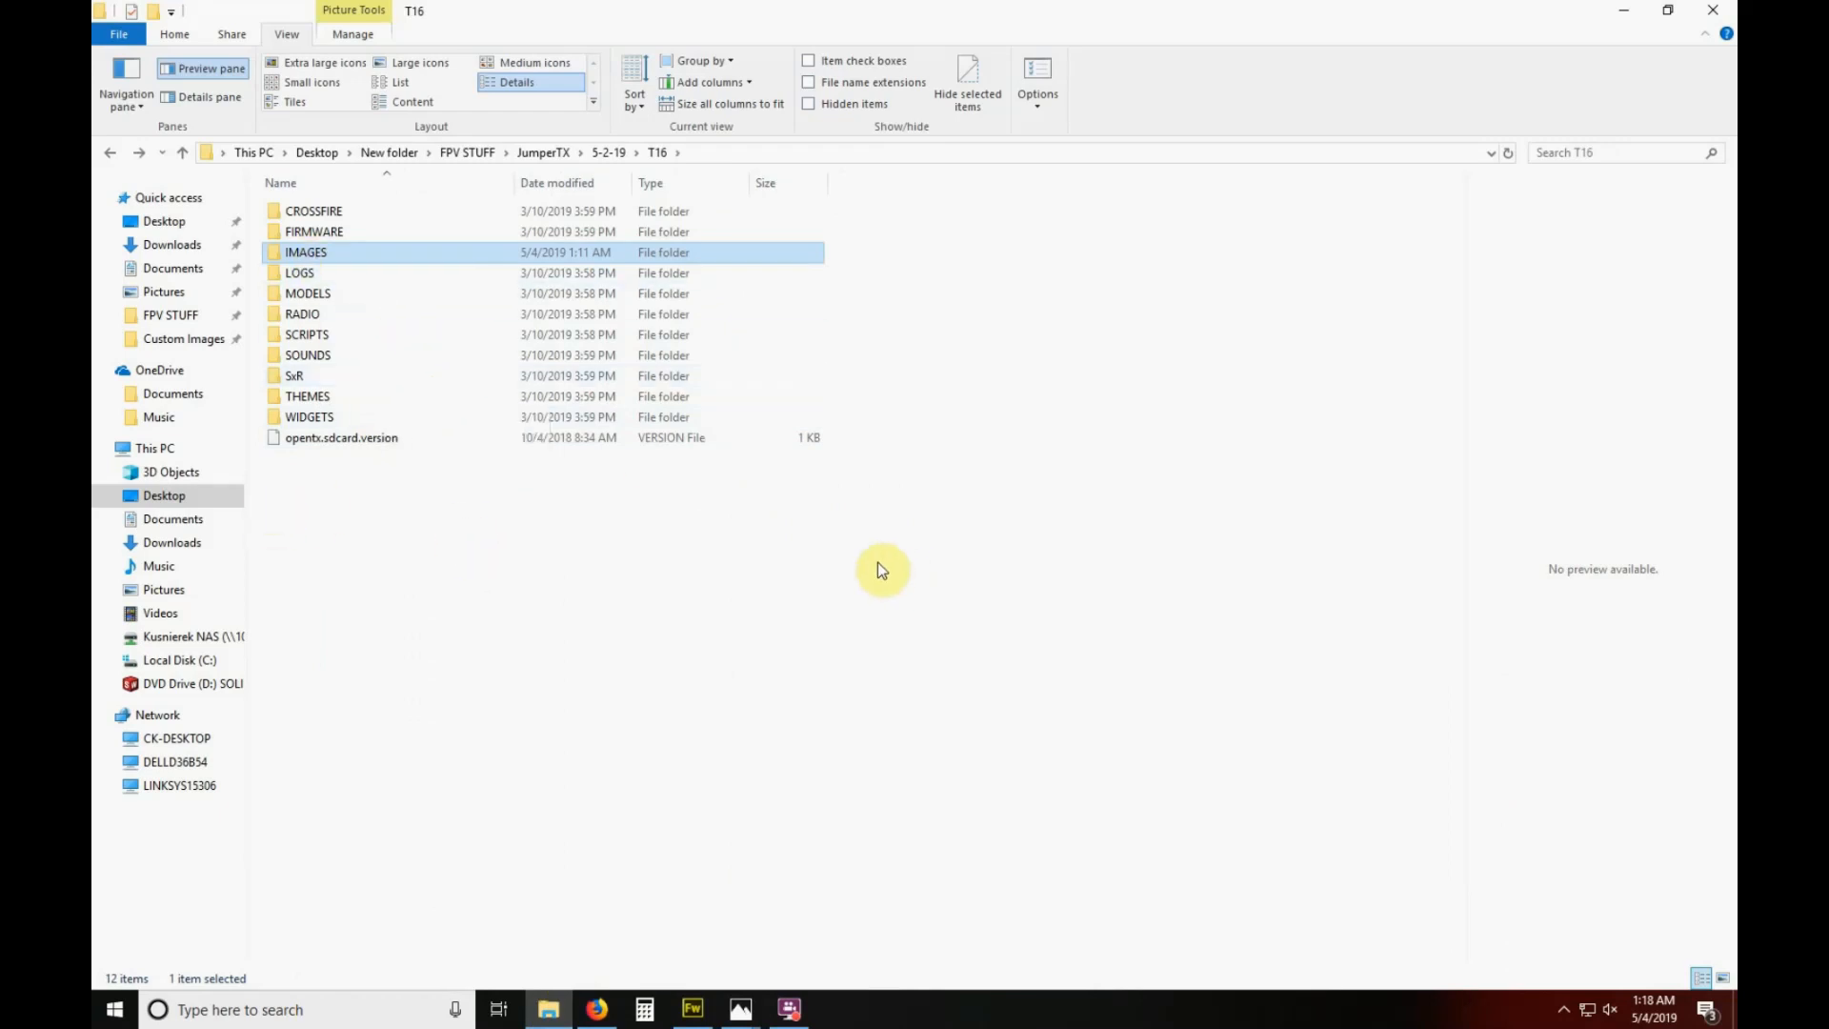
pyautogui.moveTo(324, 258)
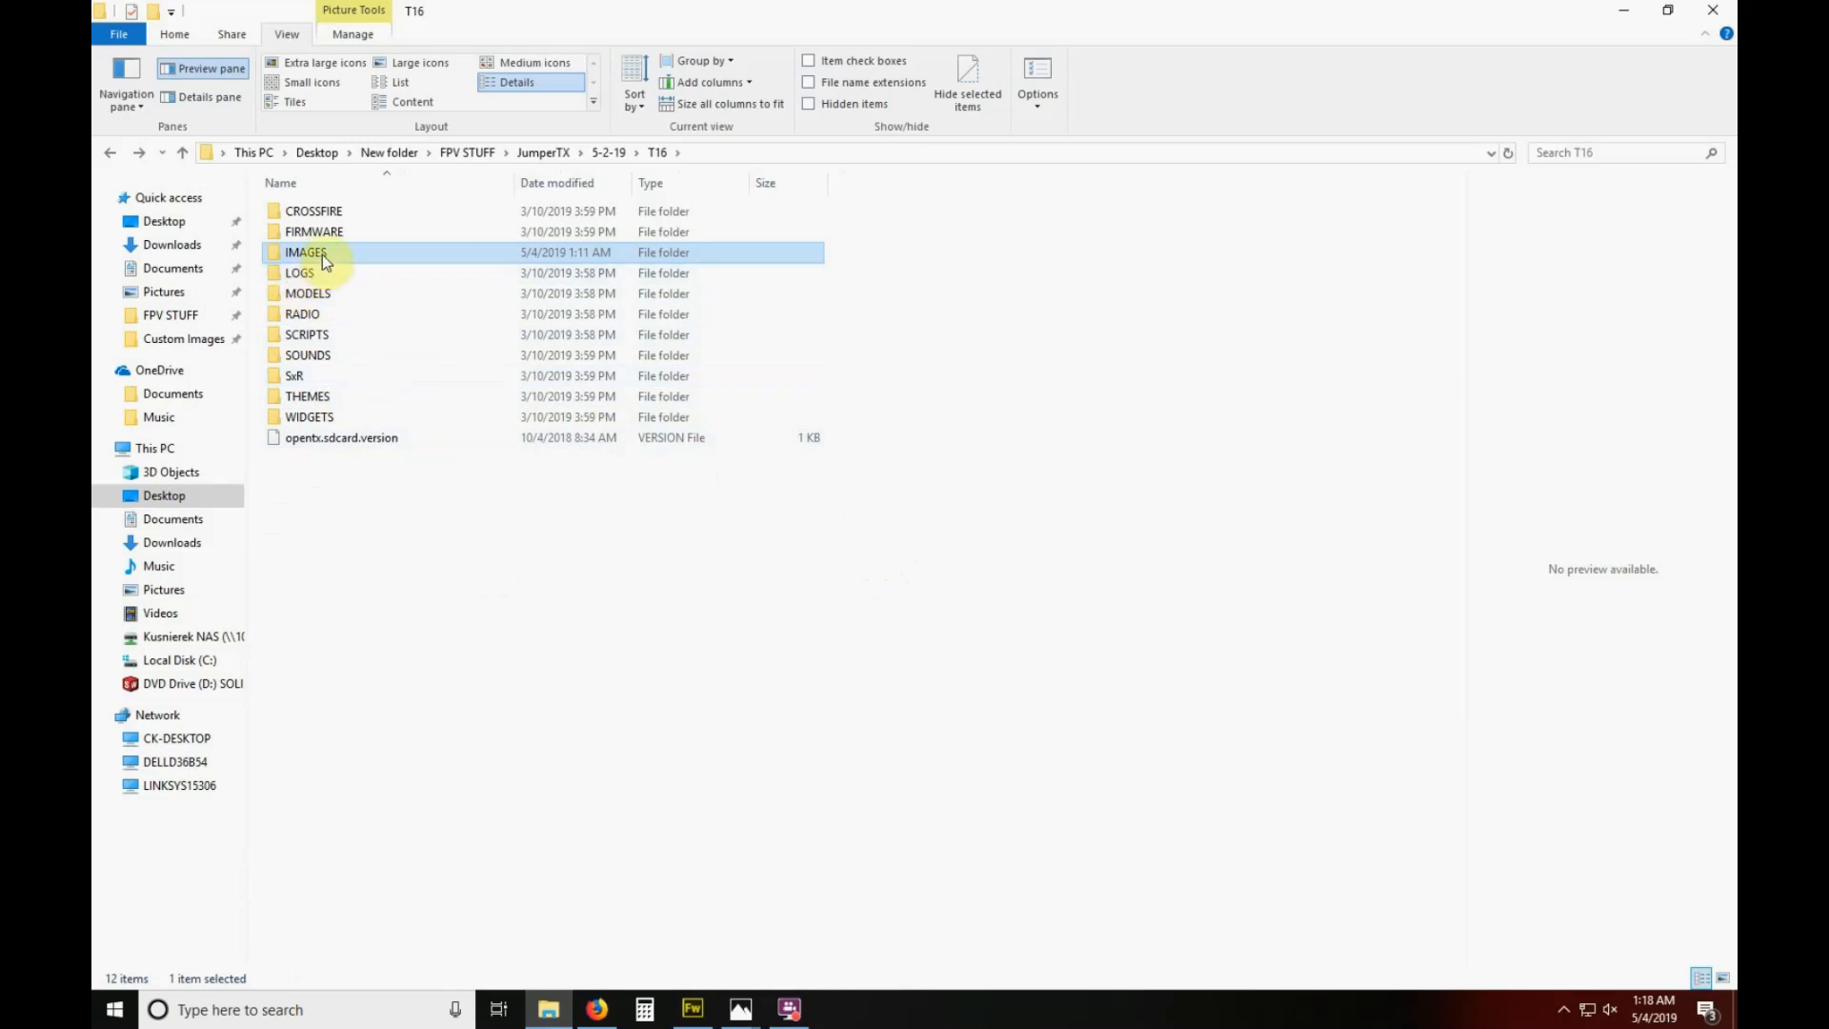
pyautogui.doubleClick(305, 252)
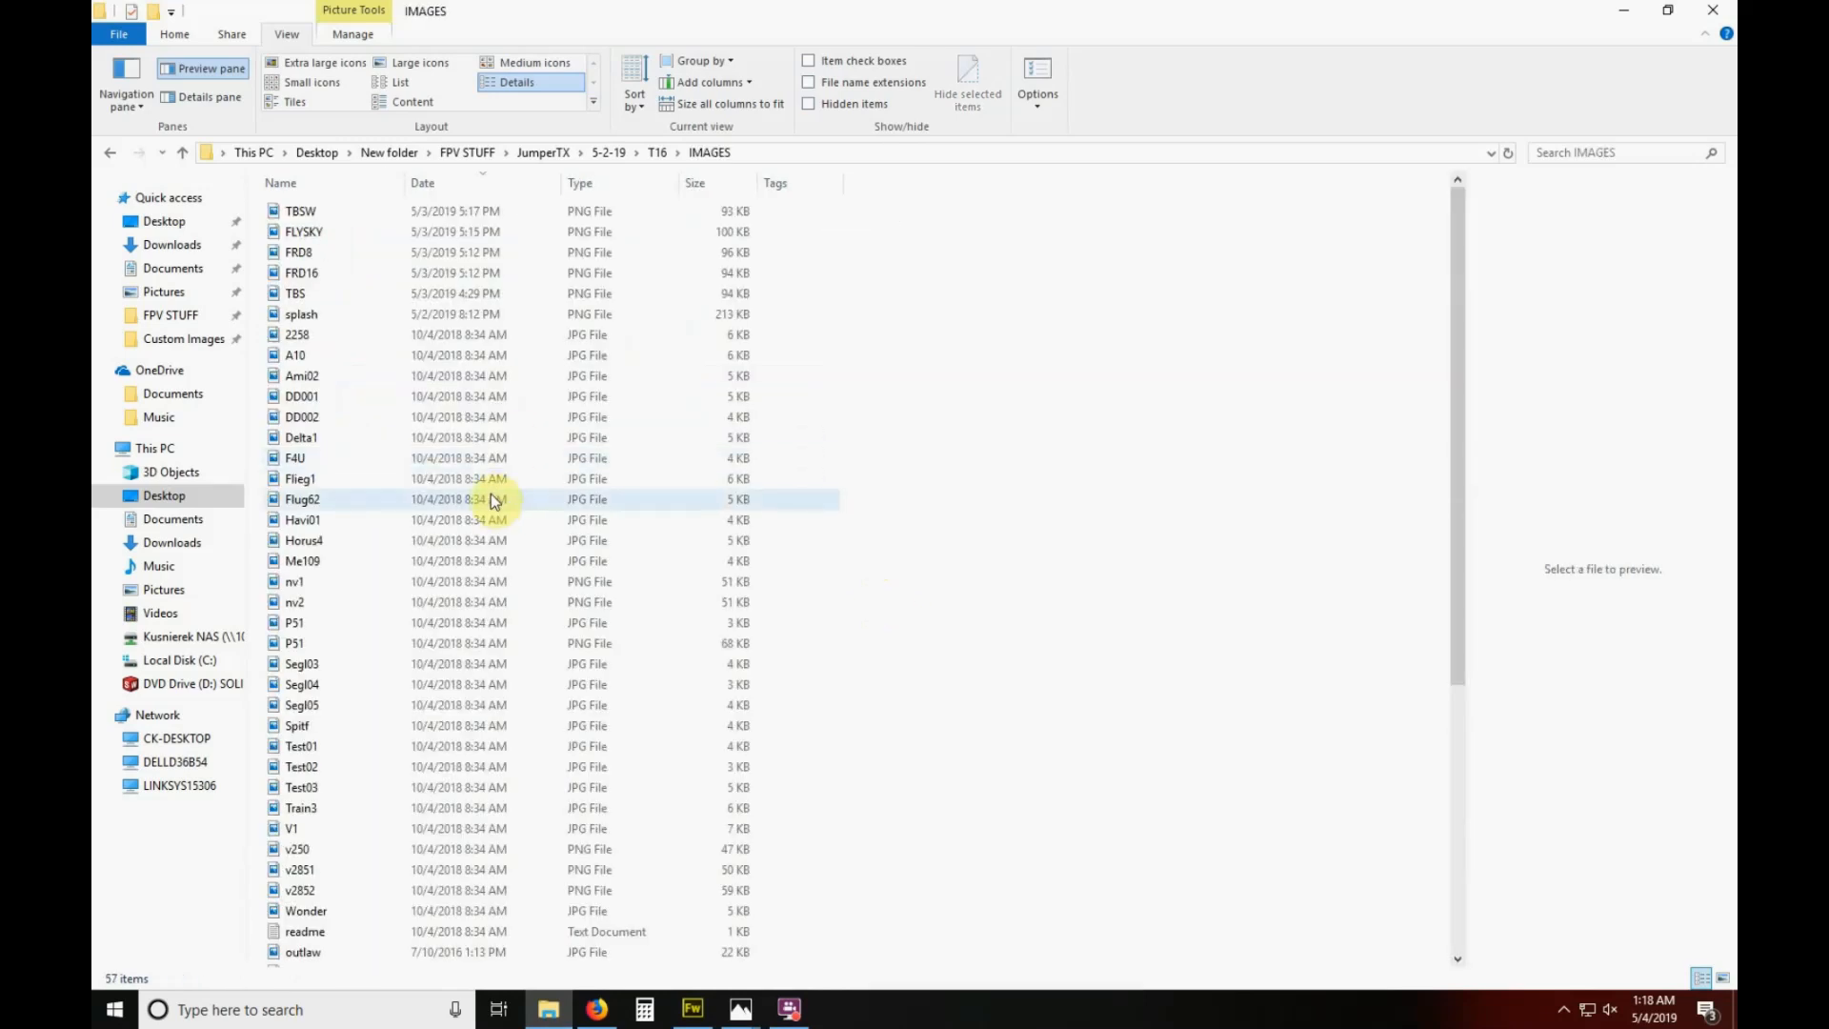
pyautogui.moveTo(587, 336)
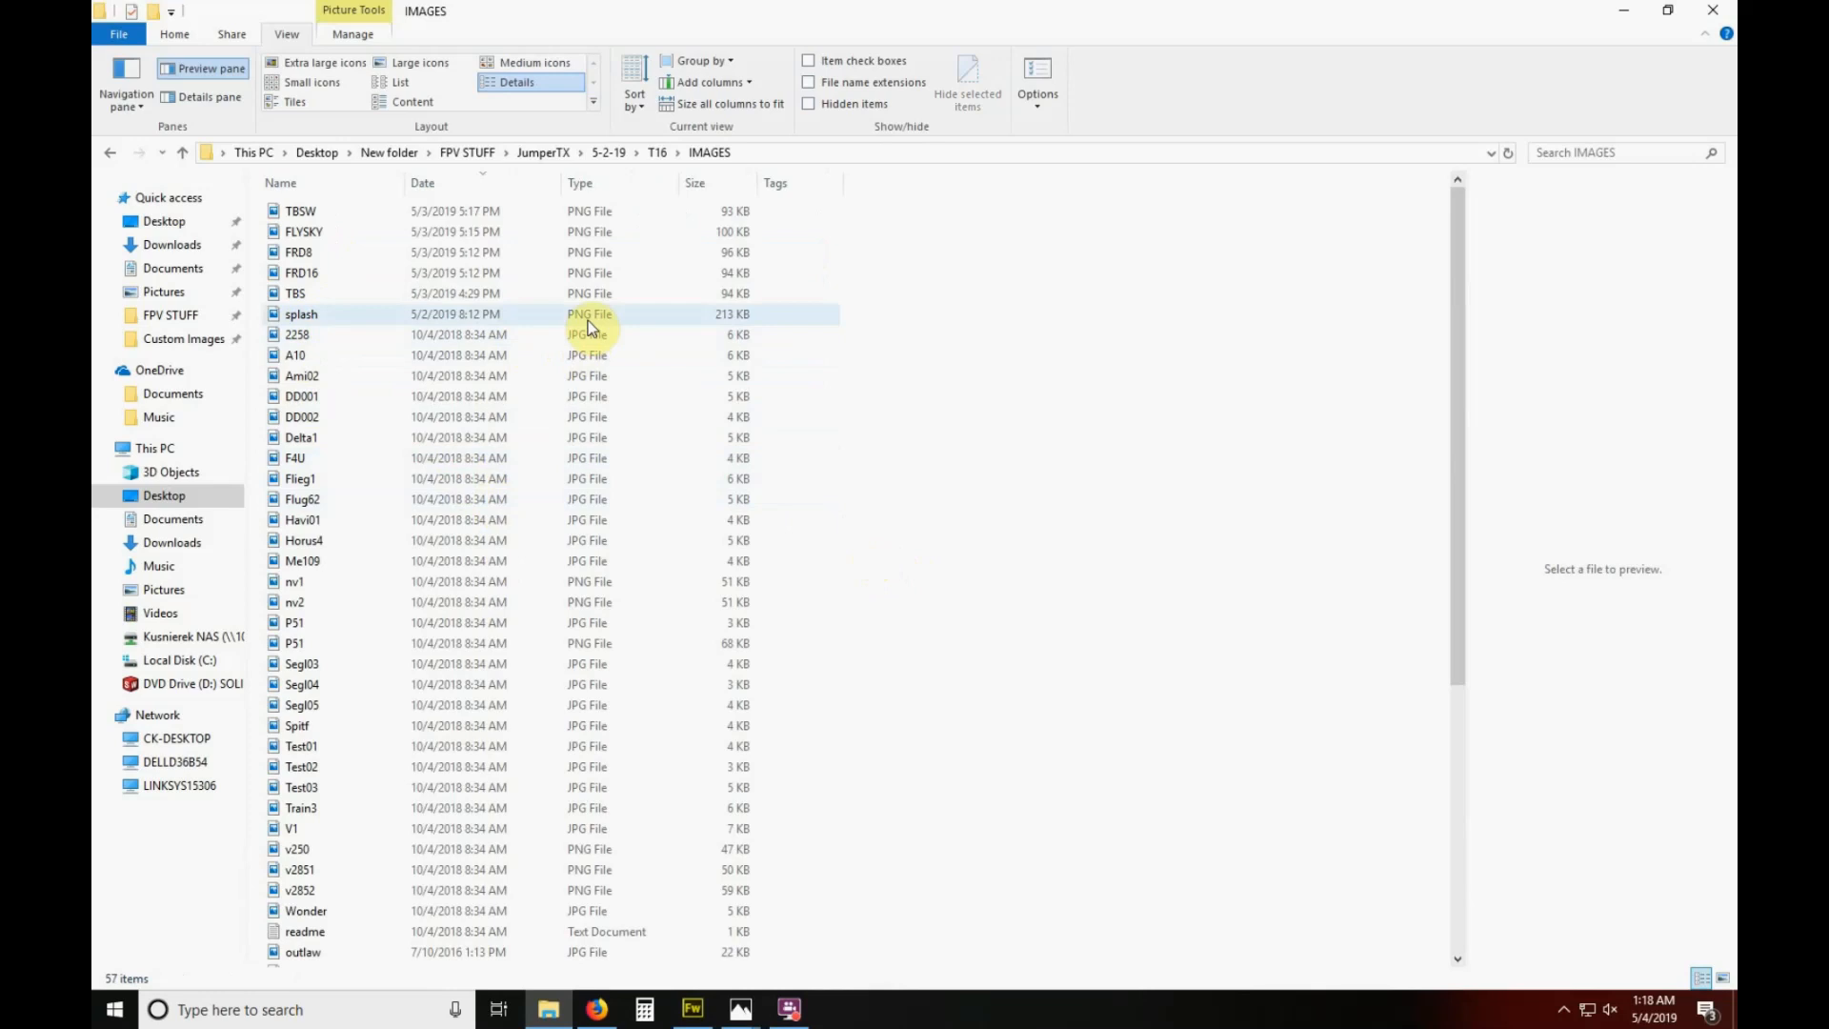
pyautogui.click(110, 152)
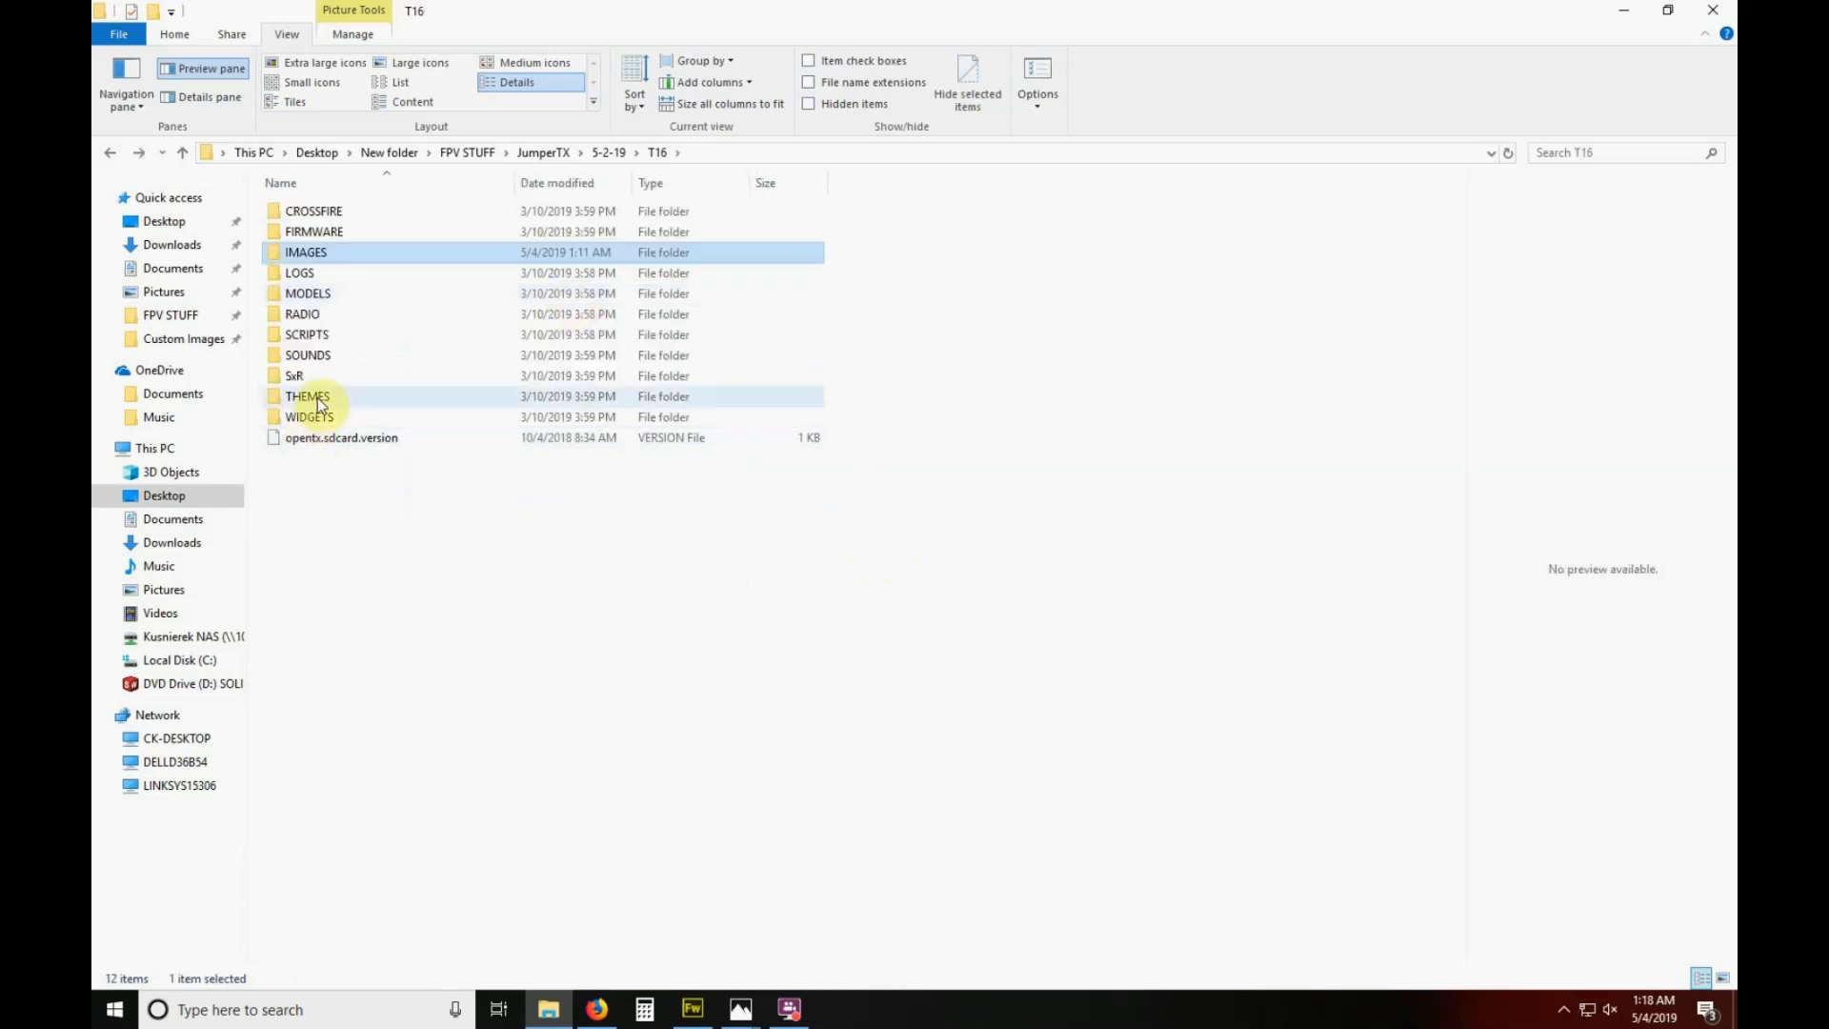
pyautogui.doubleClick(309, 396)
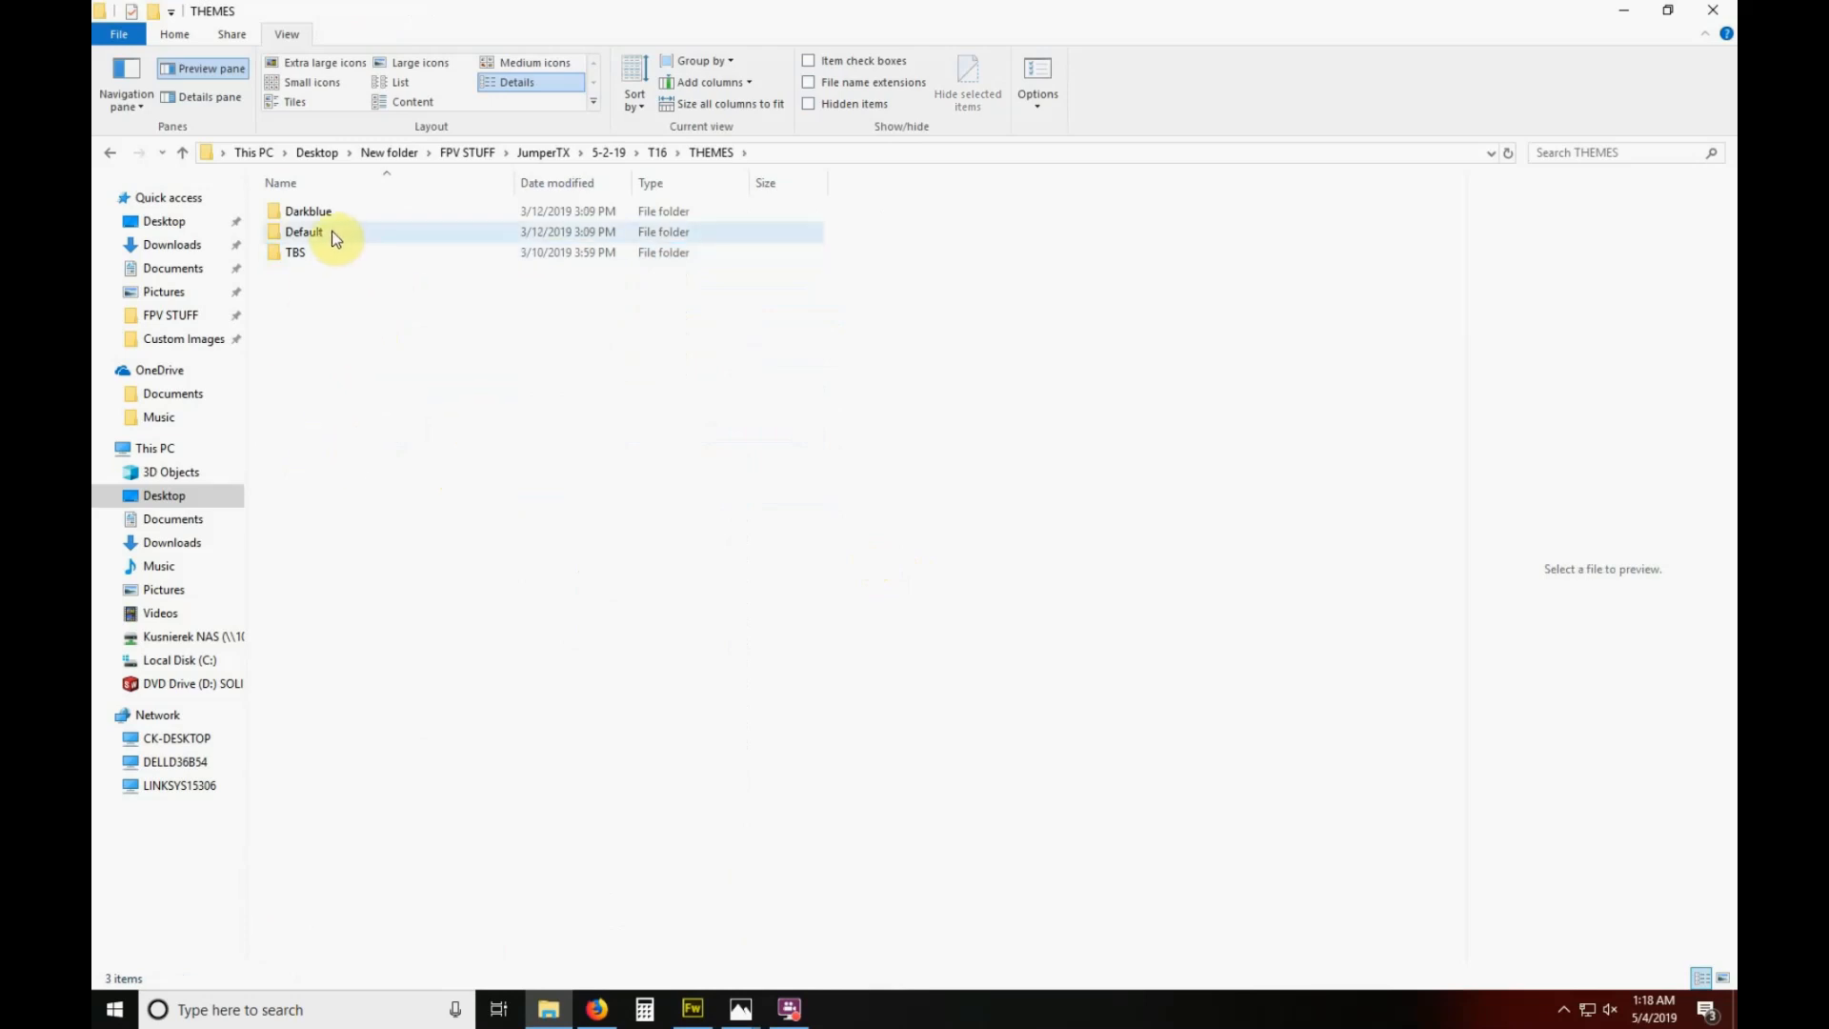
pyautogui.moveTo(333, 233)
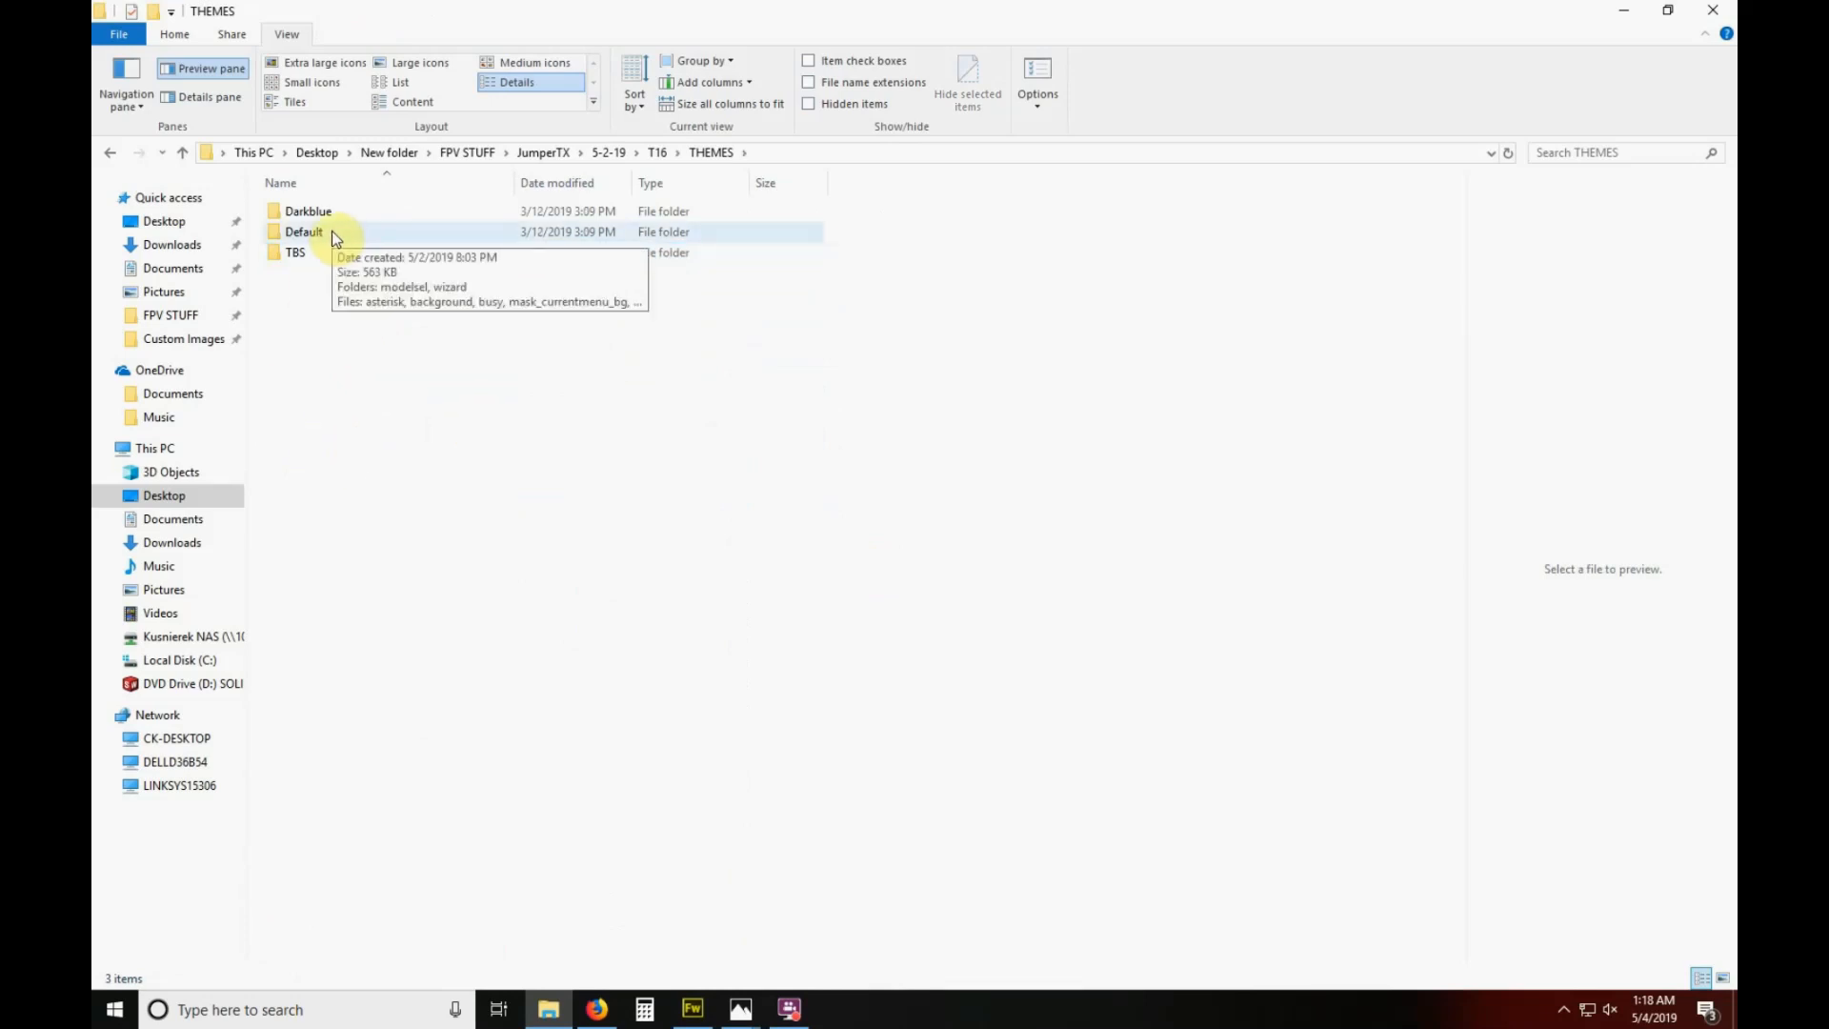
pyautogui.doubleClick(303, 231)
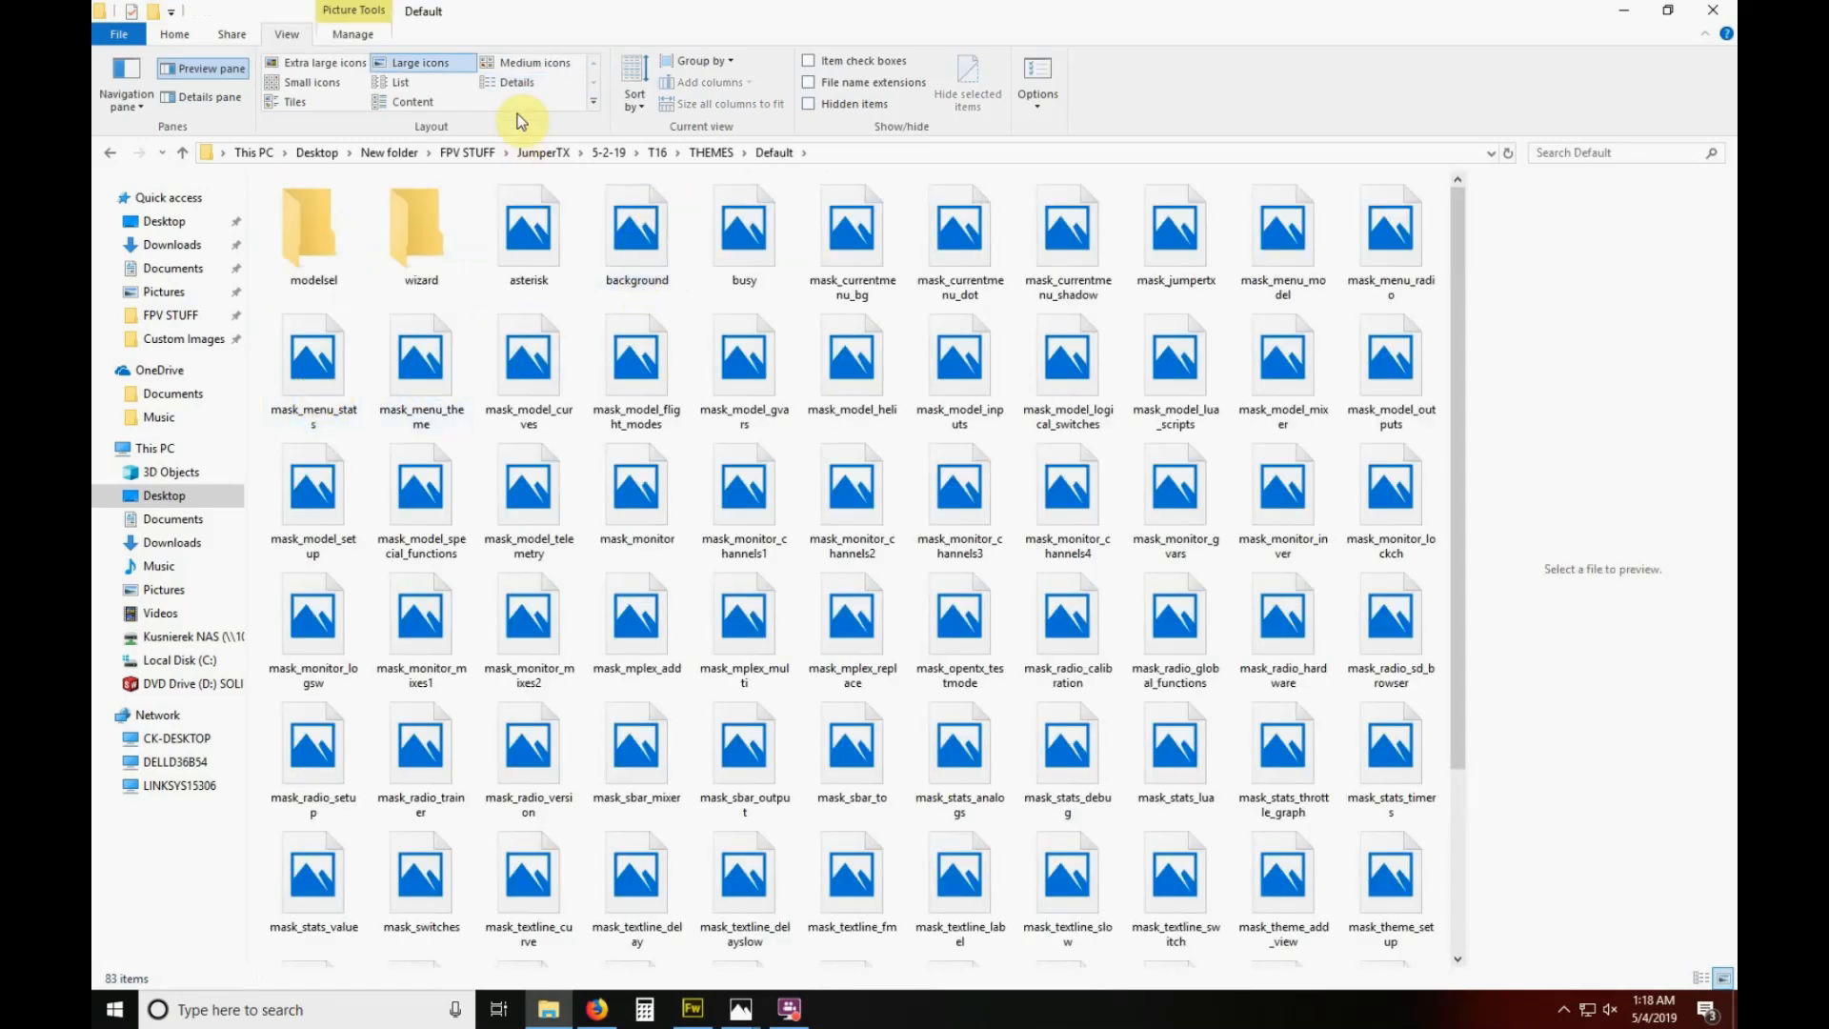
pyautogui.click(516, 82)
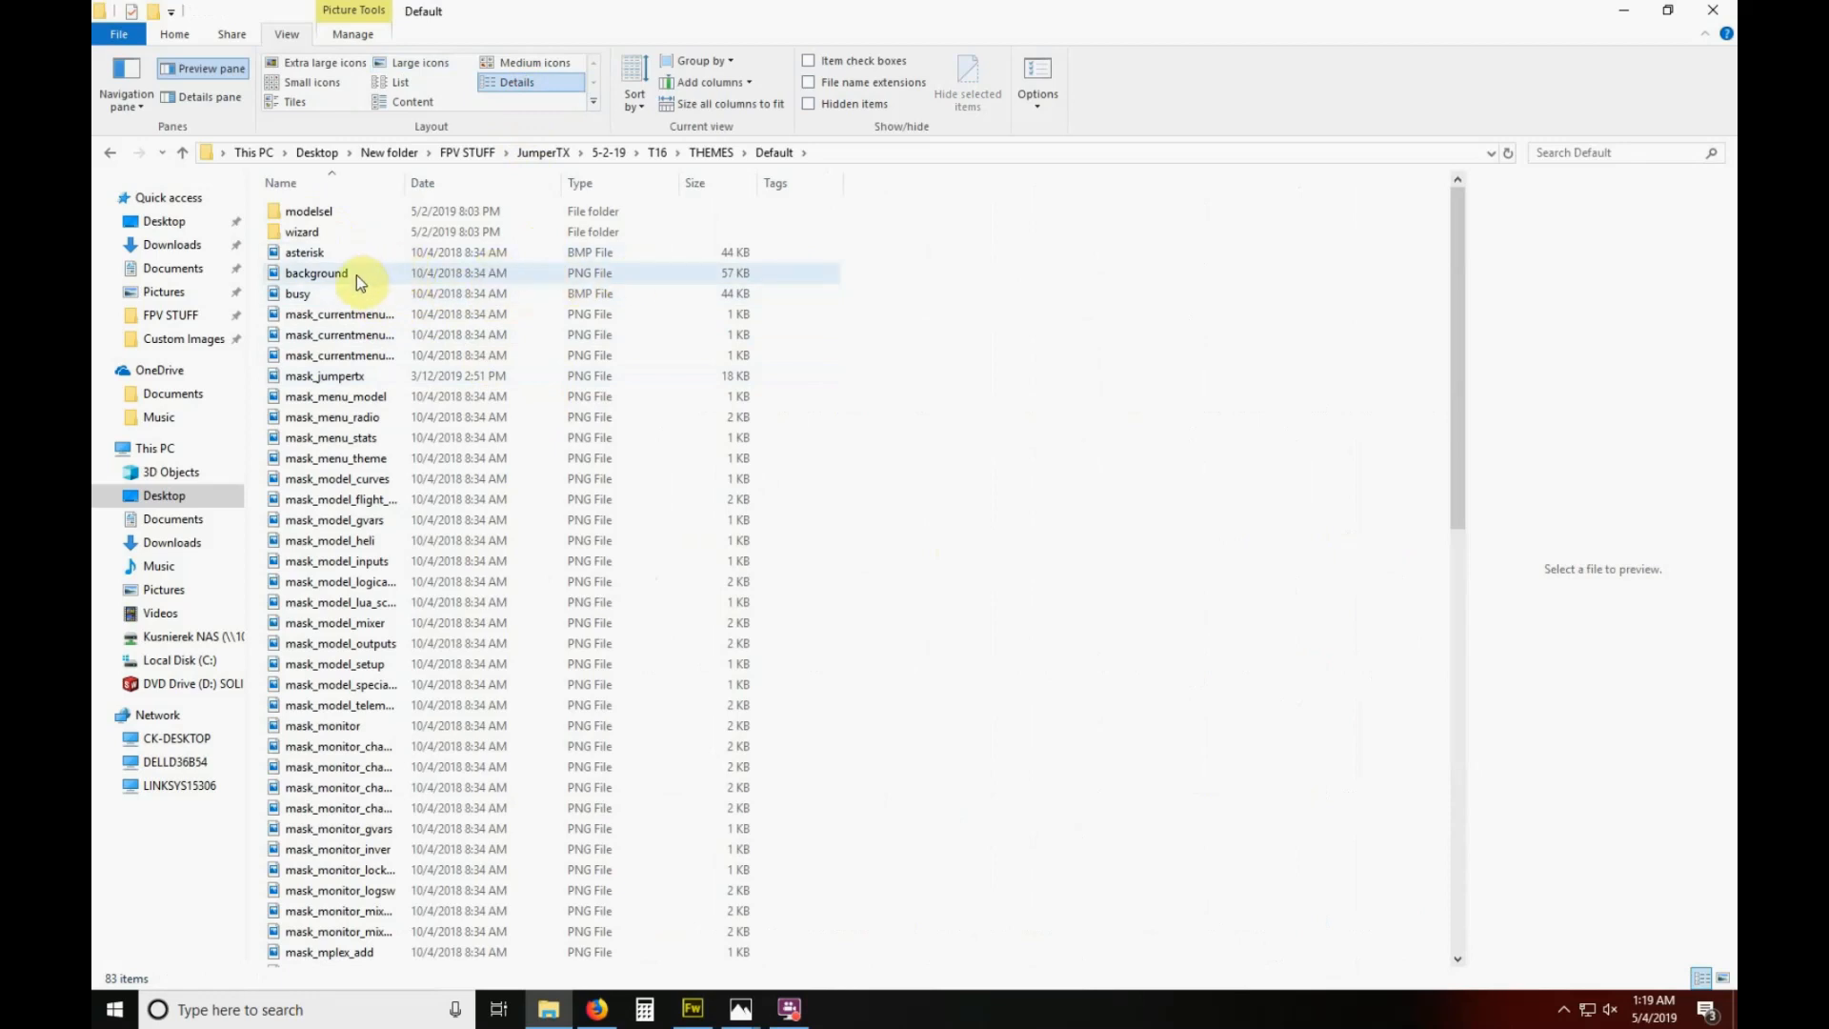
pyautogui.moveTo(317, 272)
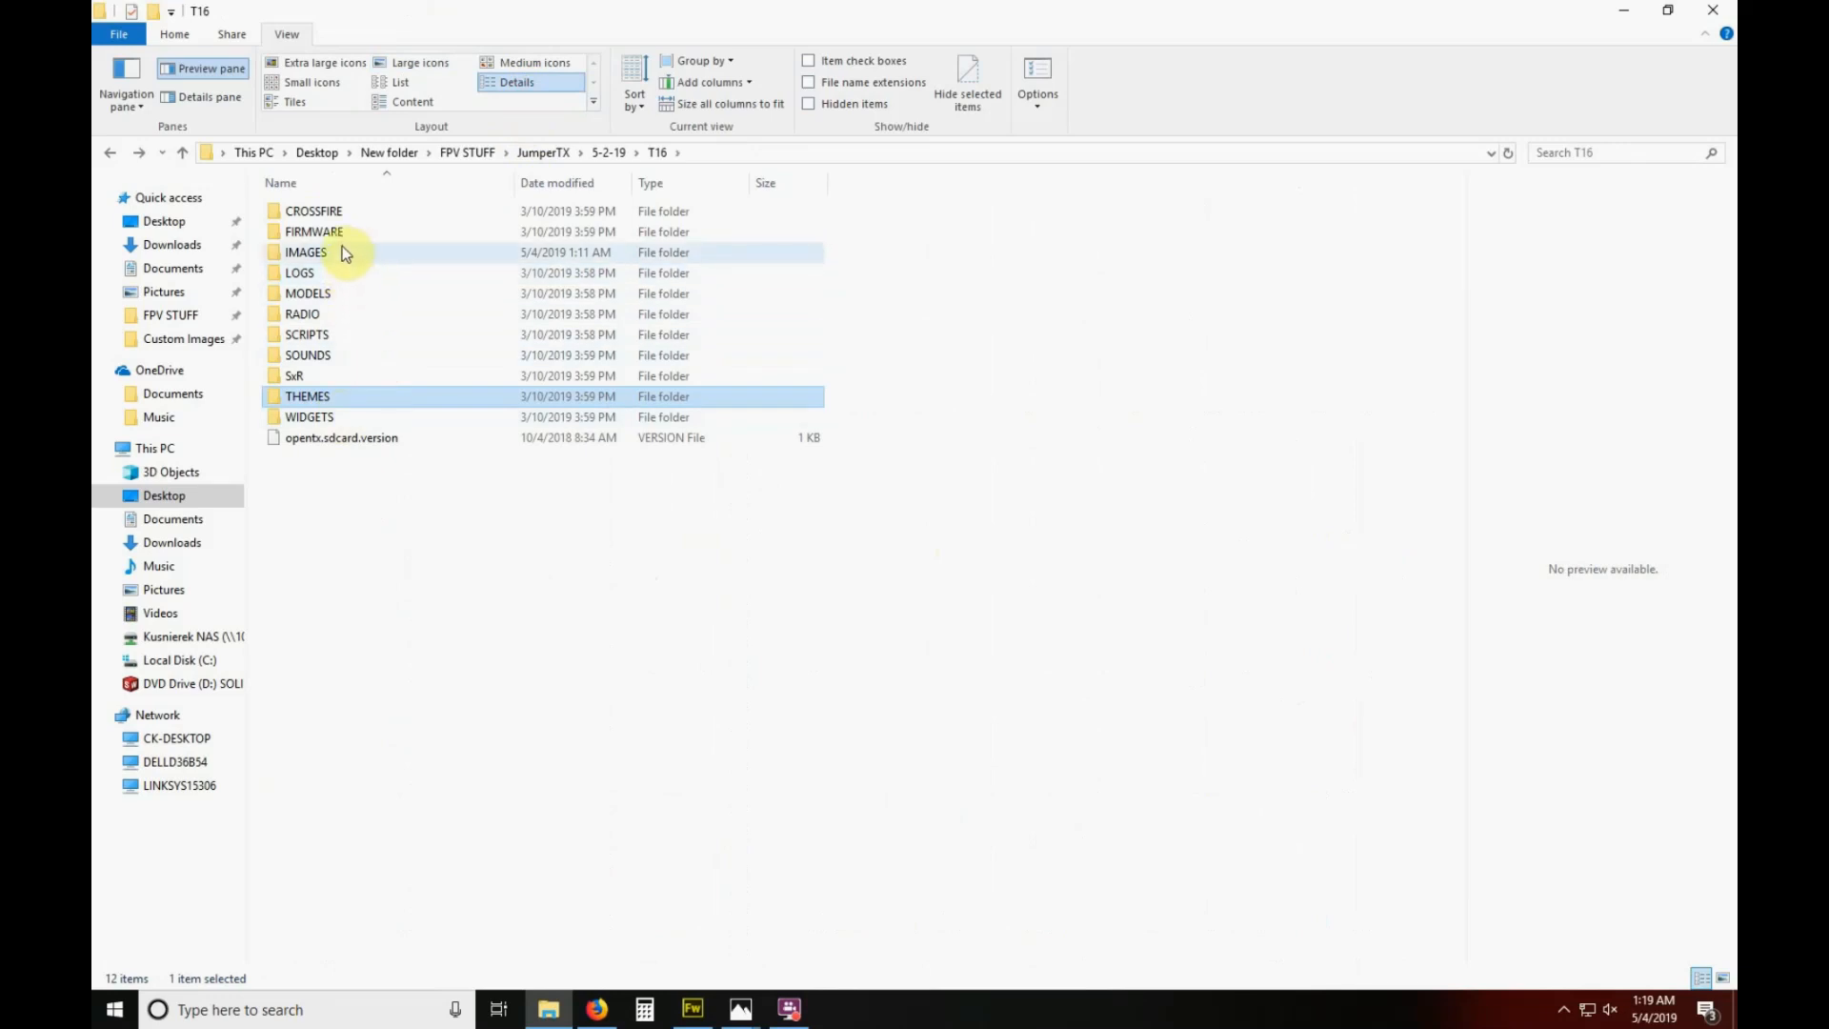
# Preview the F4U and DD001 model pictures from the IMAGES folder in Photos.
pyautogui.doubleClick(304, 251)
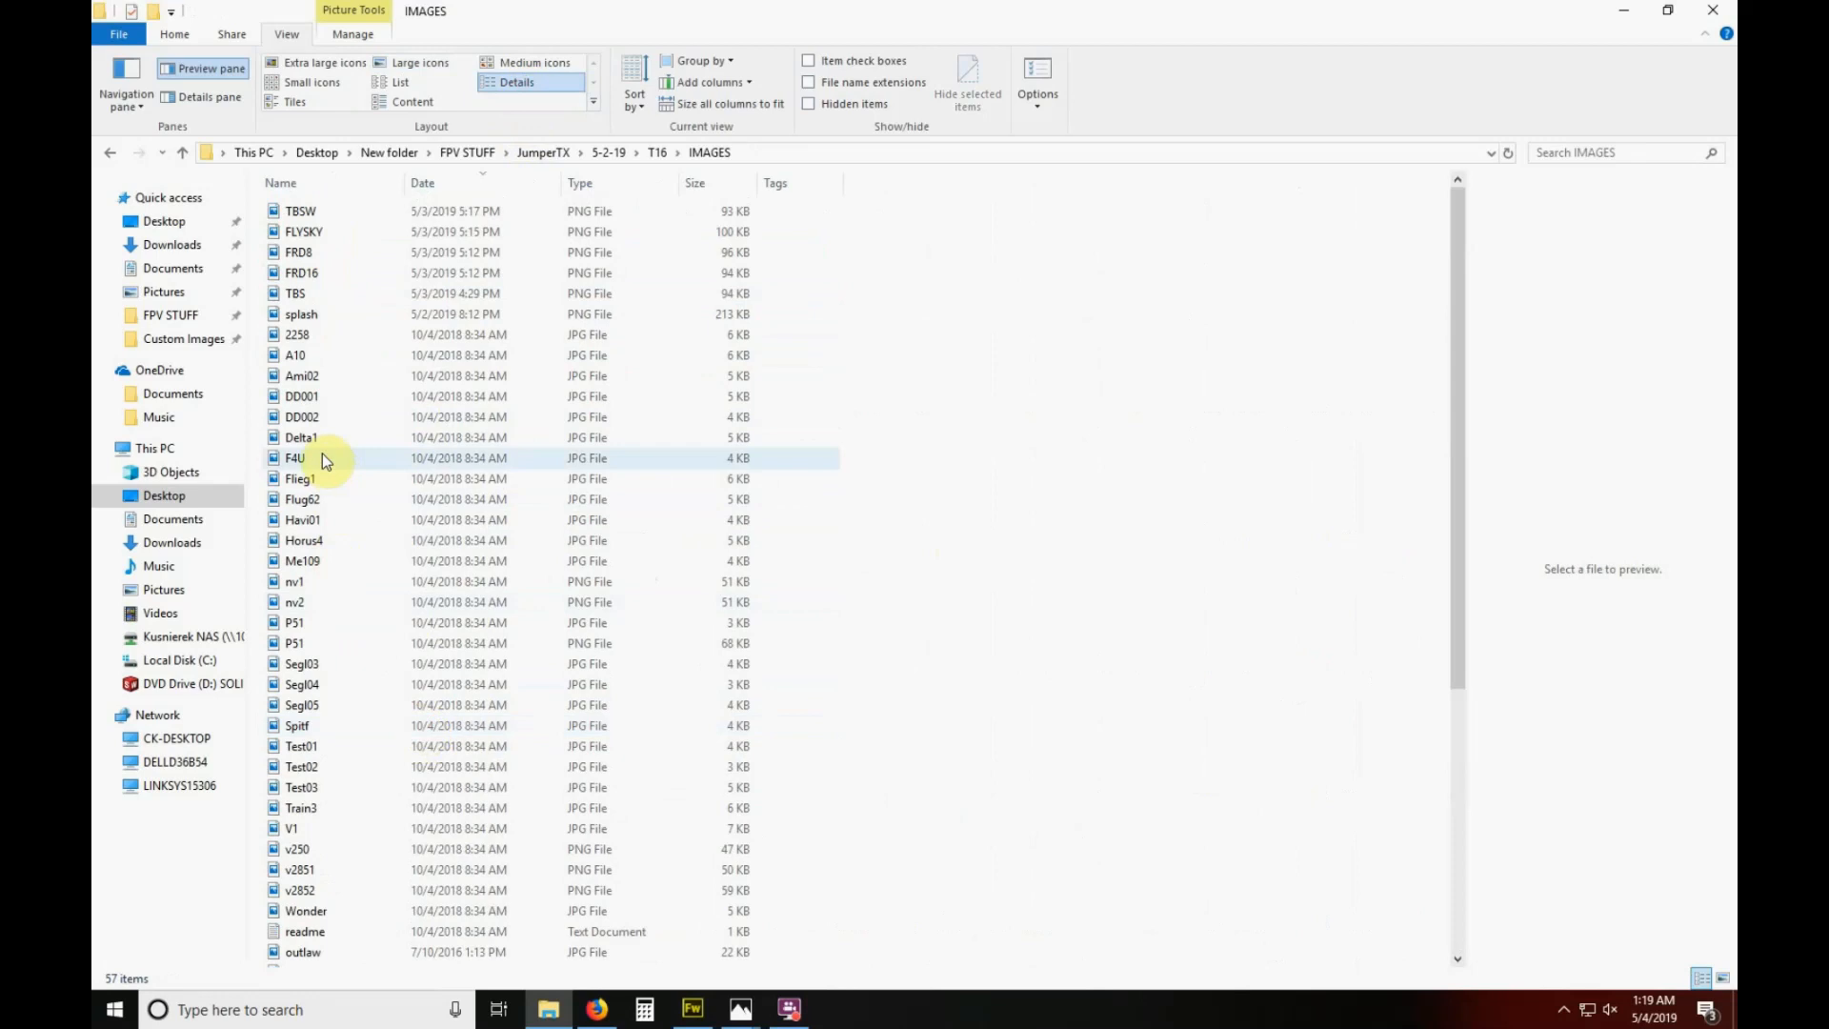
pyautogui.doubleClick(295, 458)
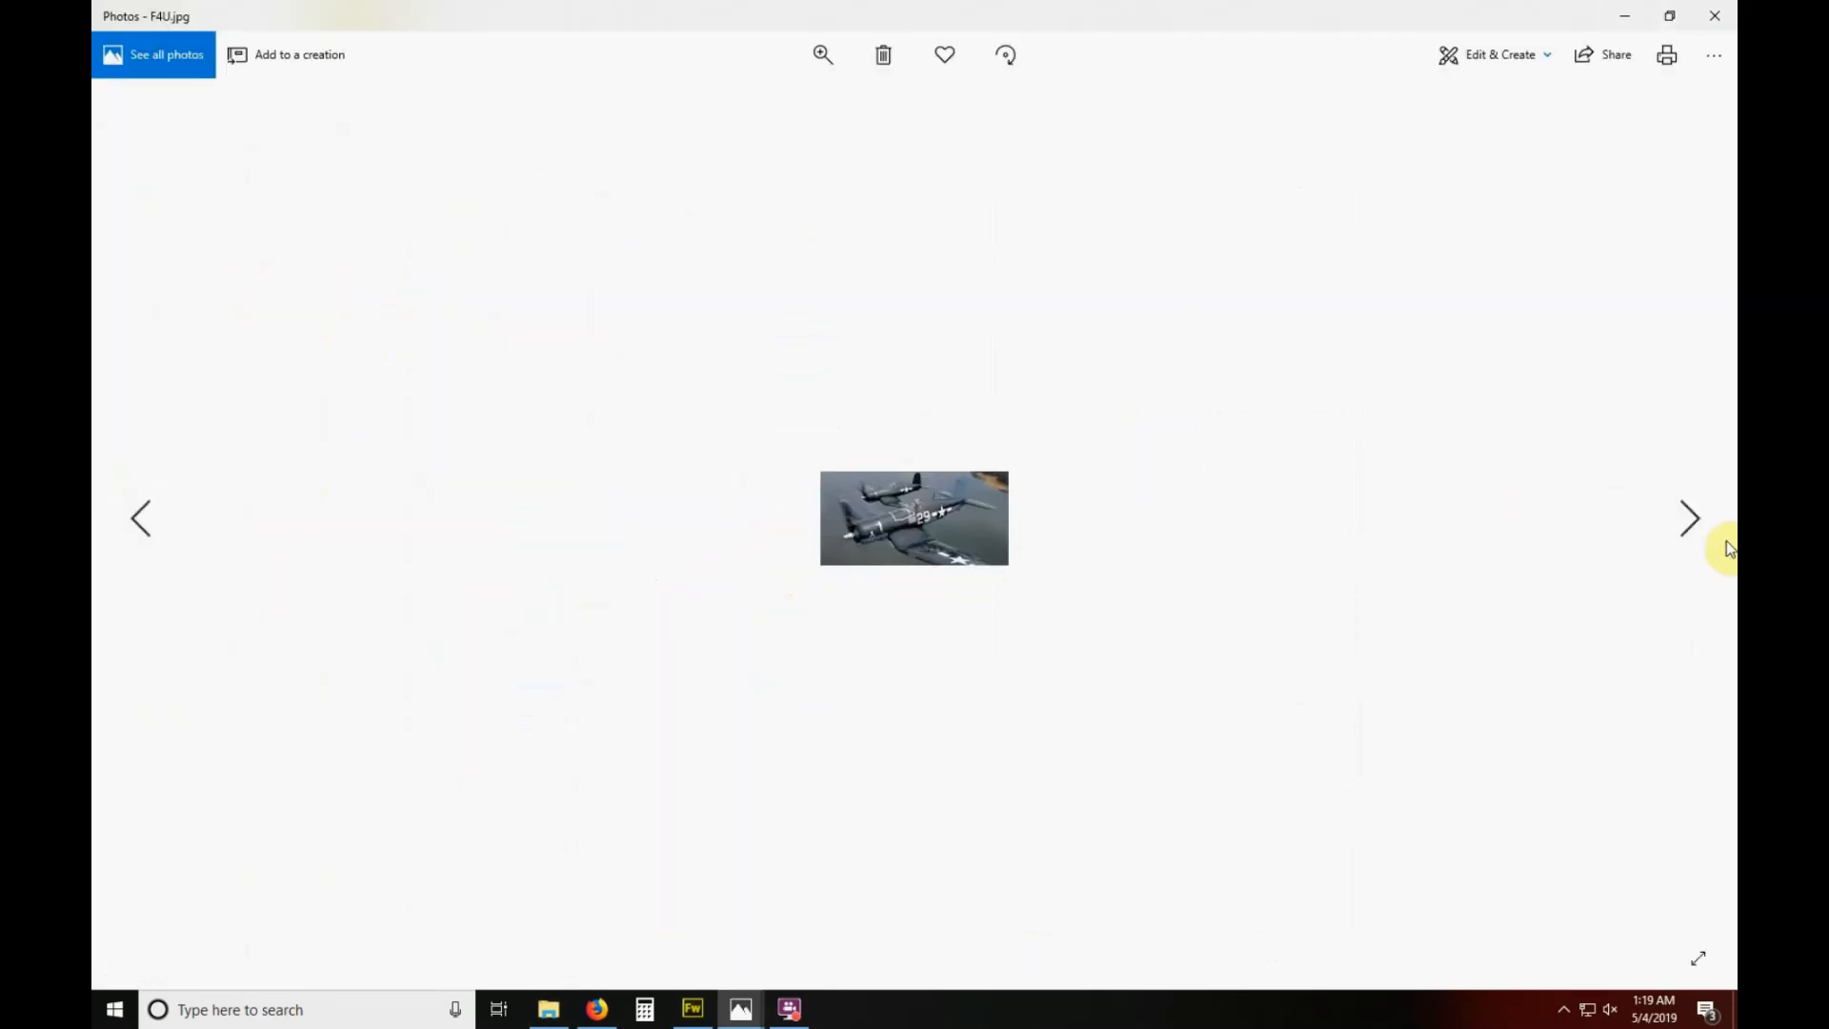
pyautogui.click(1689, 519)
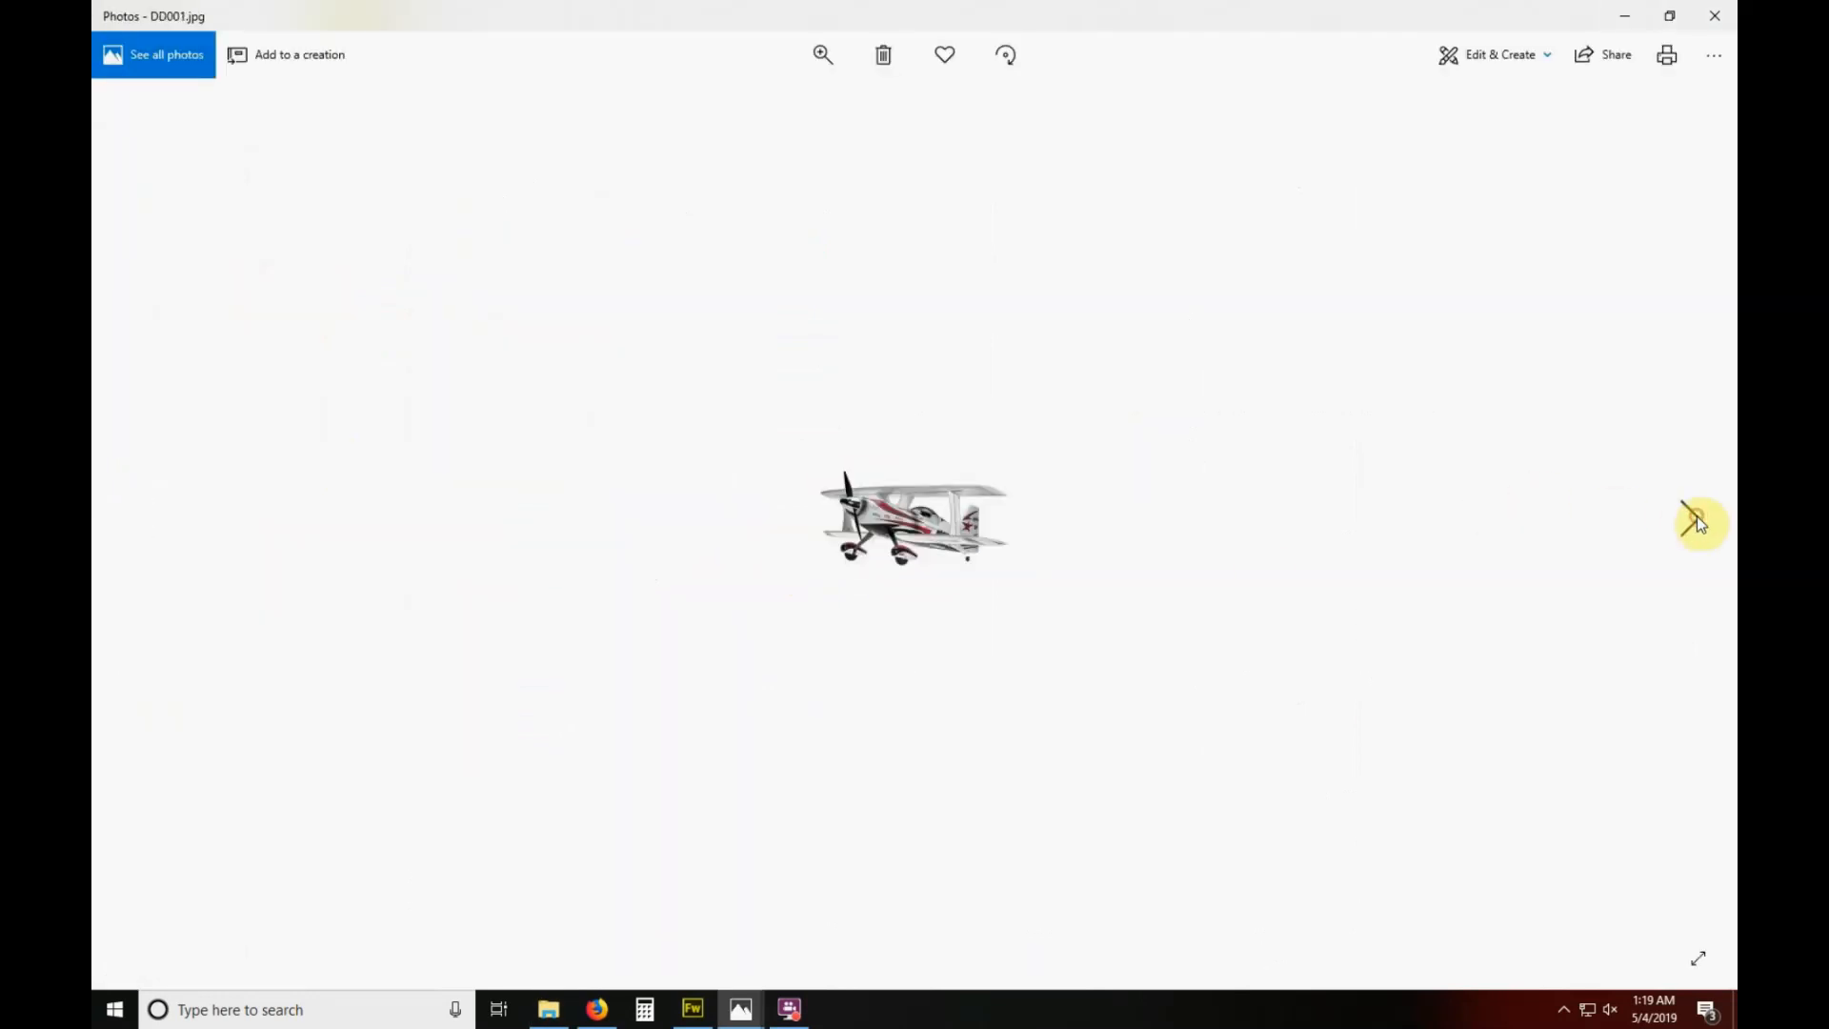
pyautogui.click(1697, 518)
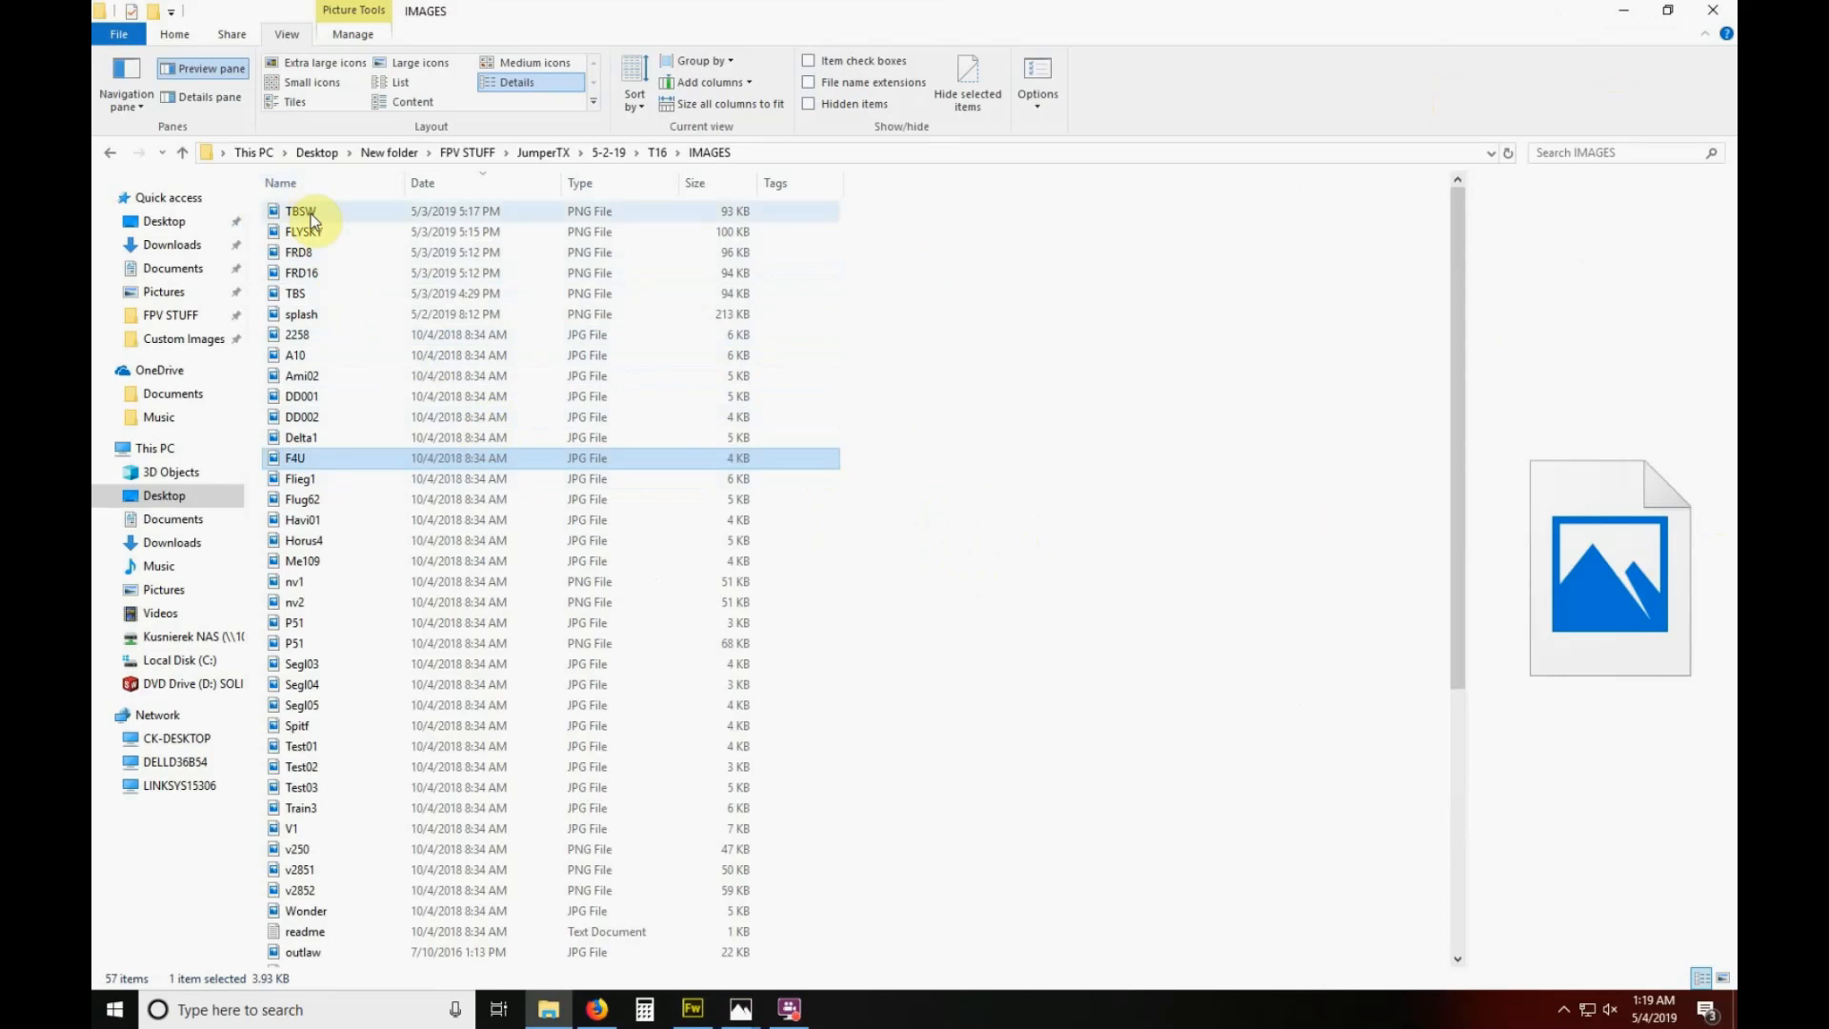
pyautogui.moveTo(329, 225)
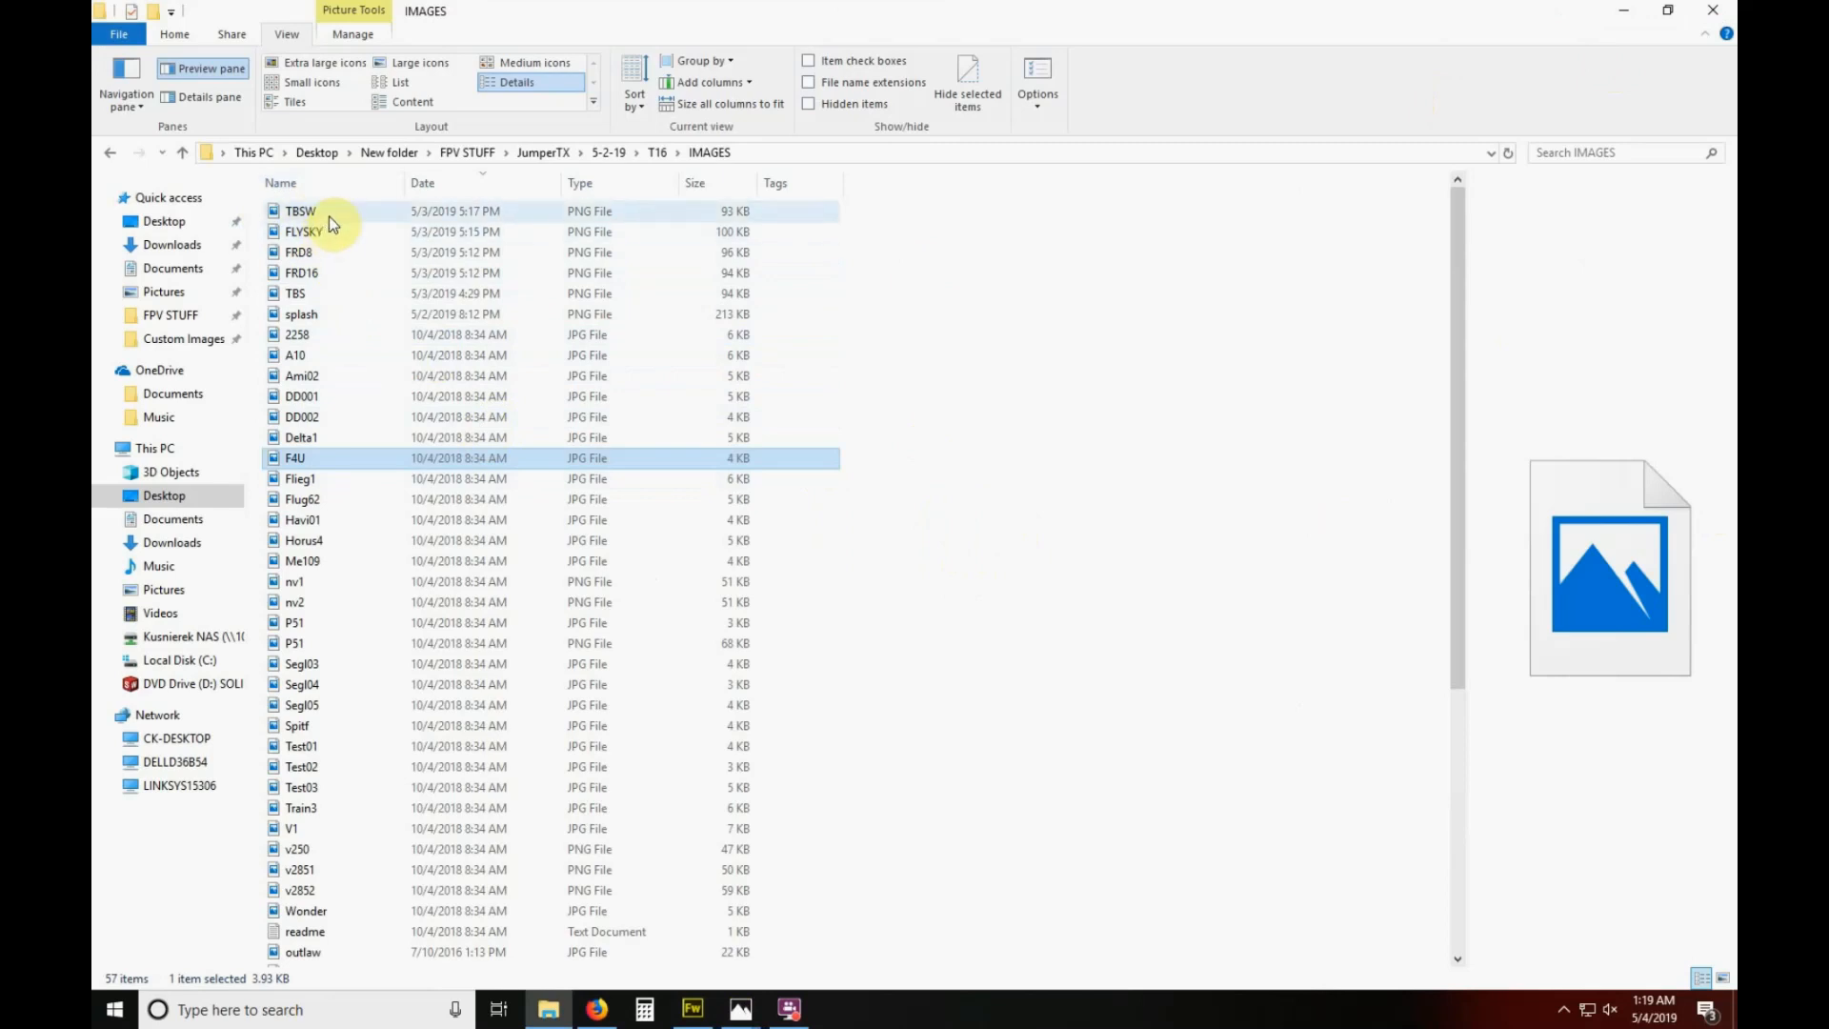
pyautogui.moveTo(299, 212)
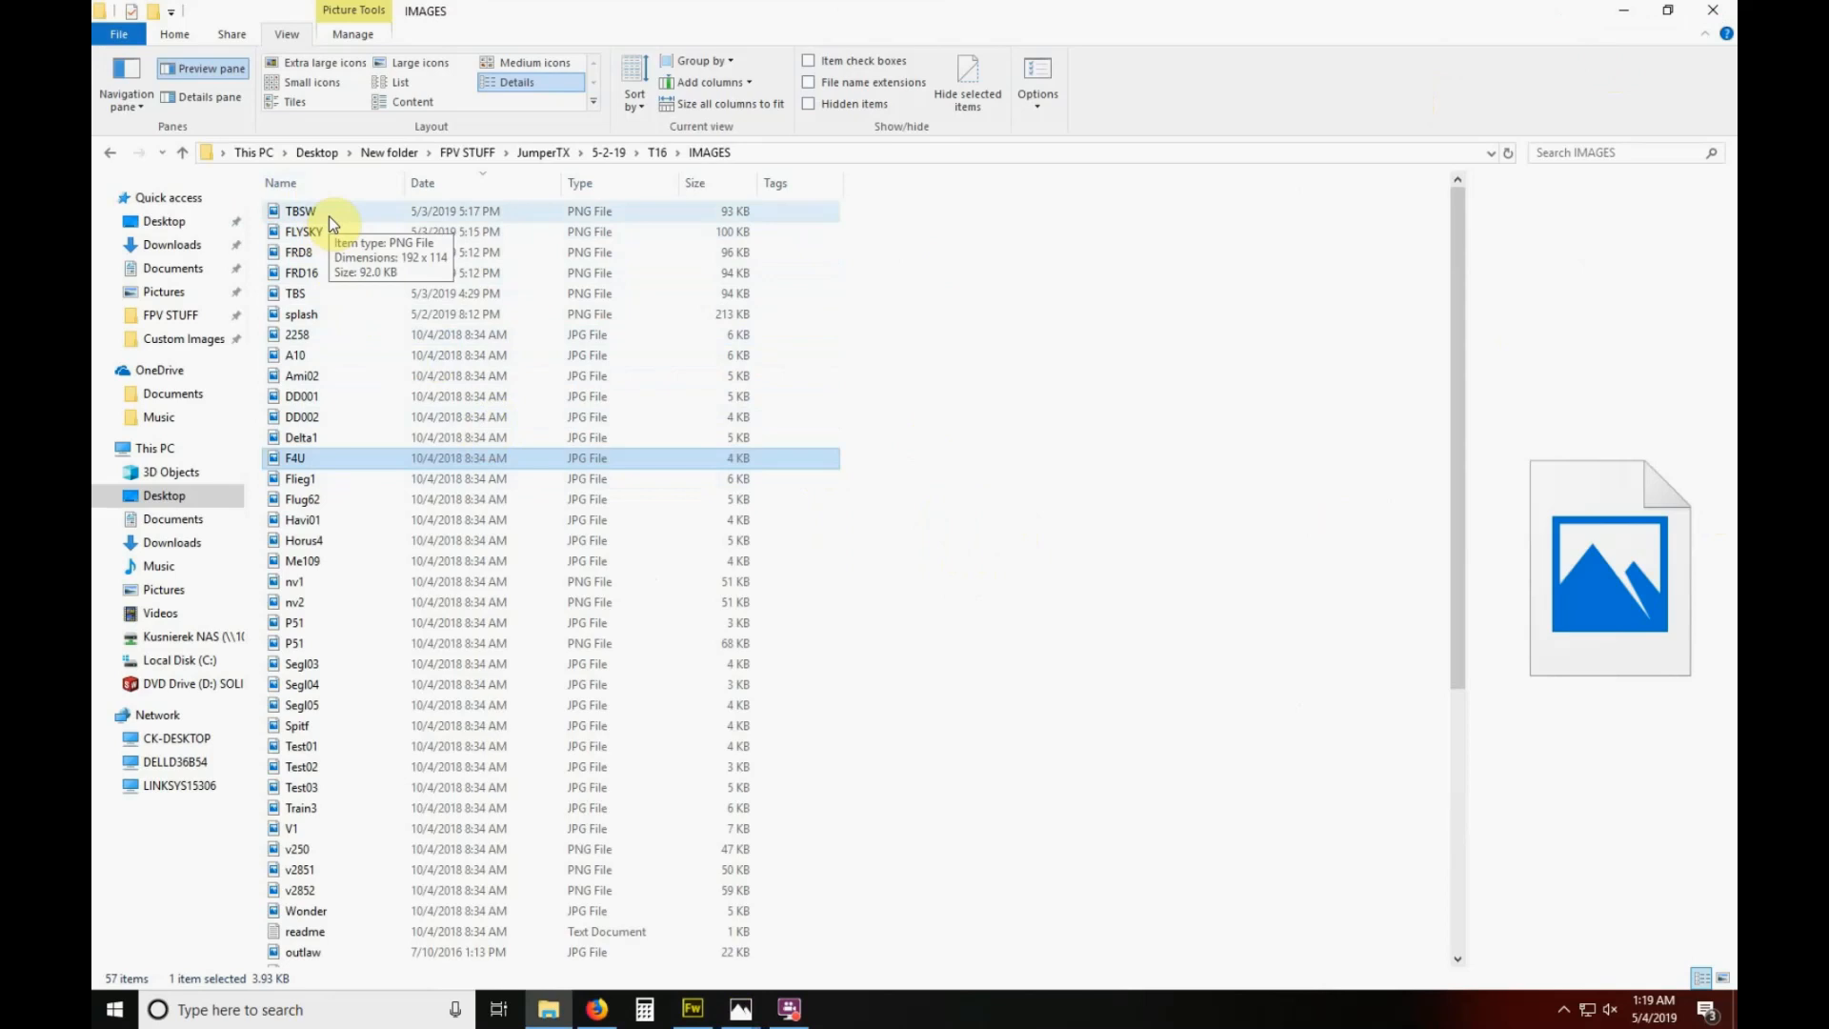
# View TBSW in Photos and step through FLYSKY, FRD8 and FRD16.
pyautogui.doubleClick(299, 212)
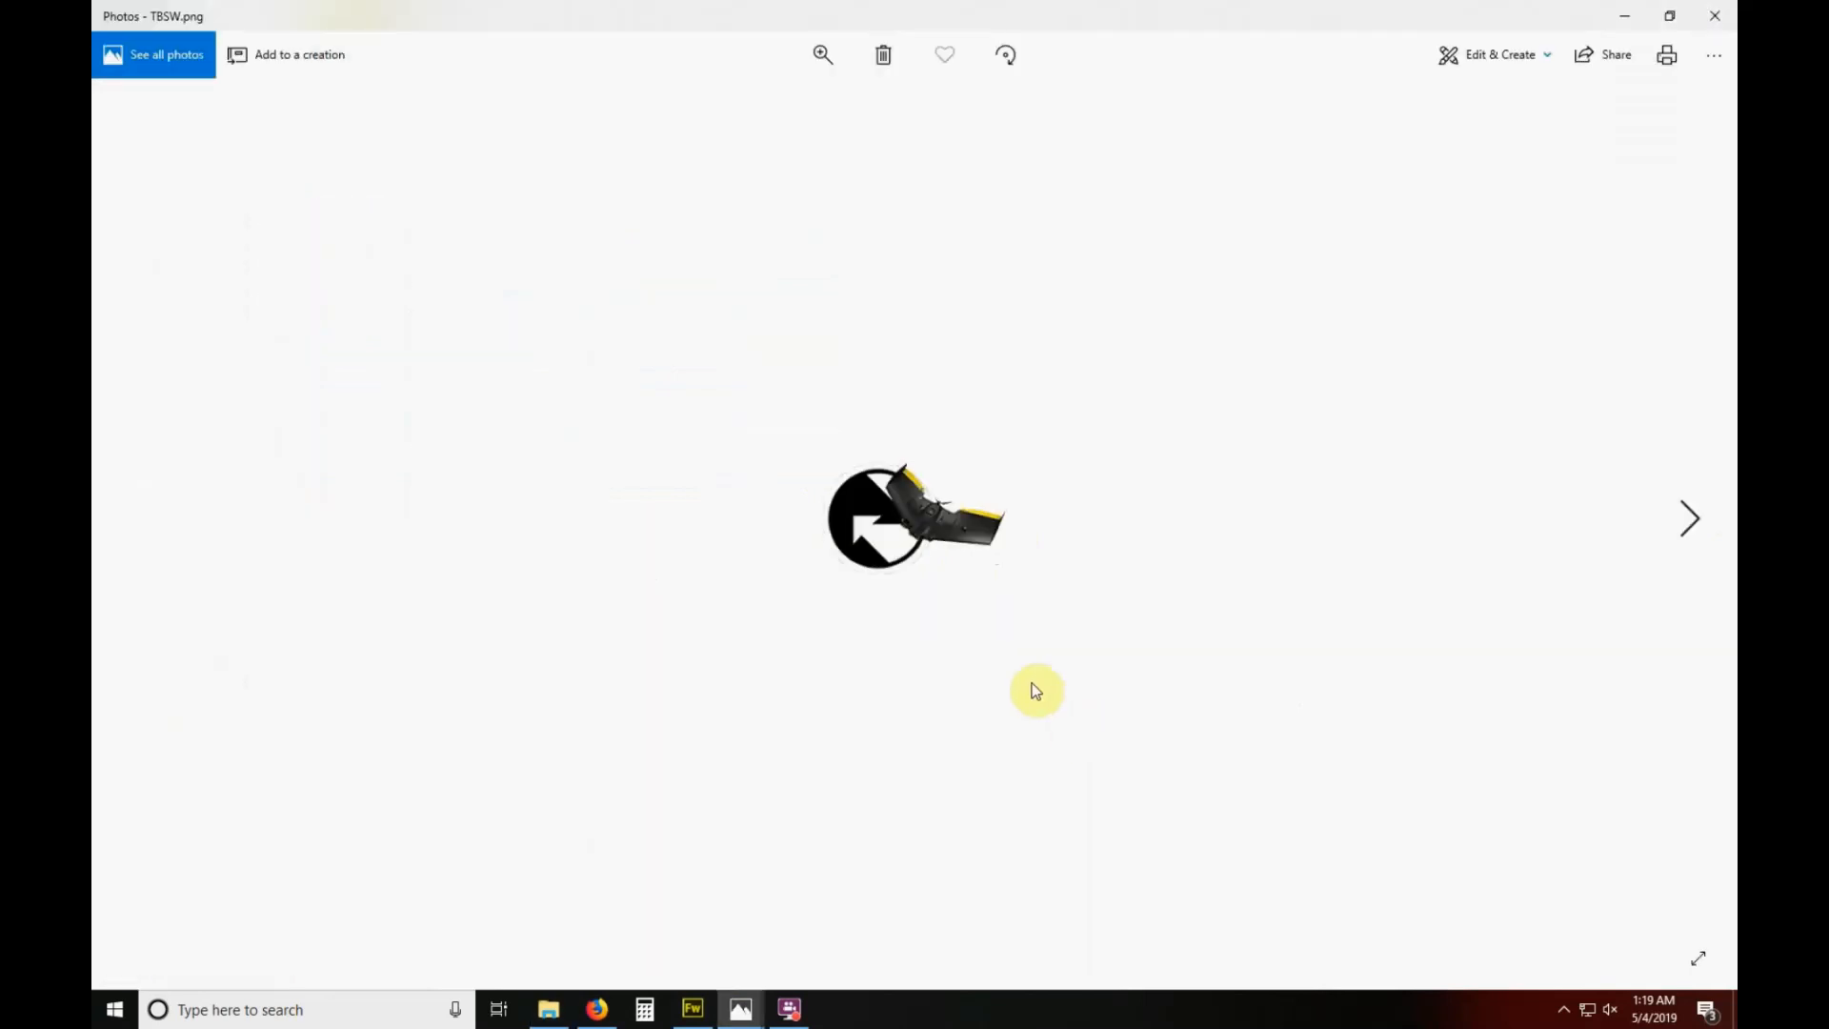
pyautogui.click(1689, 518)
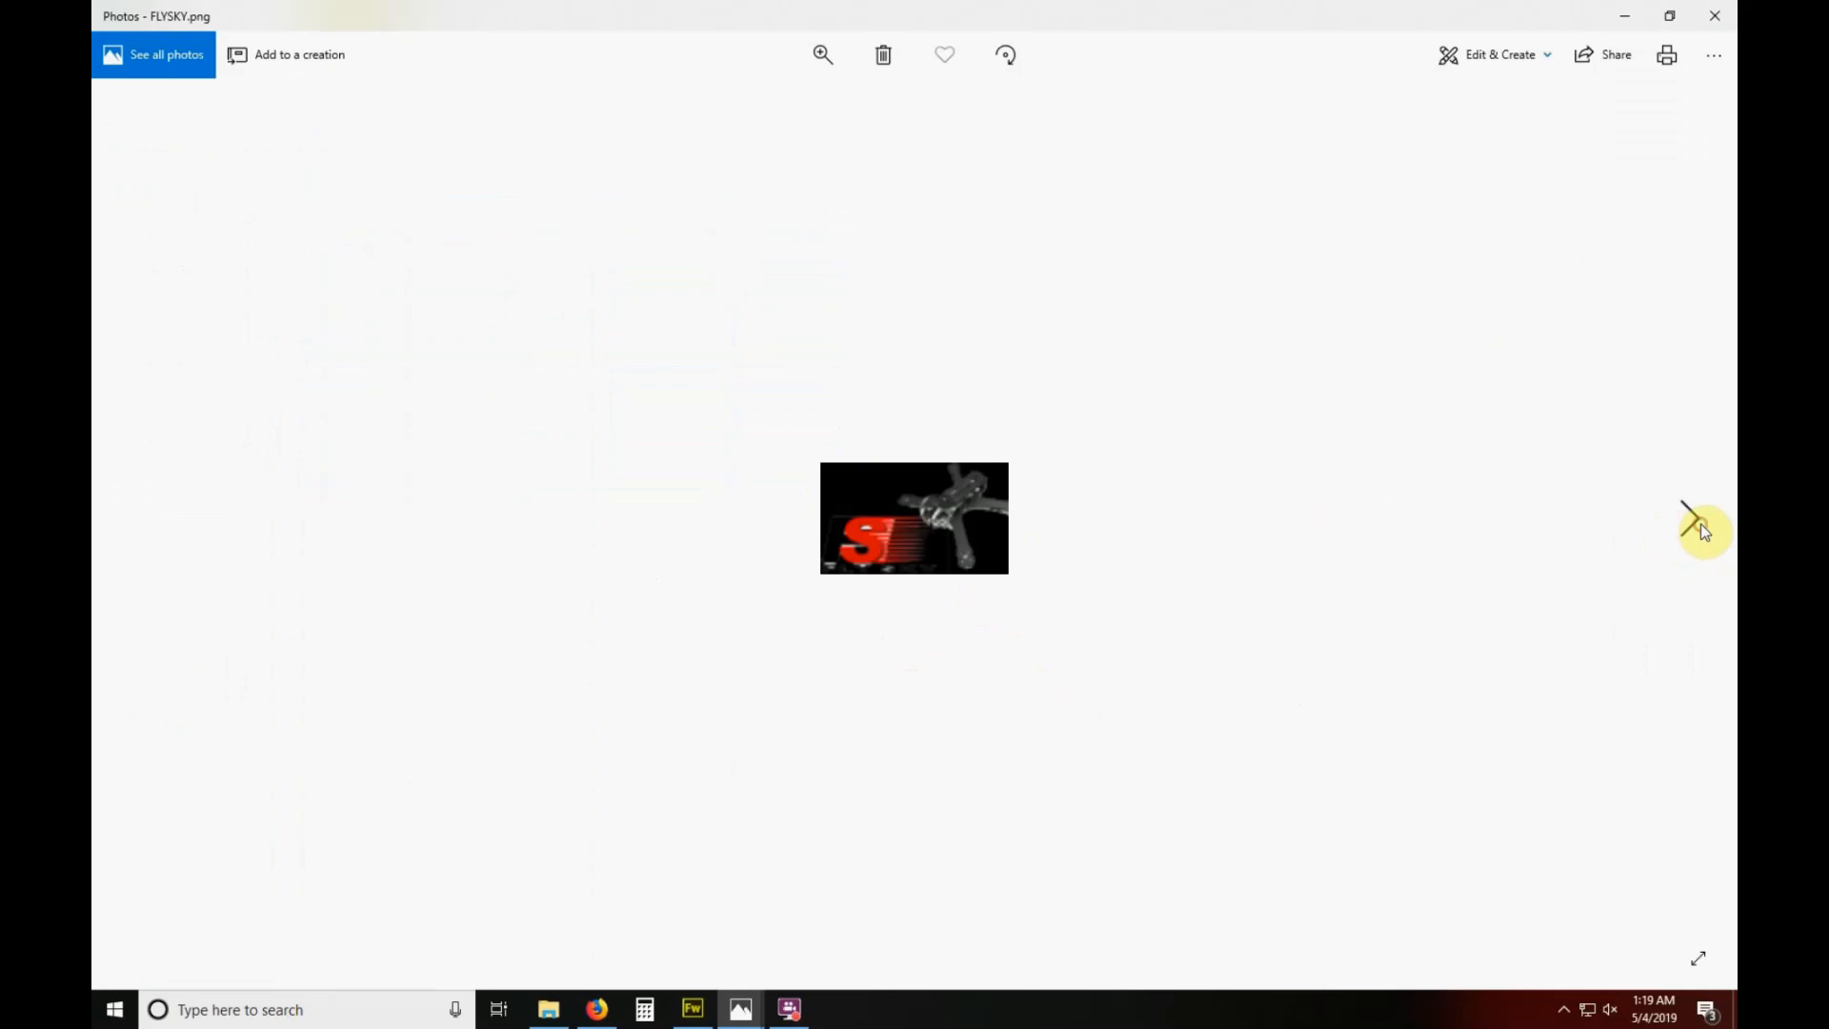
pyautogui.click(1697, 518)
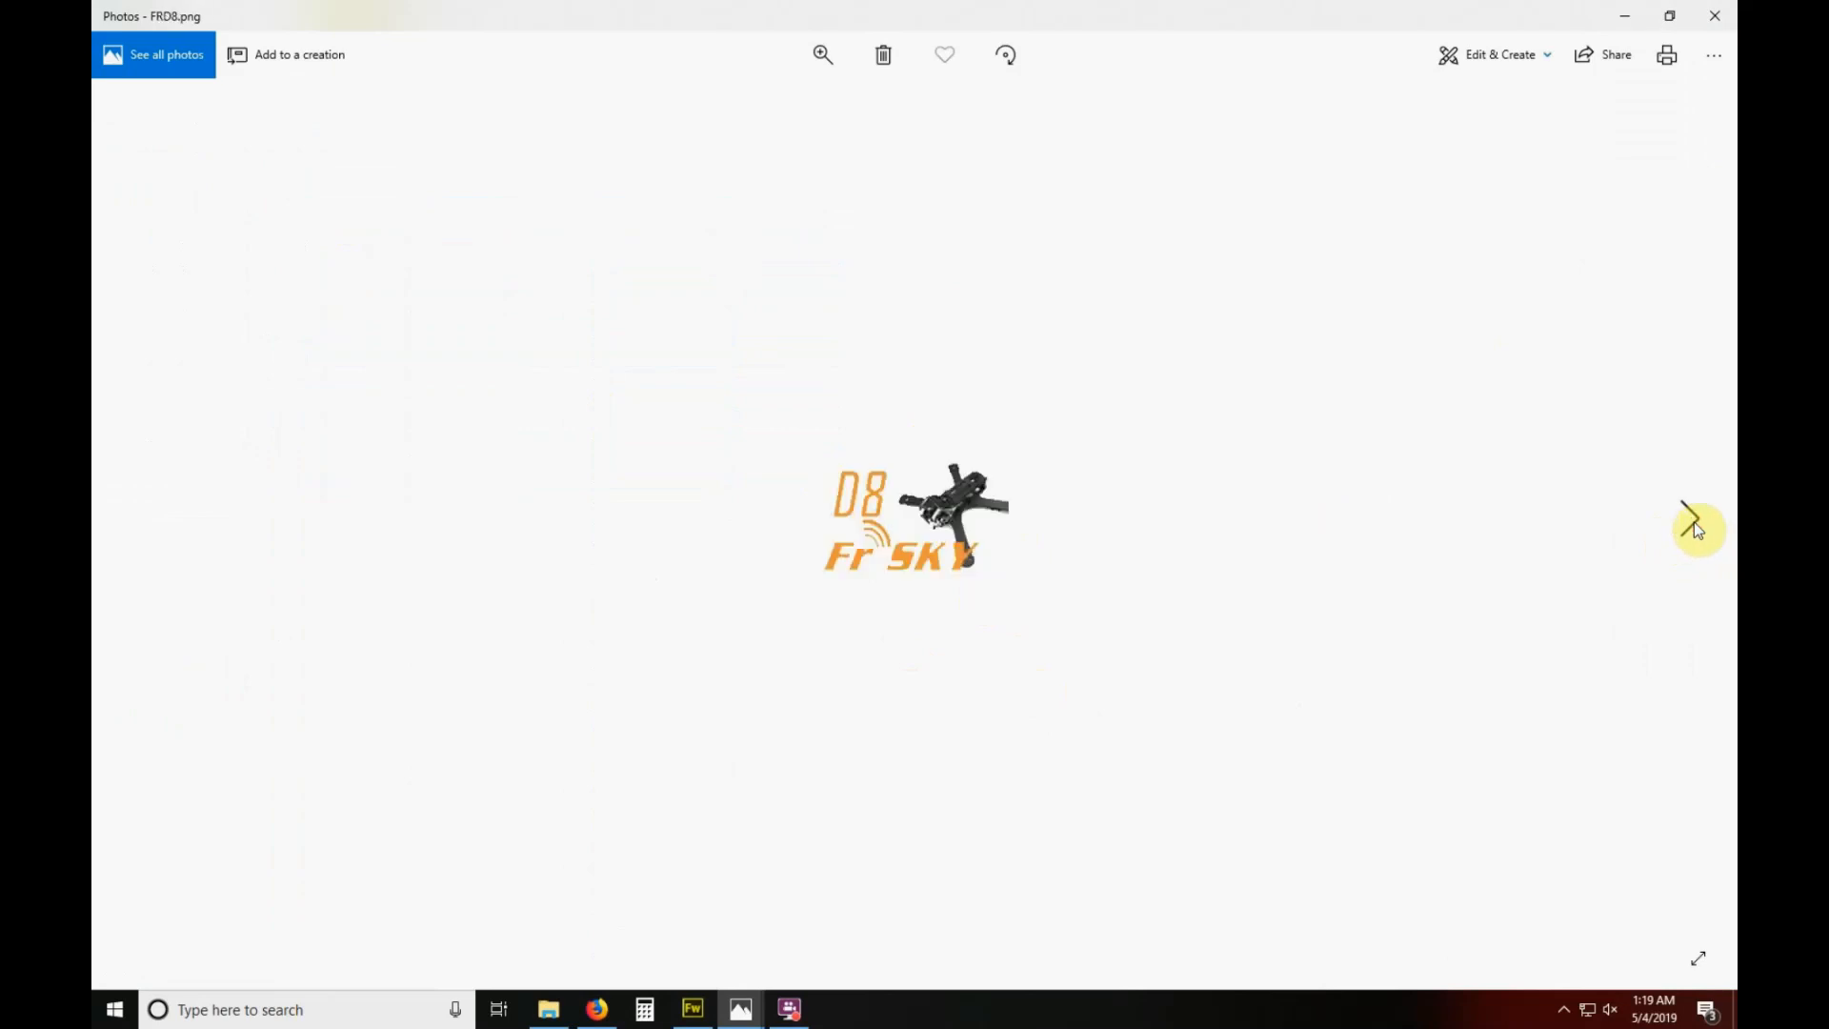
pyautogui.click(1697, 526)
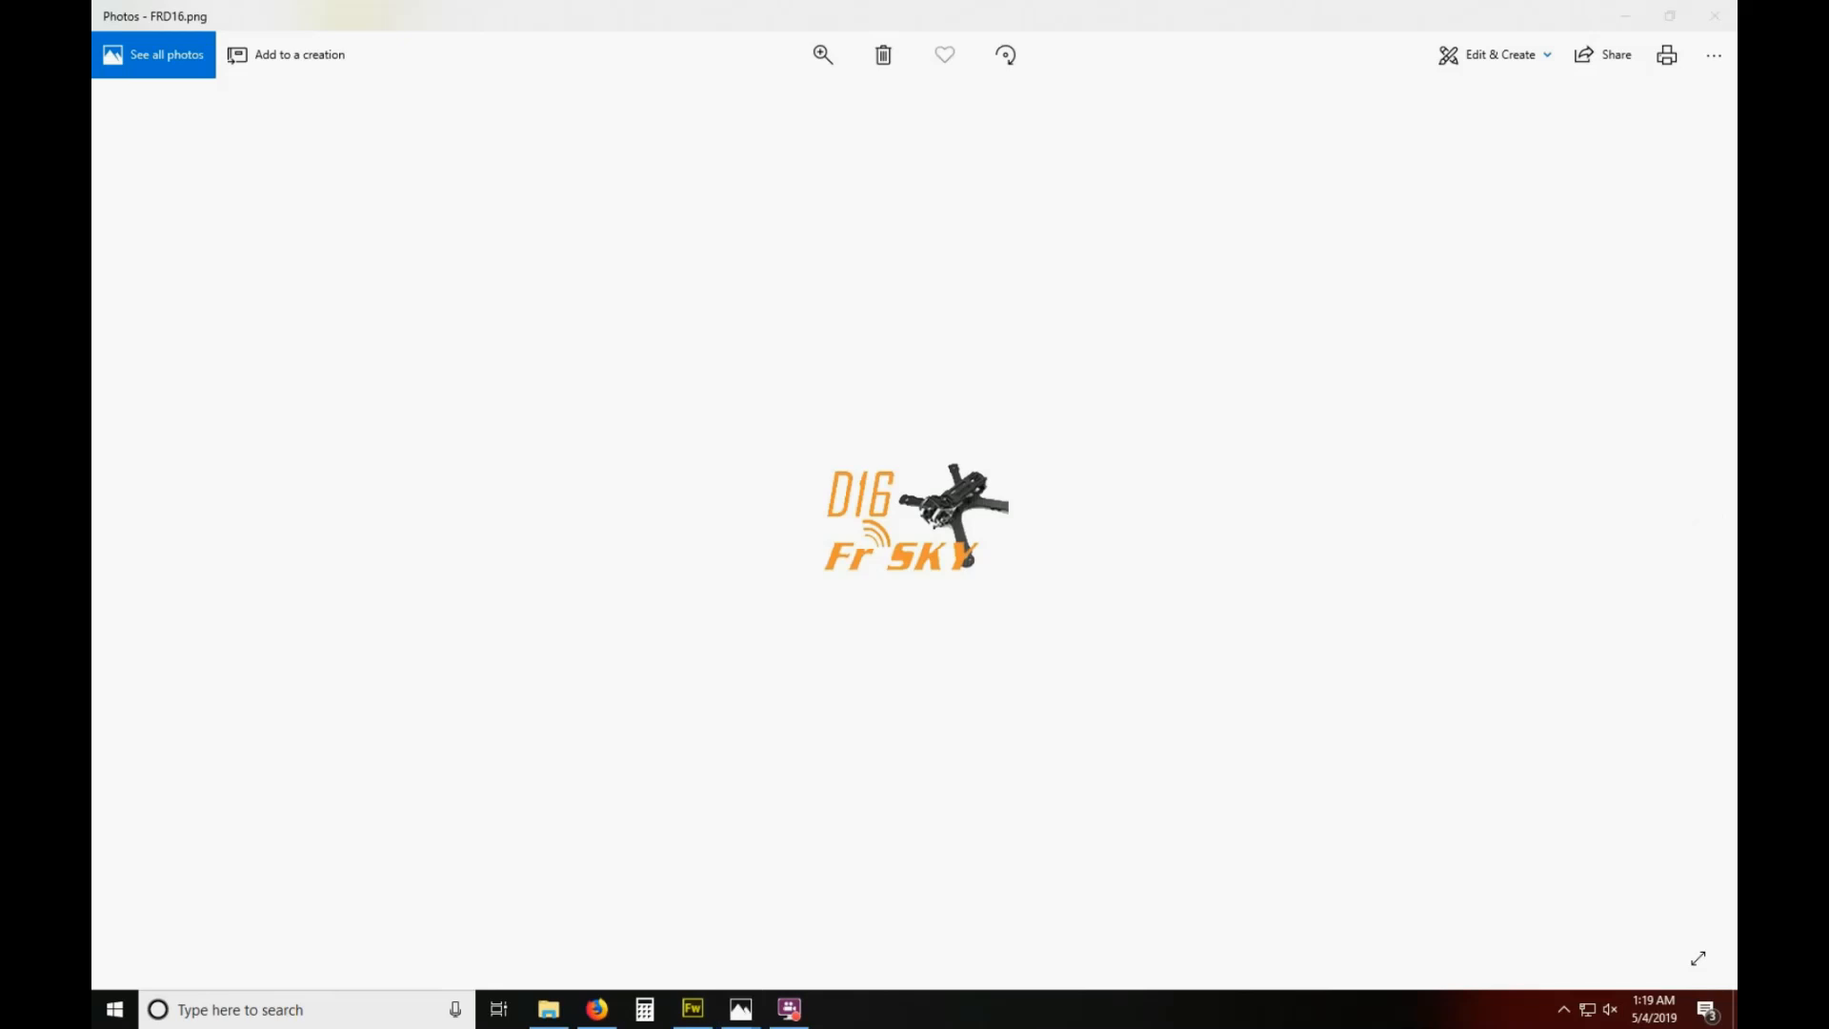
pyautogui.moveTo(1697, 518)
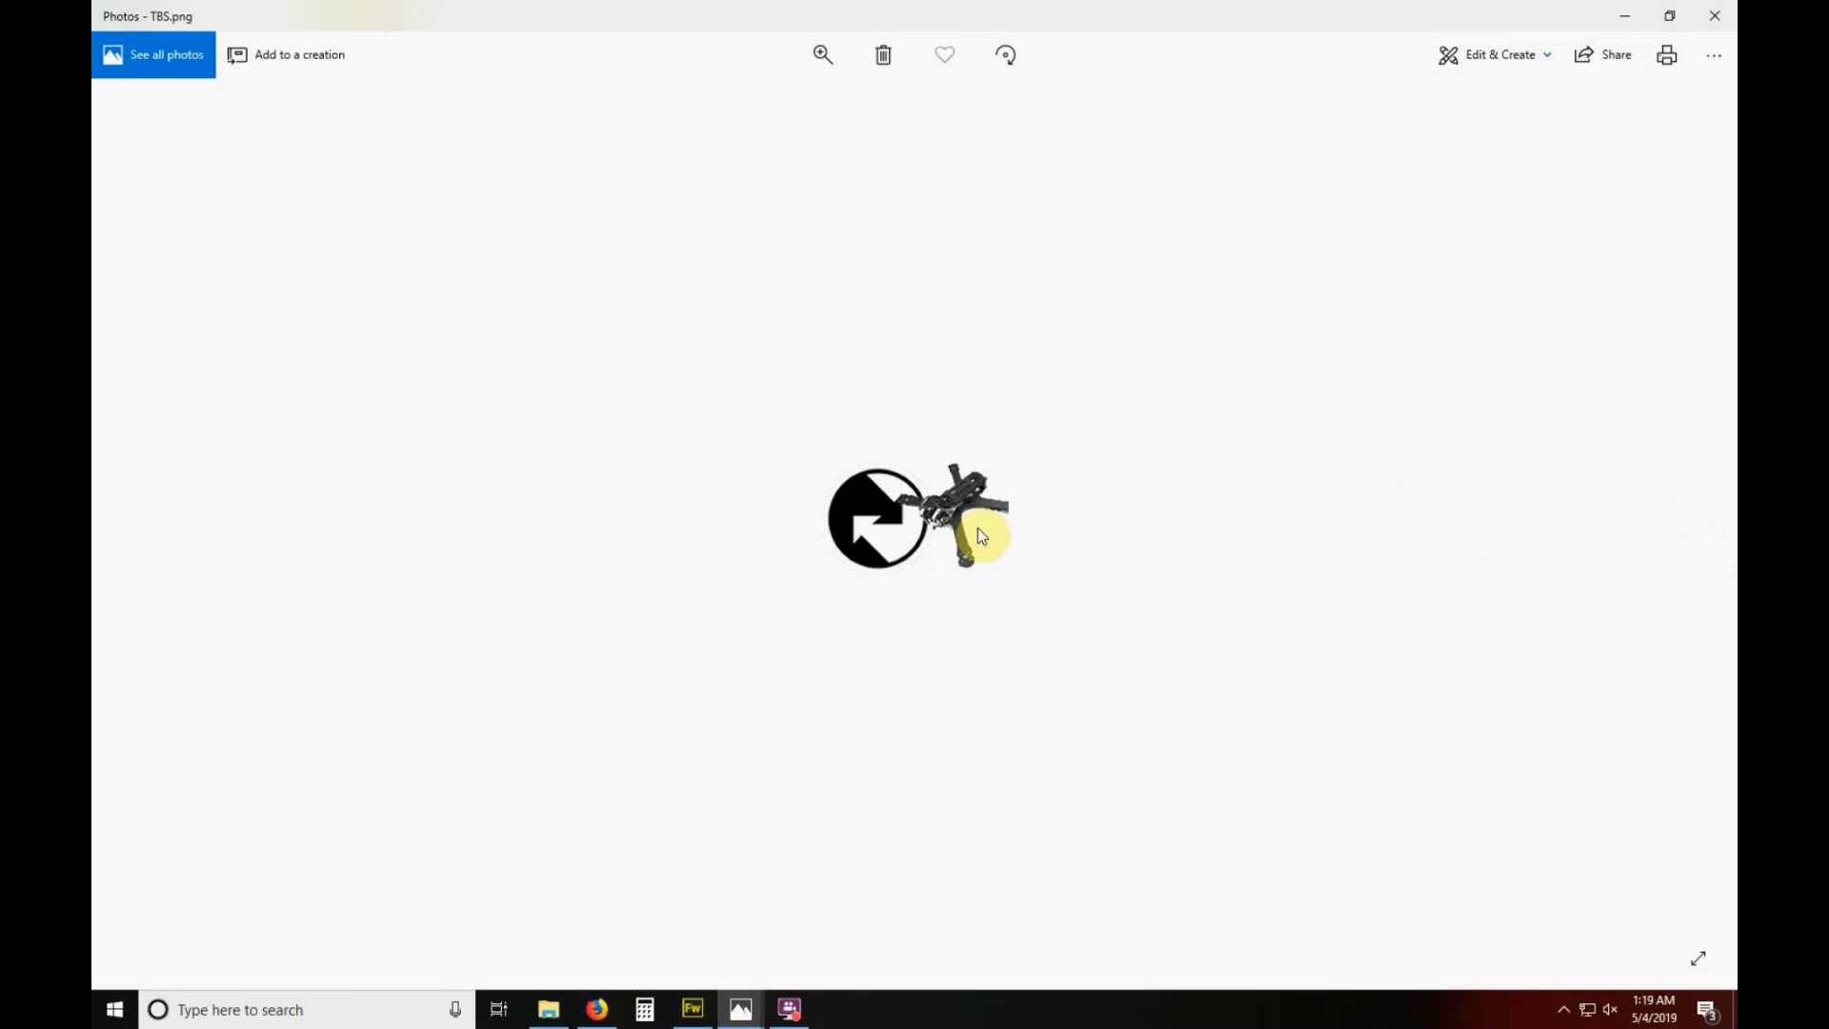
pyautogui.moveTo(1461, 335)
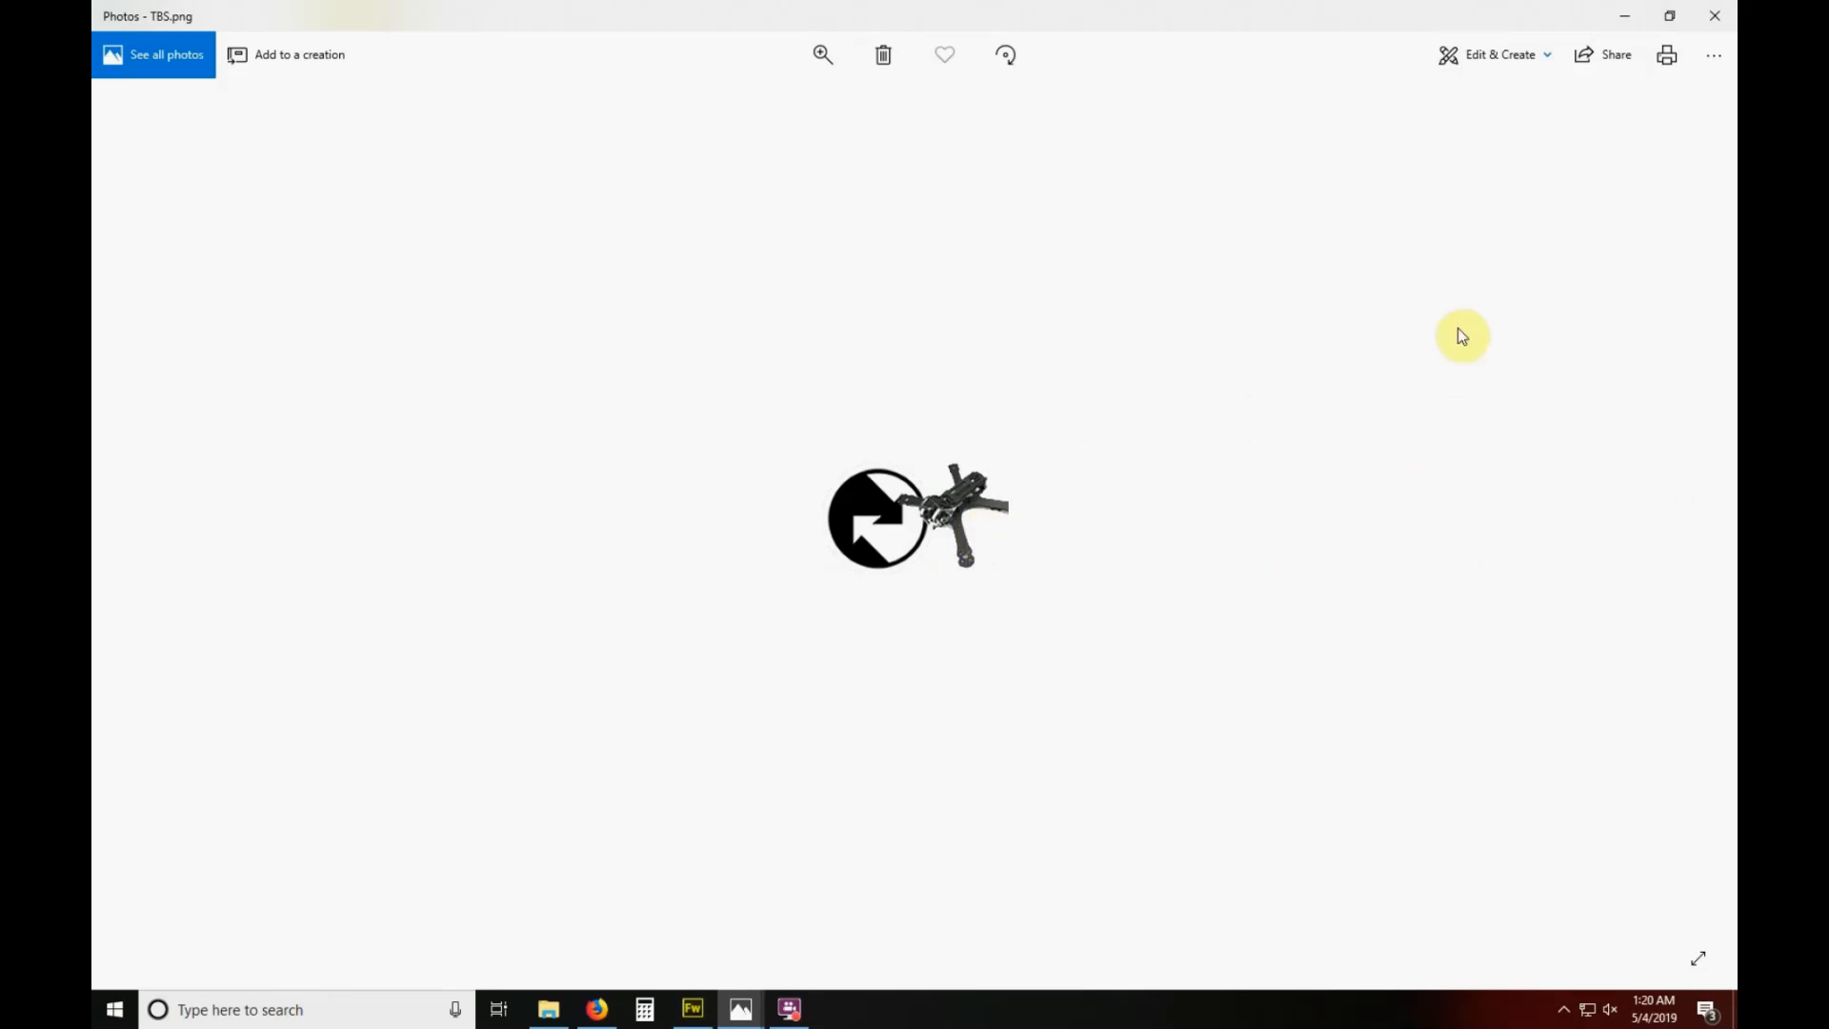
pyautogui.moveTo(1614, 55)
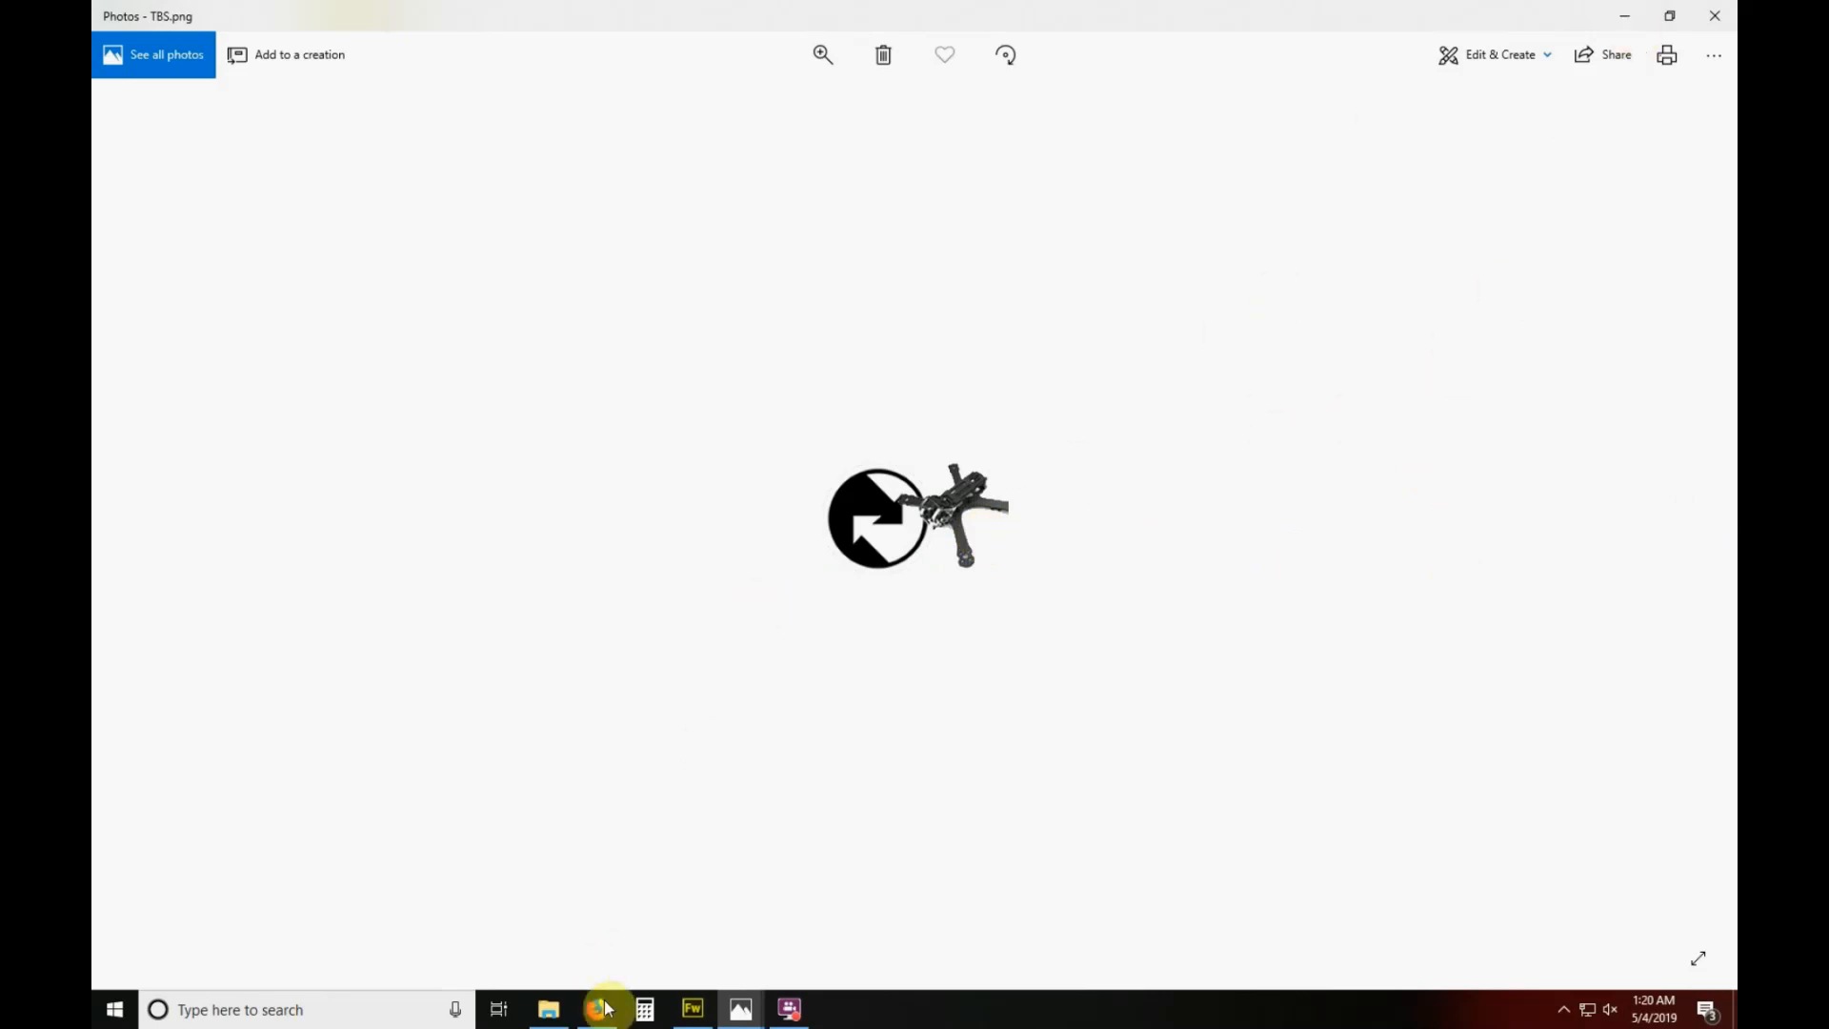
# Return to the T16 folder window with its IMAGES and THEMES folders.
pyautogui.click(549, 1009)
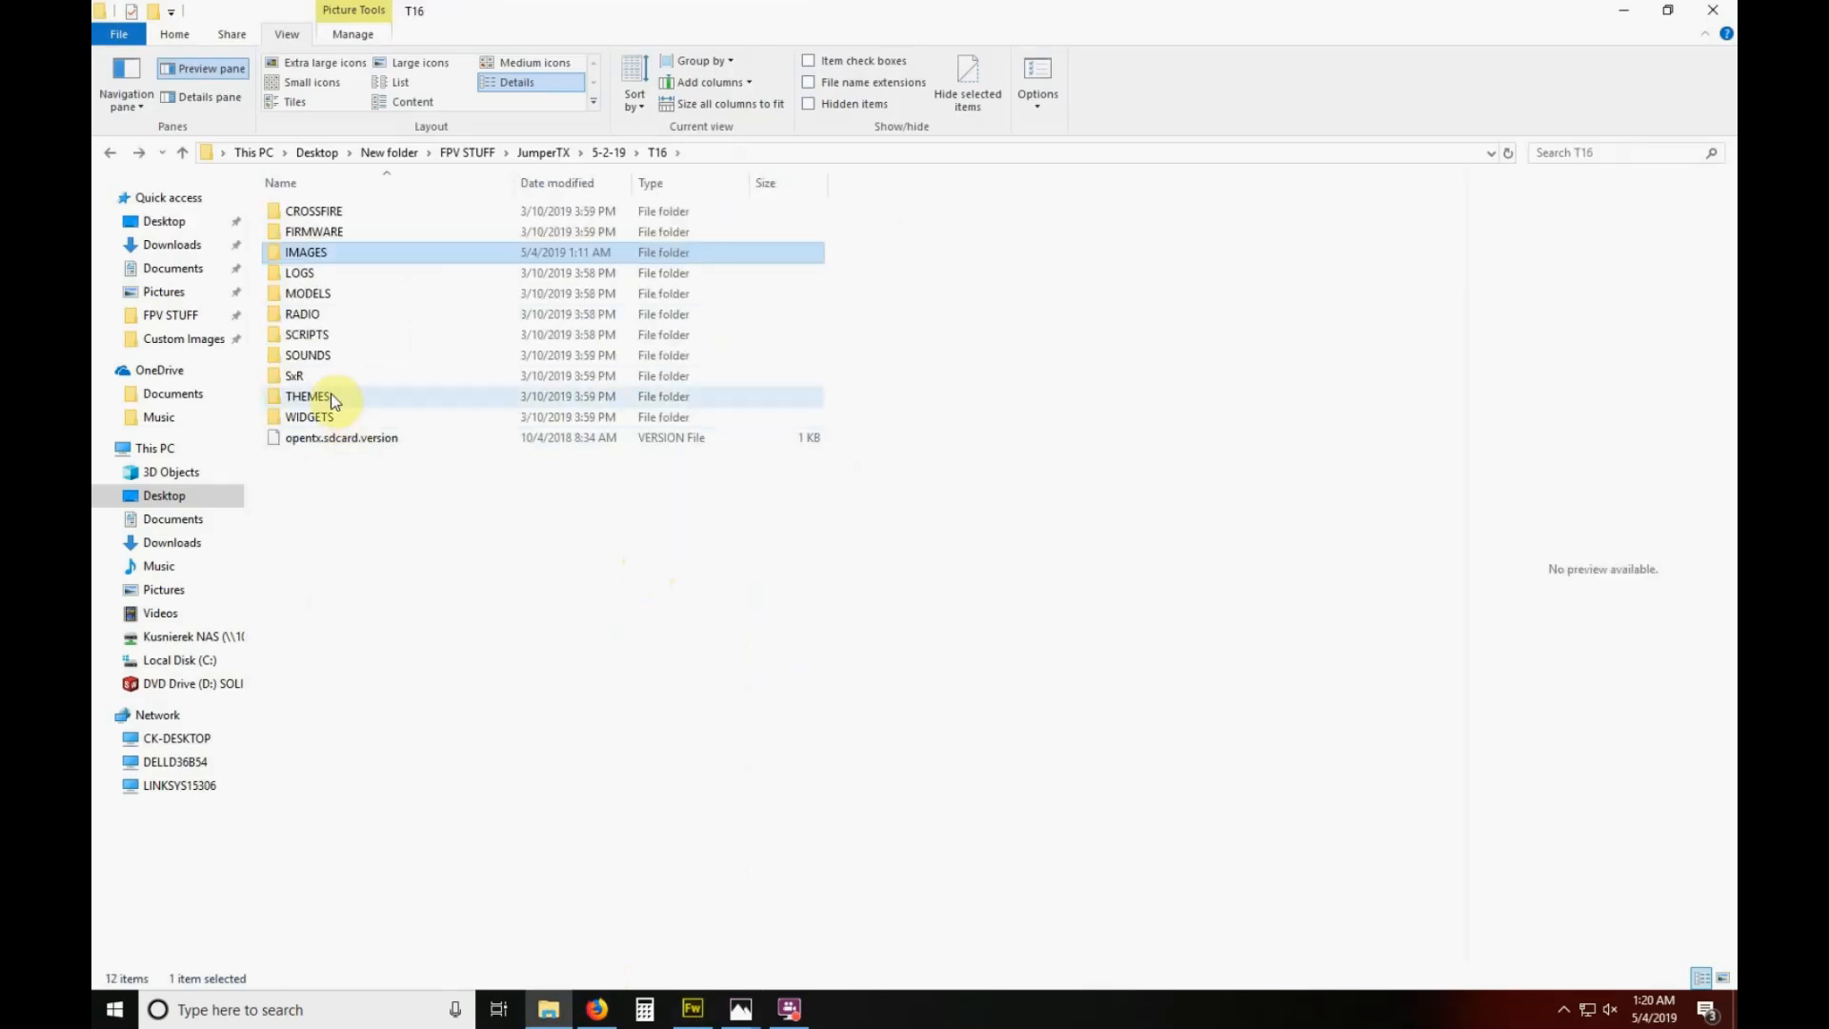
pyautogui.moveTo(339, 251)
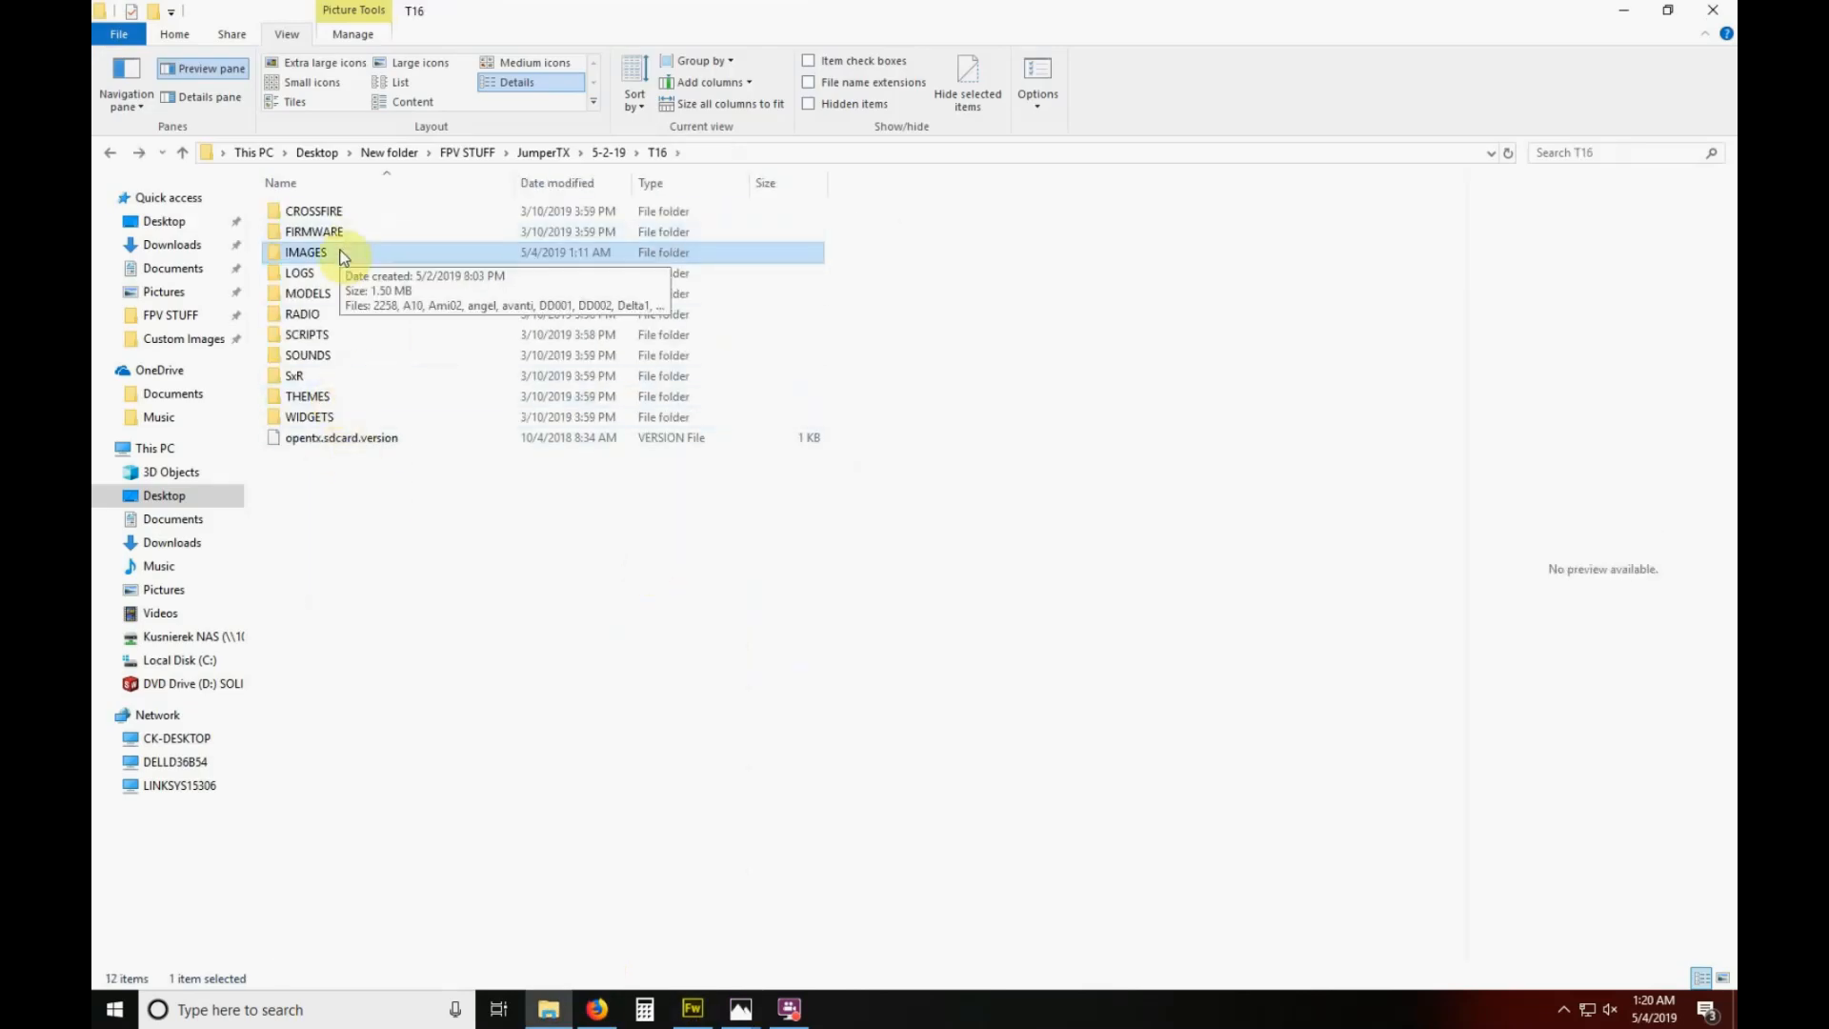